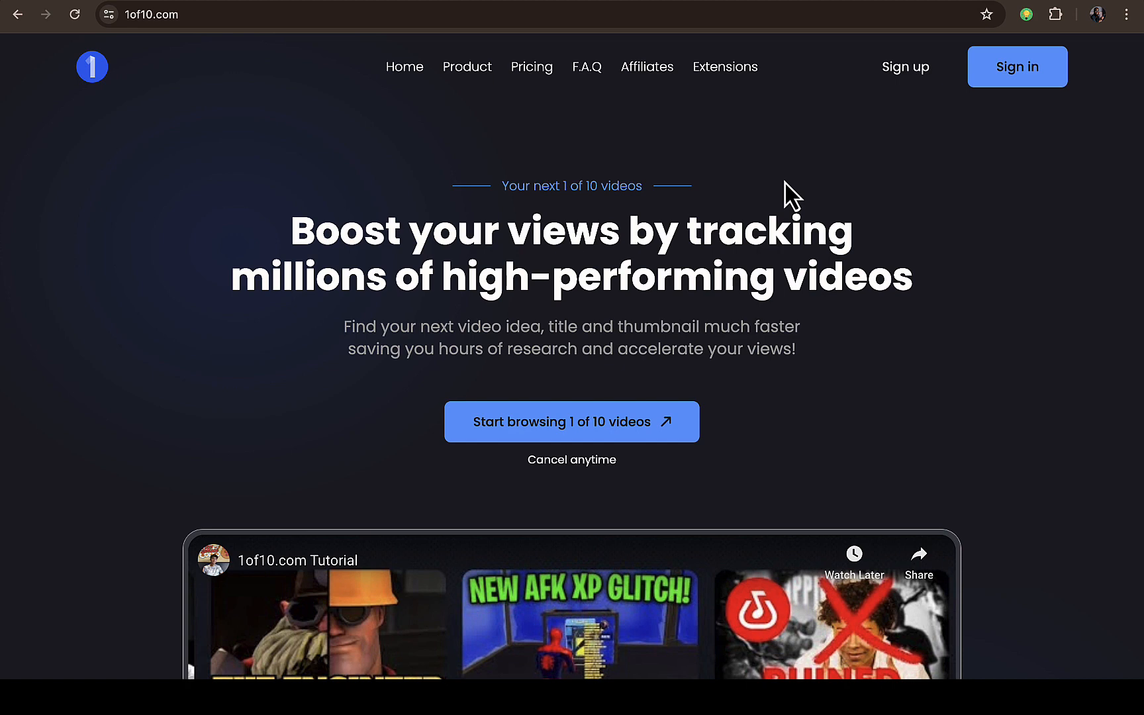
mouse_move(147, 46)
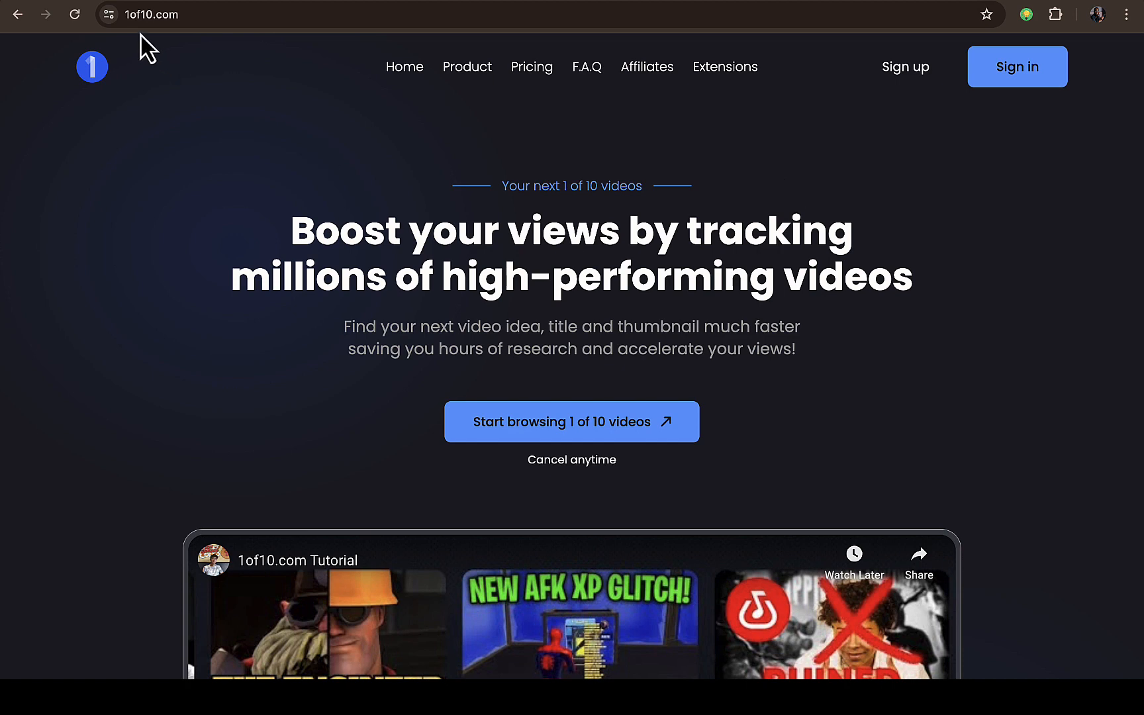
mouse_move(443, 124)
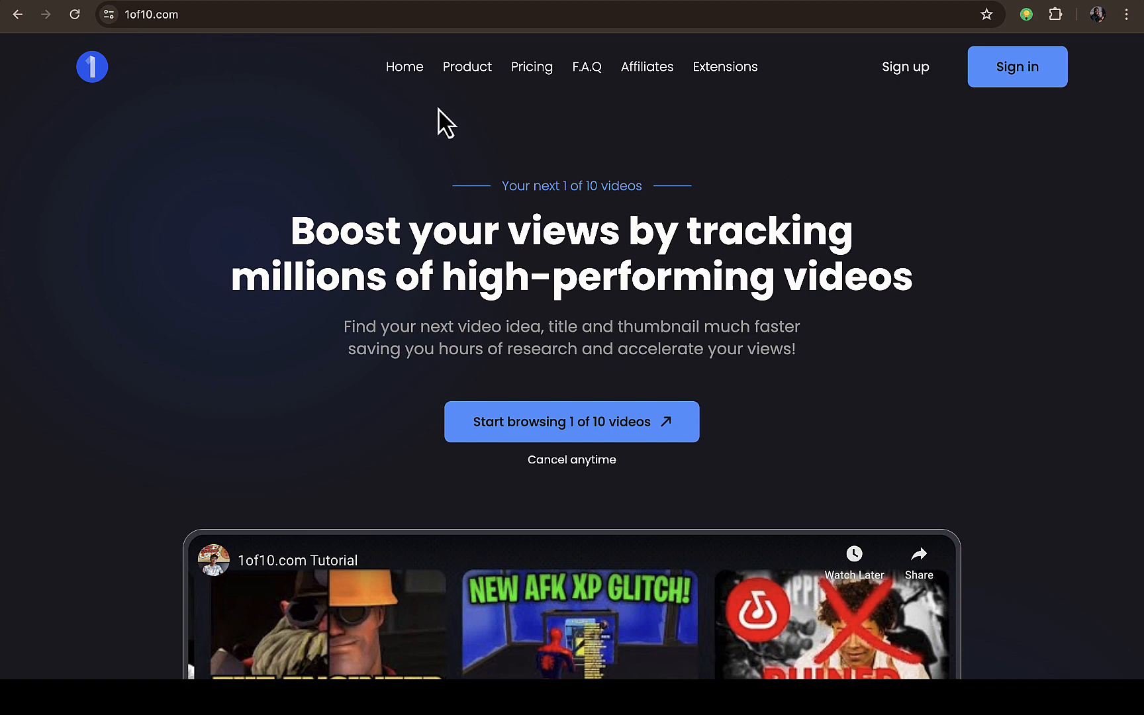
mouse_move(466, 95)
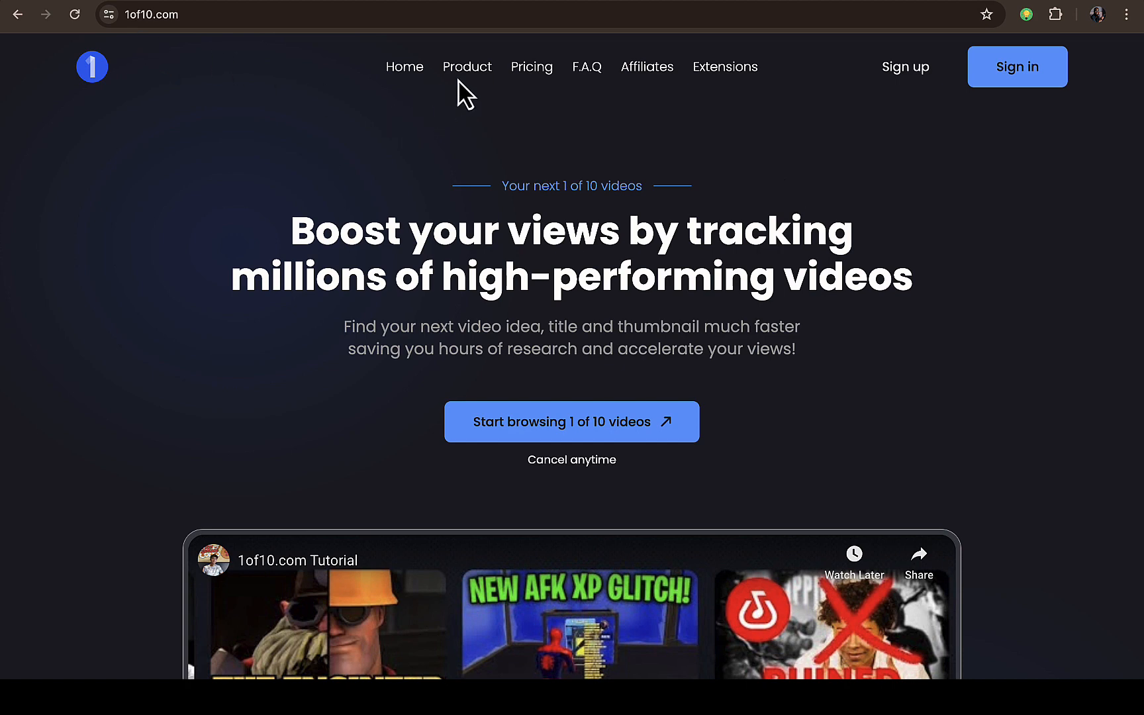
mouse_move(588, 102)
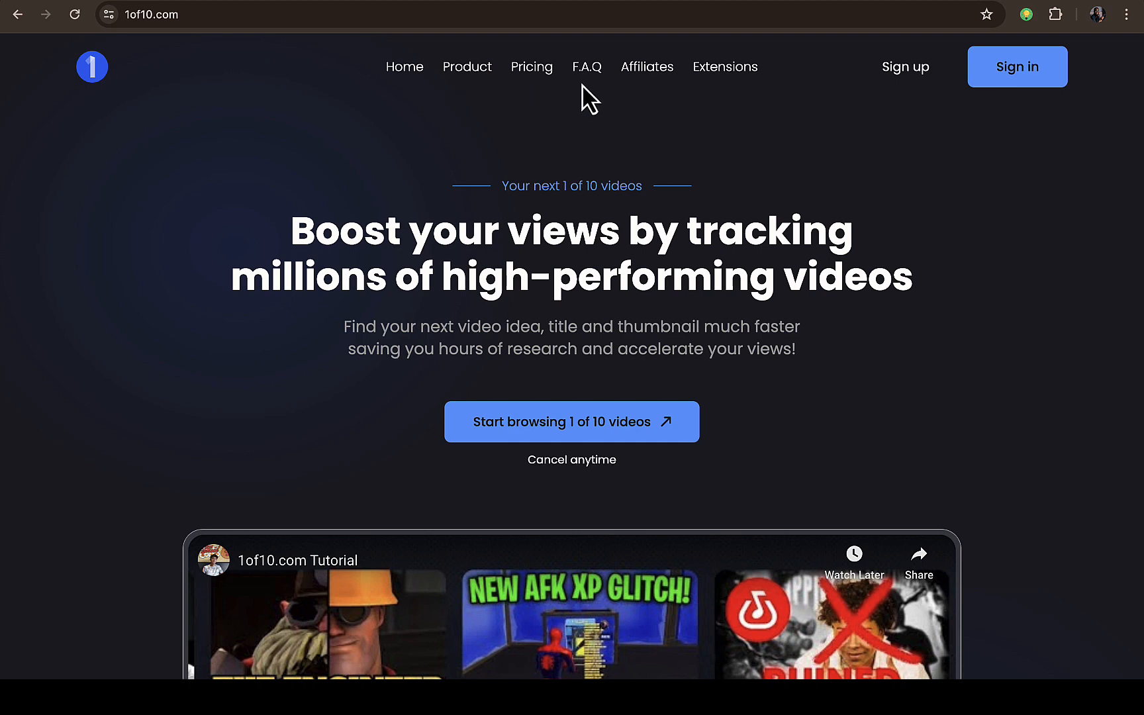
mouse_move(723, 93)
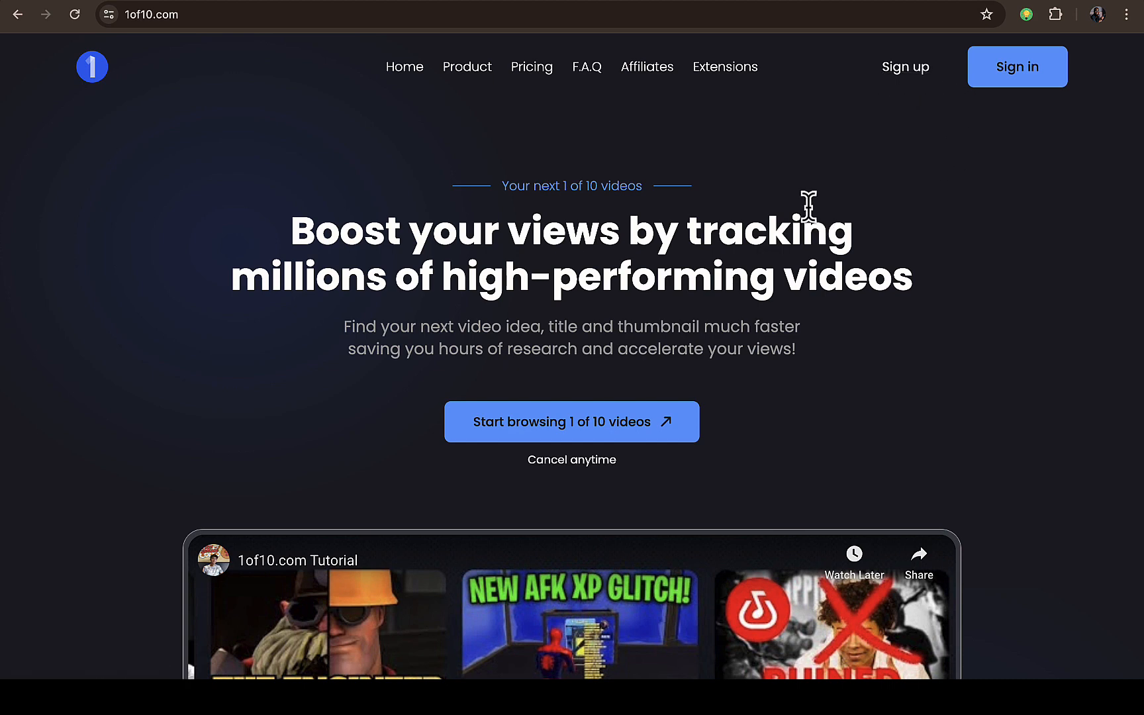
mouse_move(532, 66)
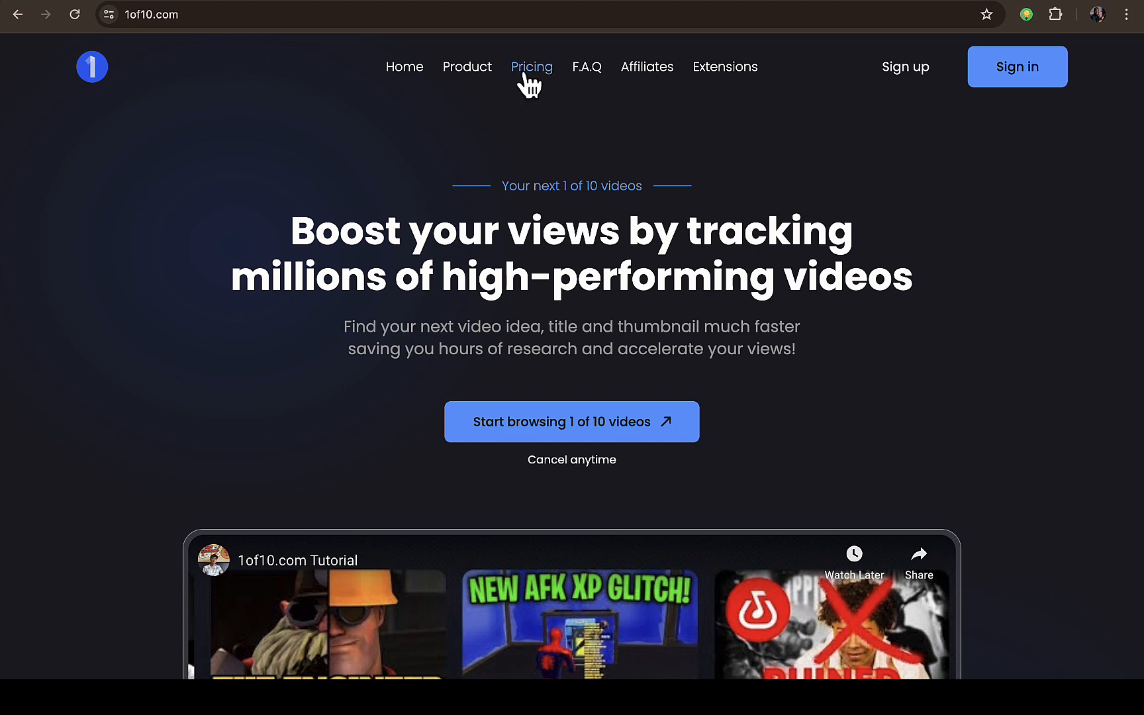
mouse_move(531, 66)
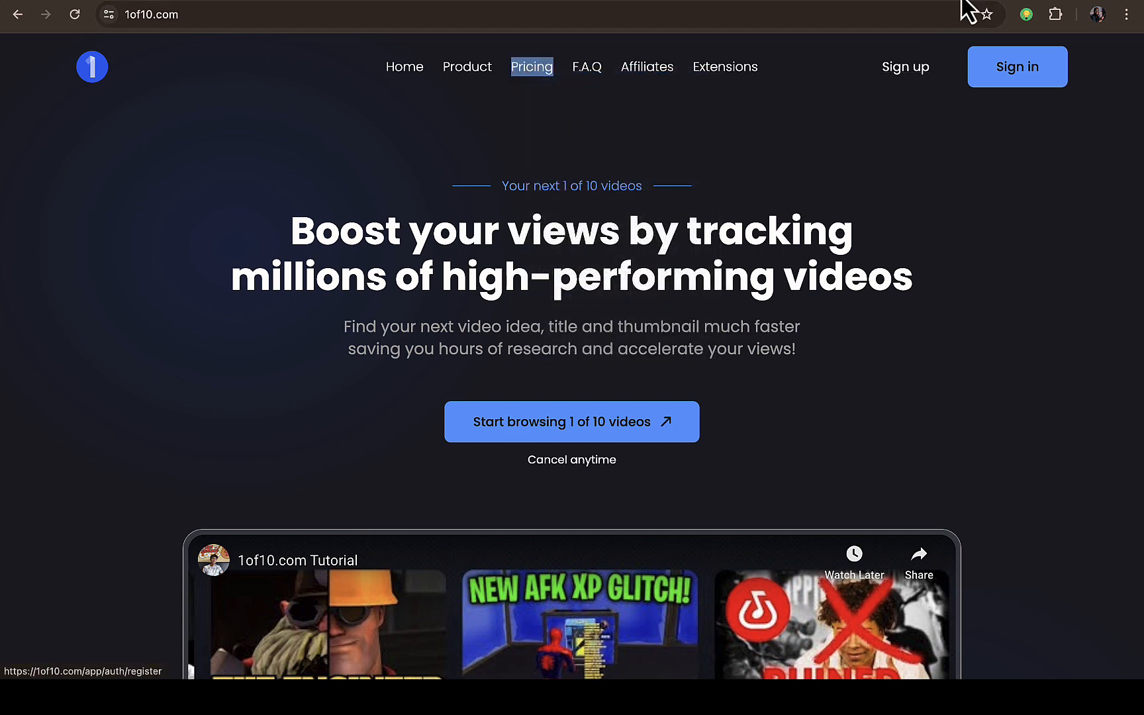
- Go to Pricing and scroll to the Flexible Pricing Plans showing Monthly $49 and Yearly $349
click(531, 66)
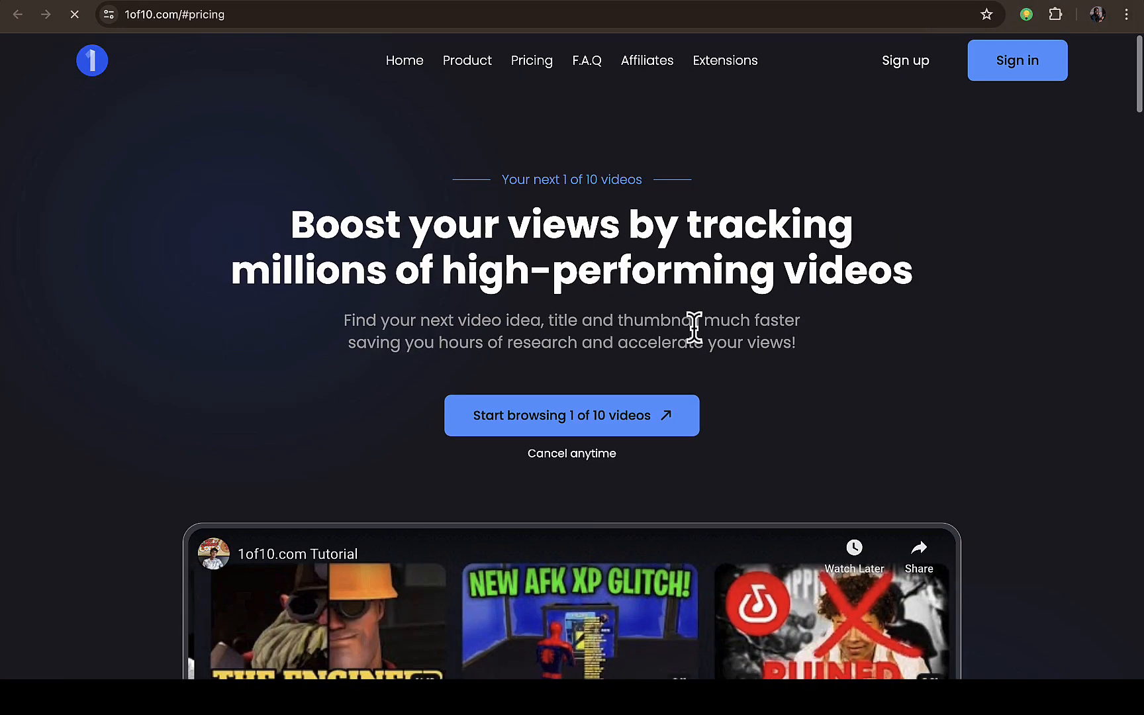
scroll(down, 3)
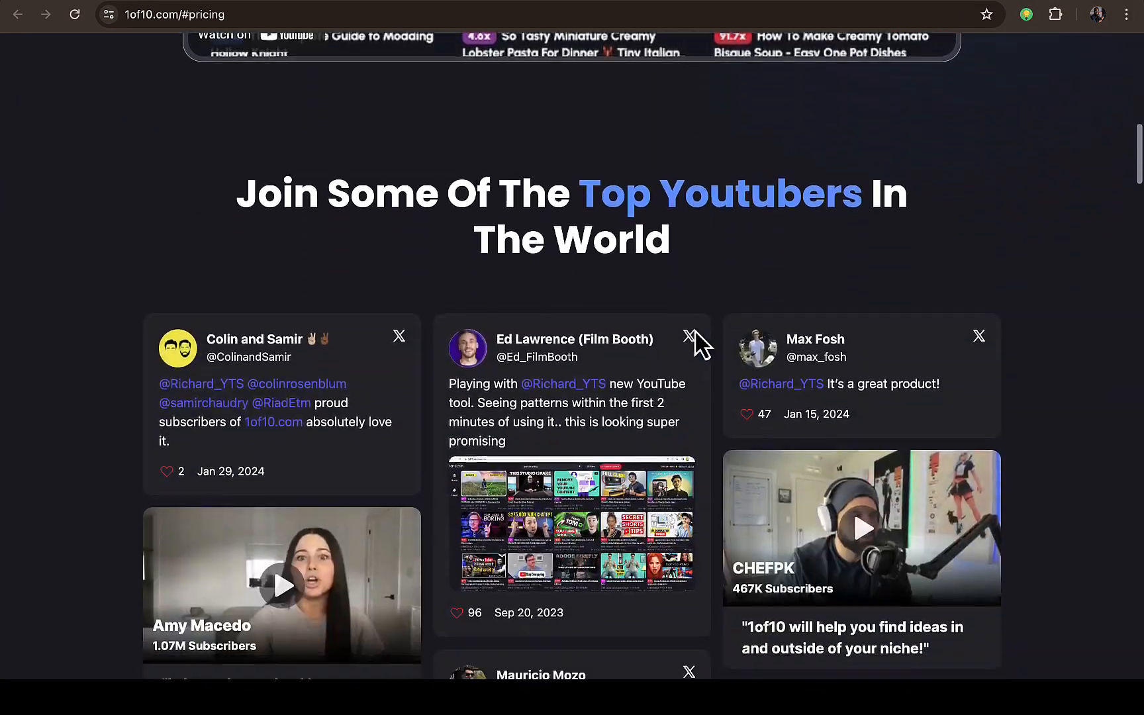
scroll(down, 3)
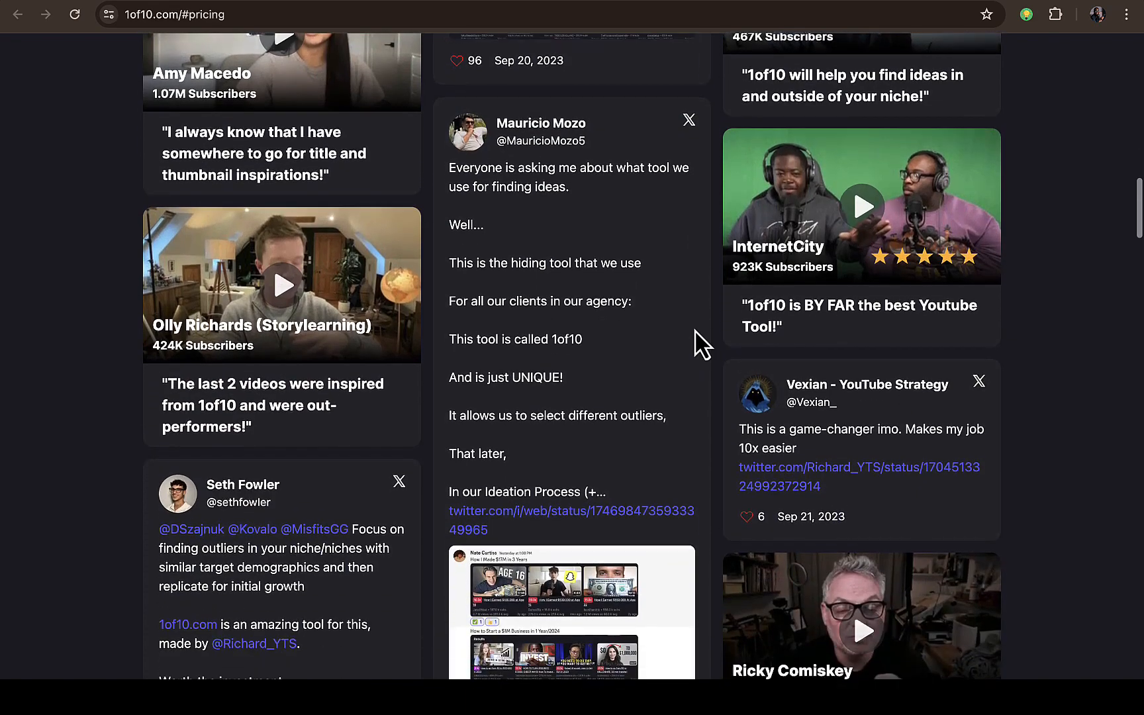
scroll(down, 3)
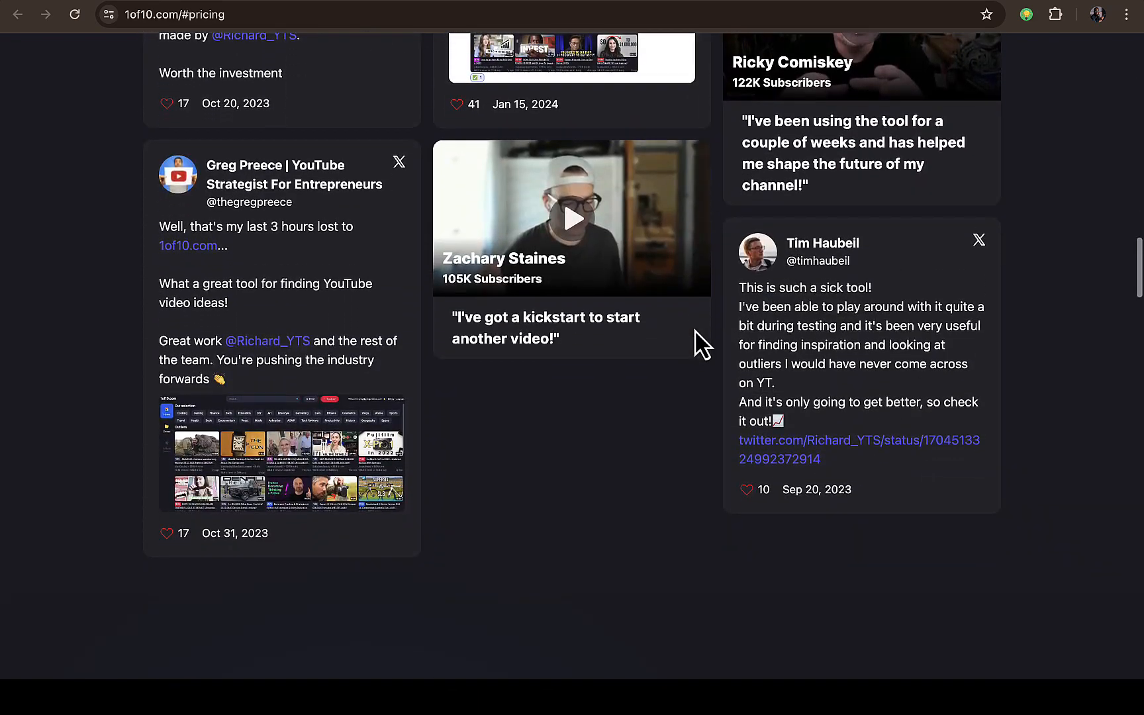
scroll(down, 3)
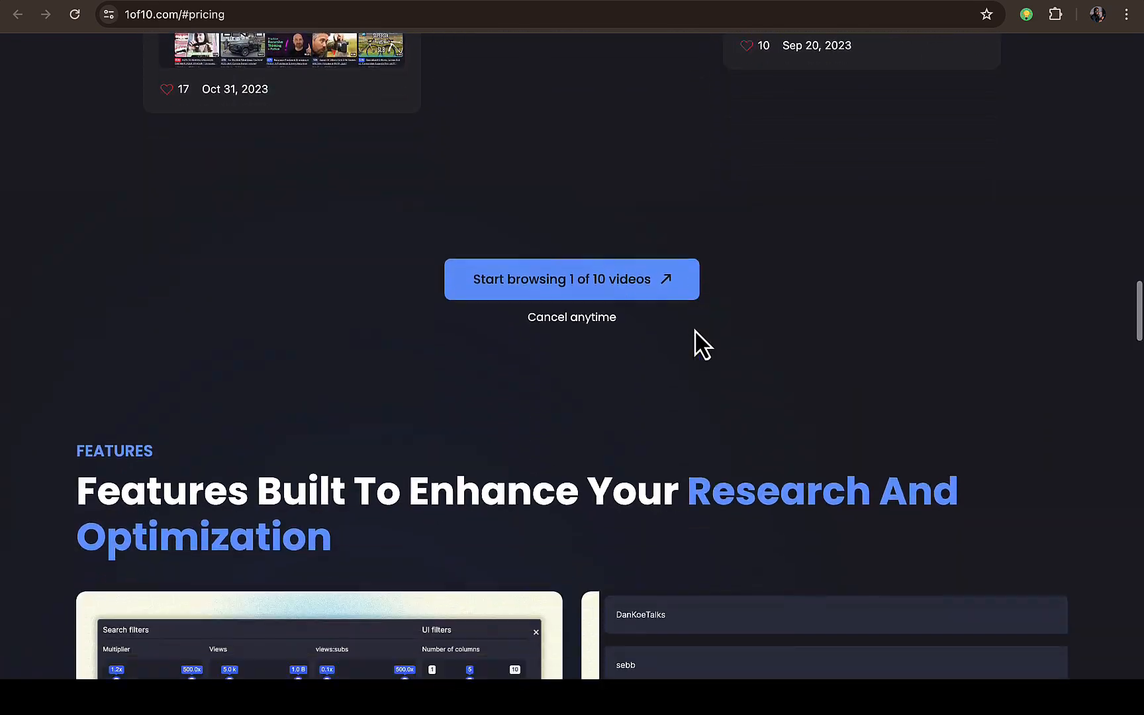
scroll(down, 3)
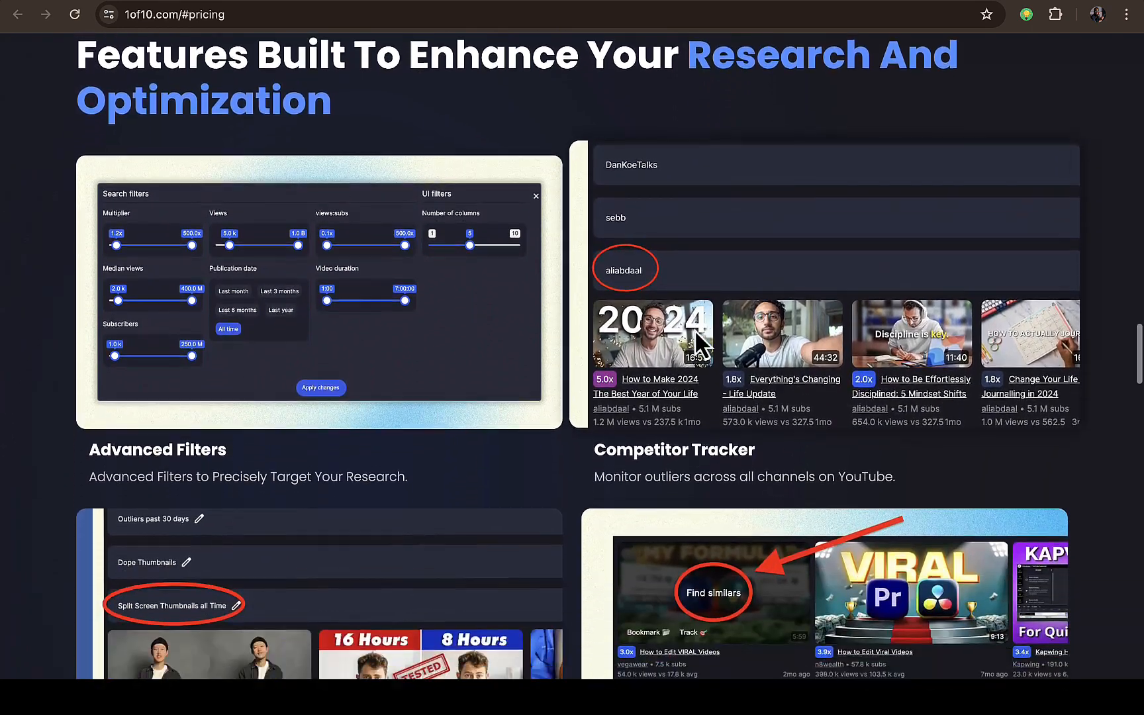
scroll(down, 3)
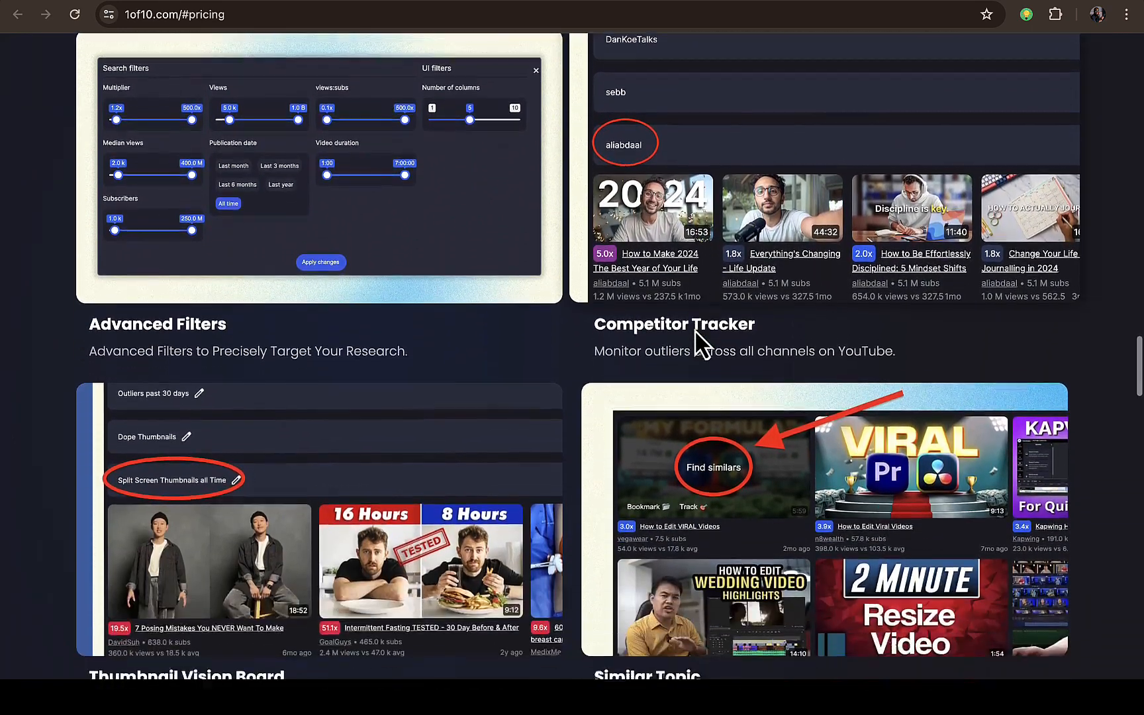
scroll(down, 3)
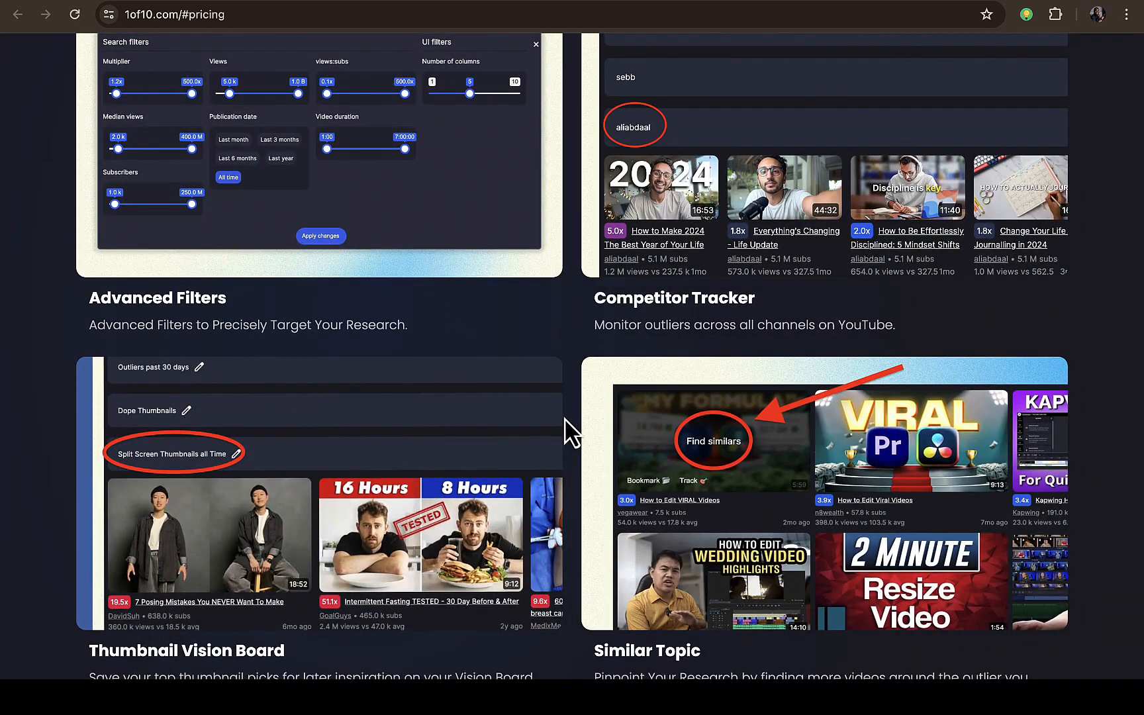
scroll(down, 3)
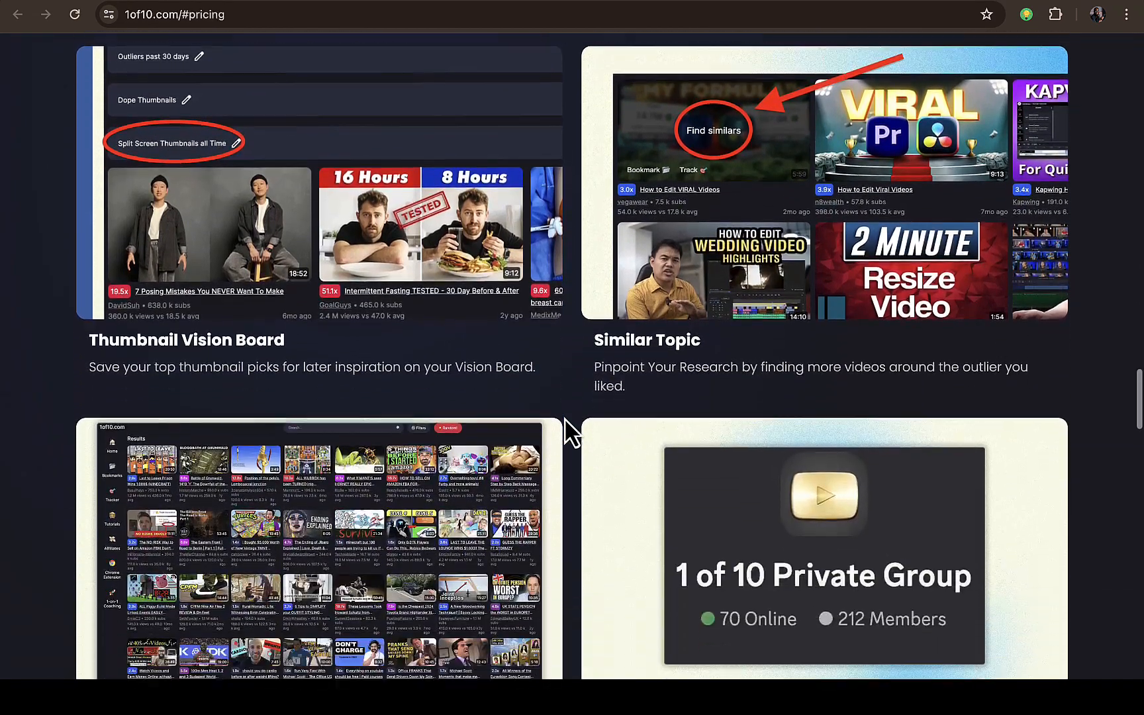
scroll(down, 3)
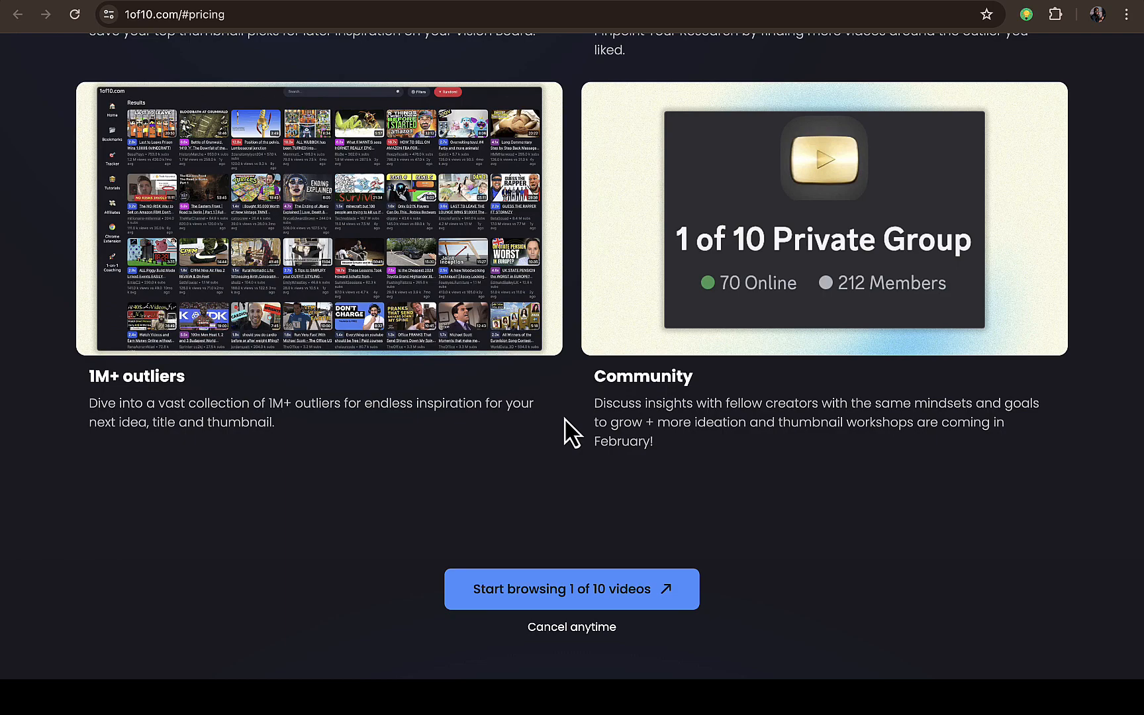
scroll(down, 3)
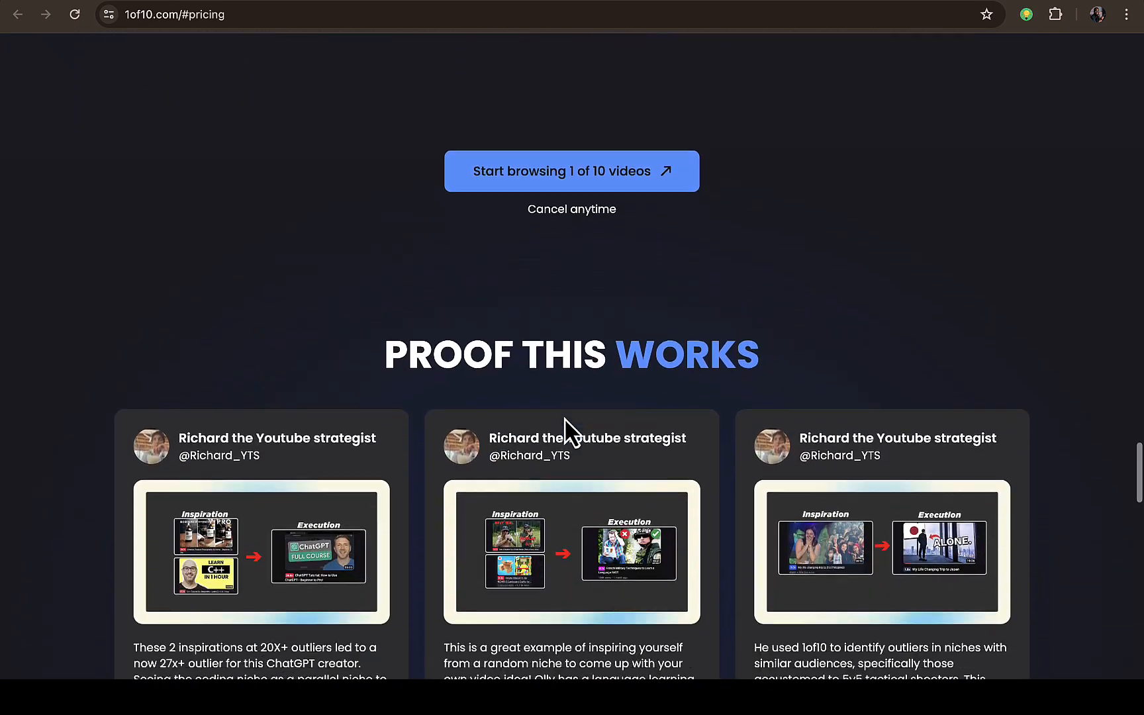
scroll(down, 3)
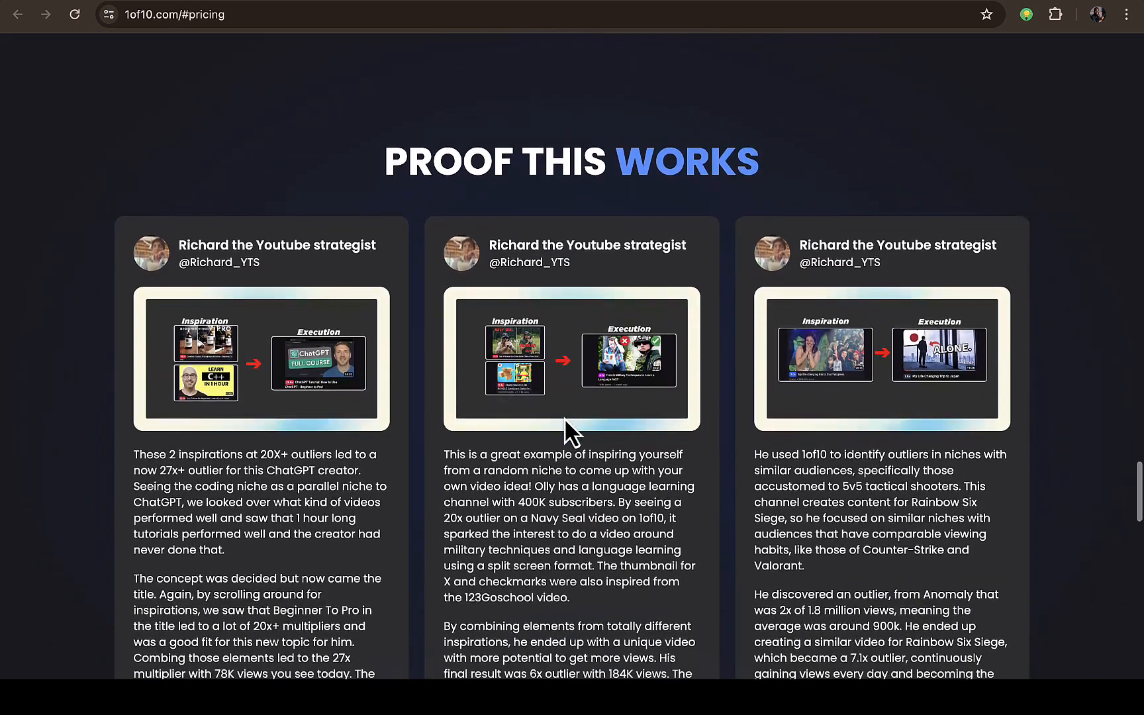
scroll(down, 3)
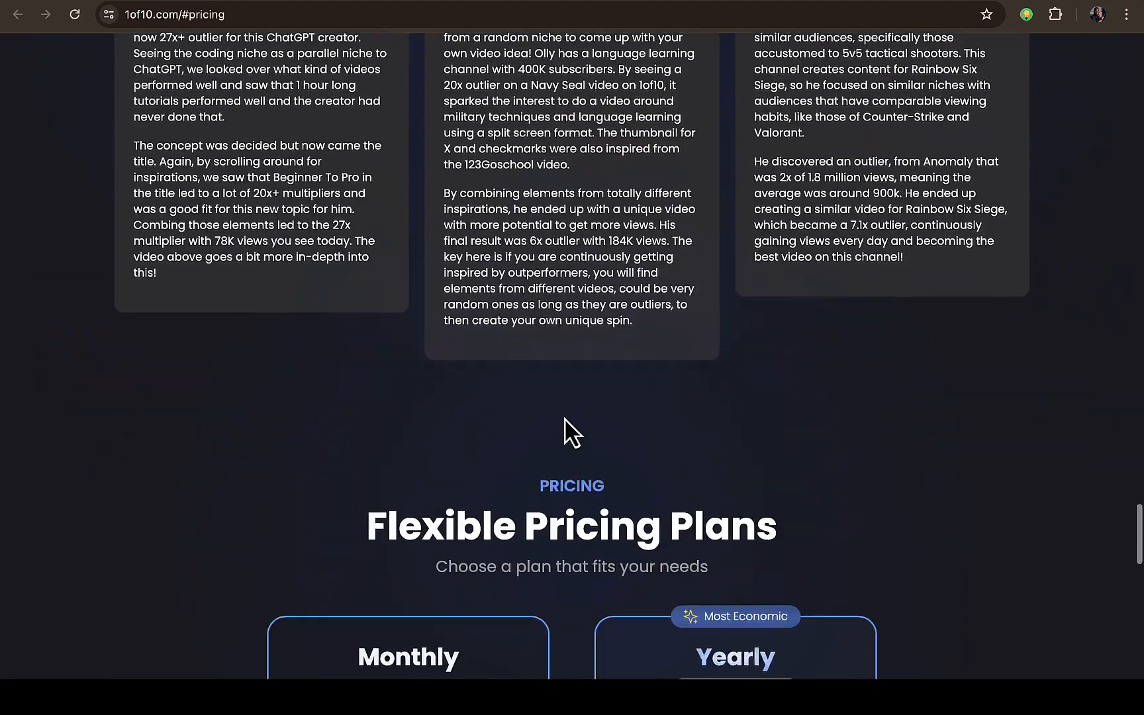
scroll(down, 3)
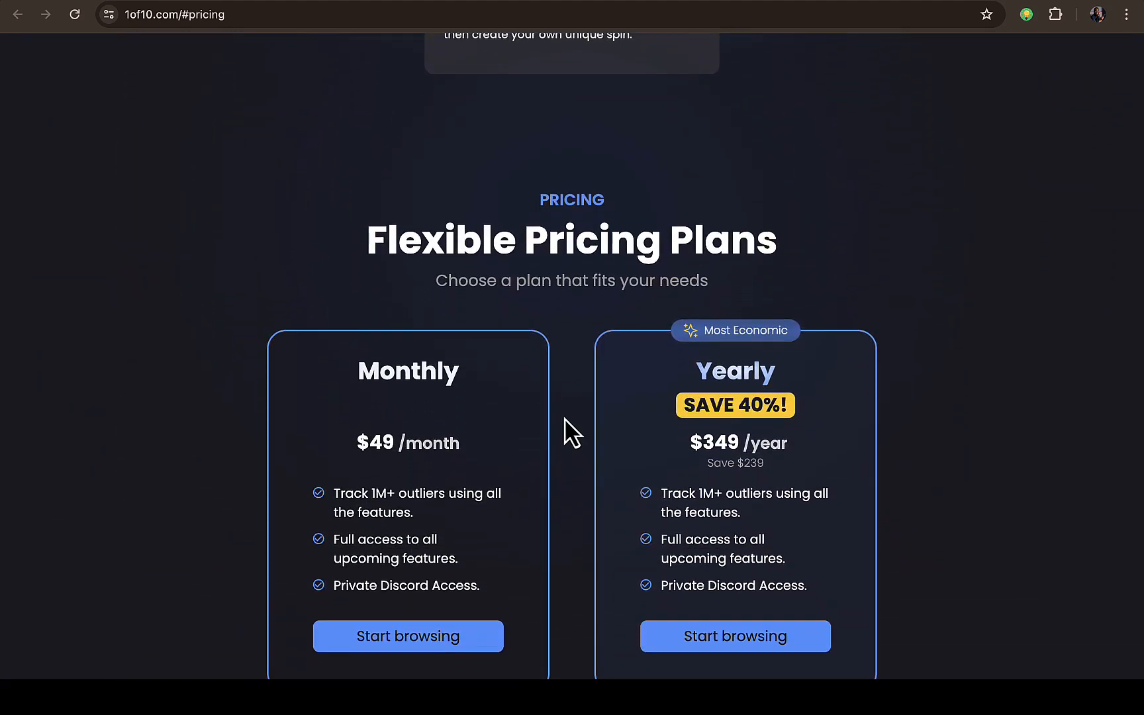
- Scroll through the pricing cards and FAQ answers, then return toward the homepage hero
scroll(down, 3)
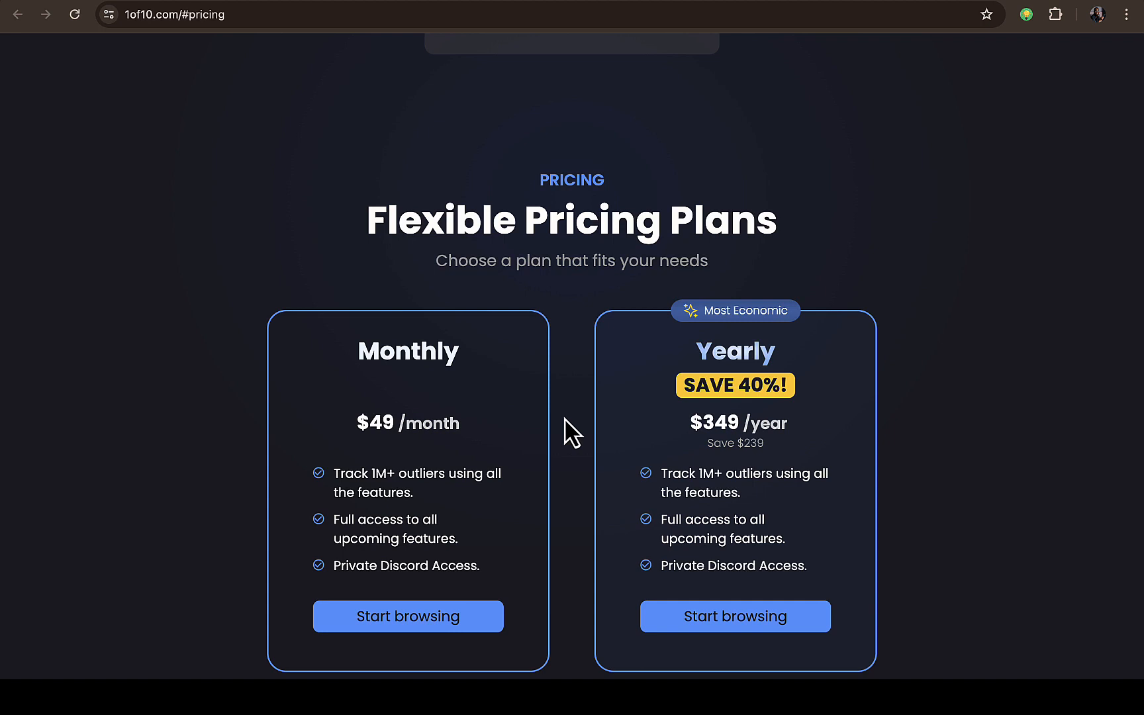
mouse_move(565, 409)
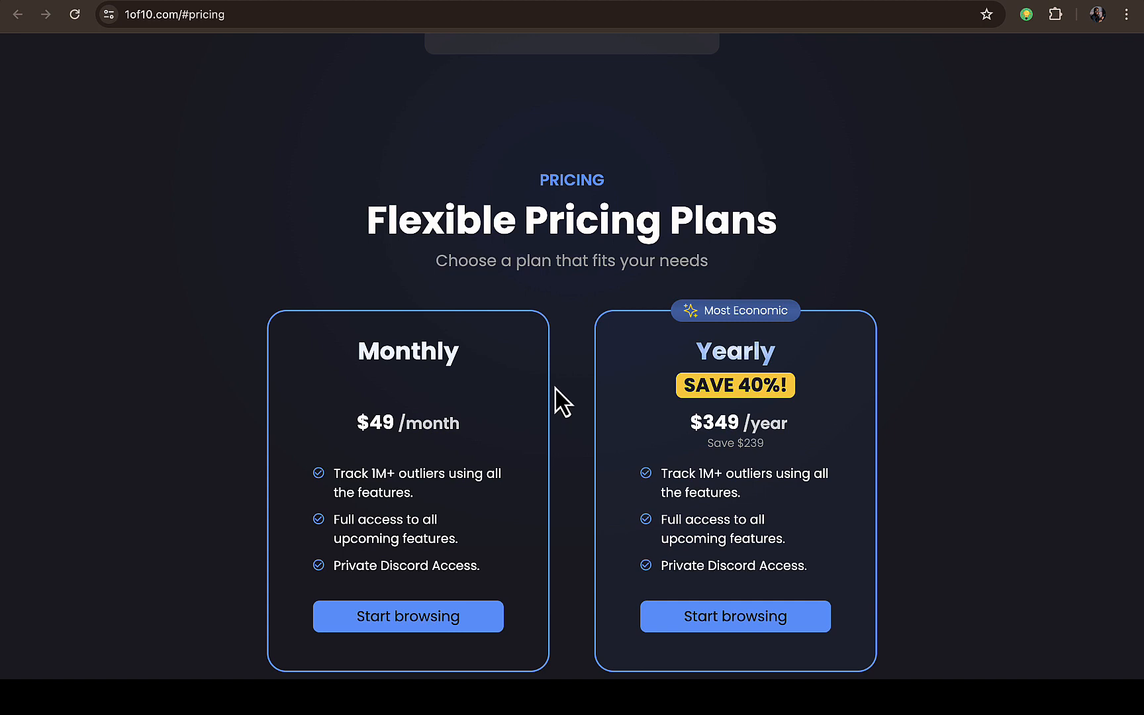
mouse_move(460, 264)
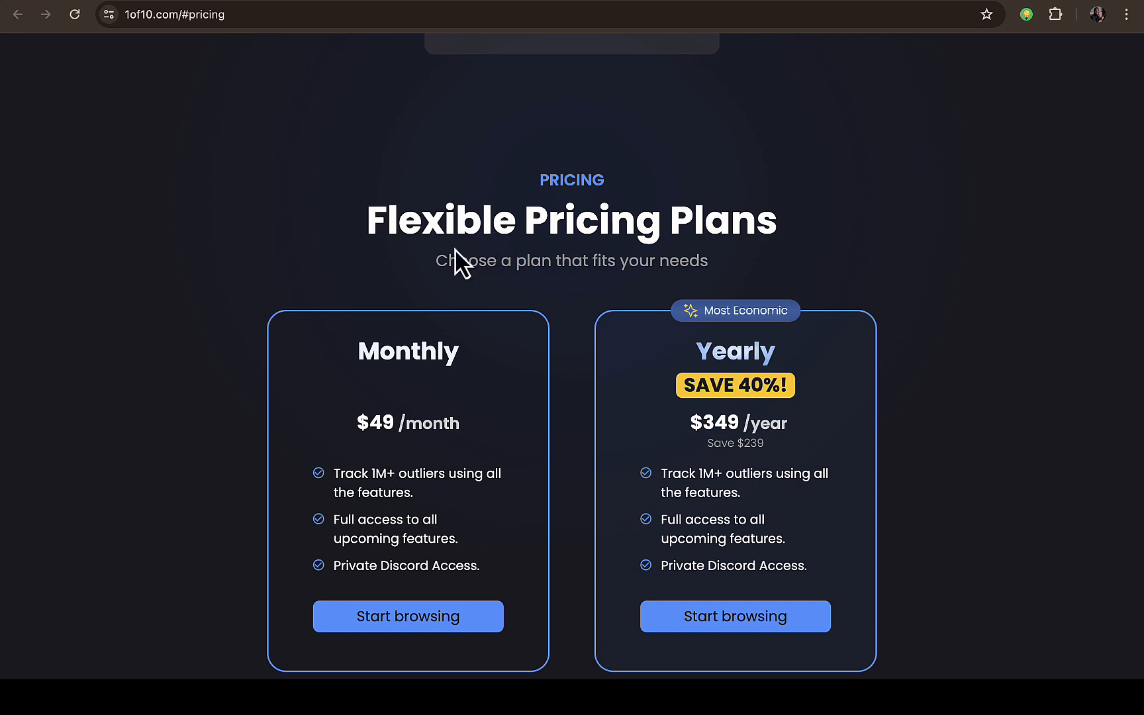
scroll(down, 3)
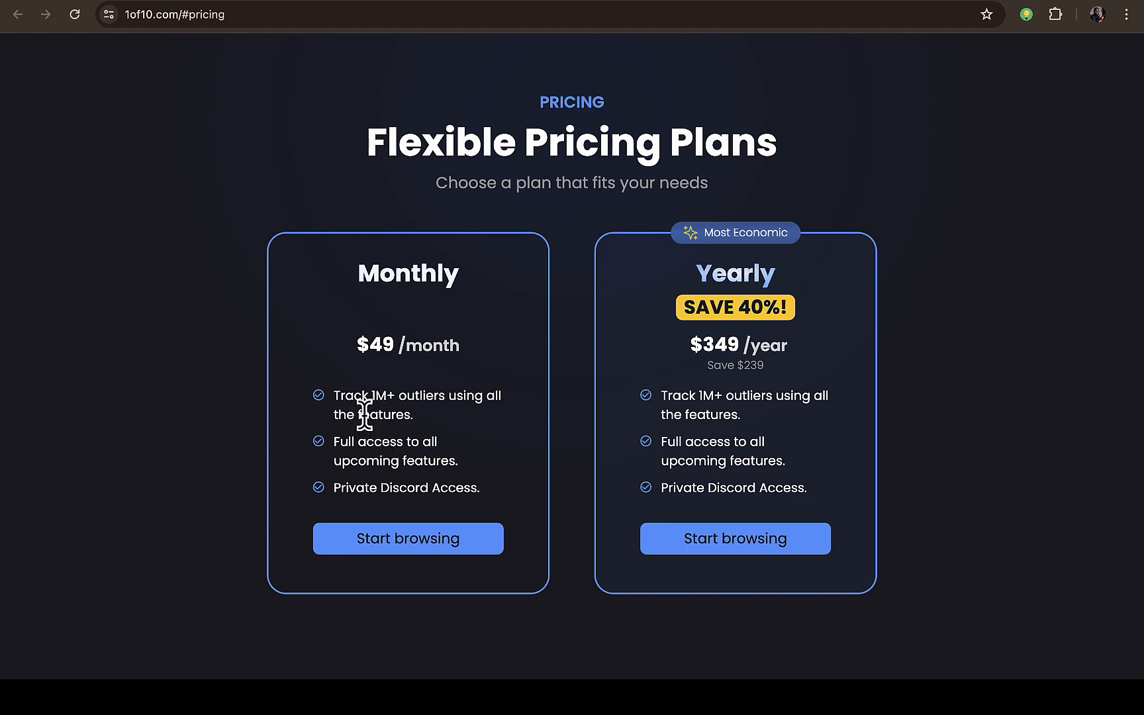
mouse_move(392, 417)
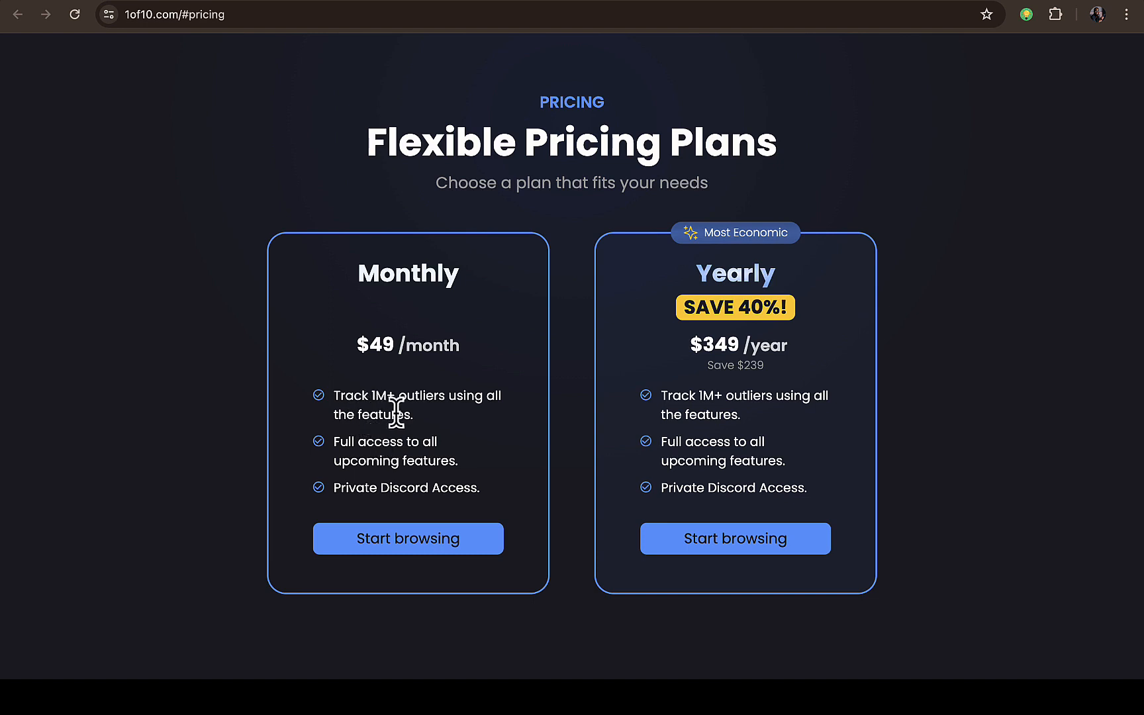
mouse_move(409, 442)
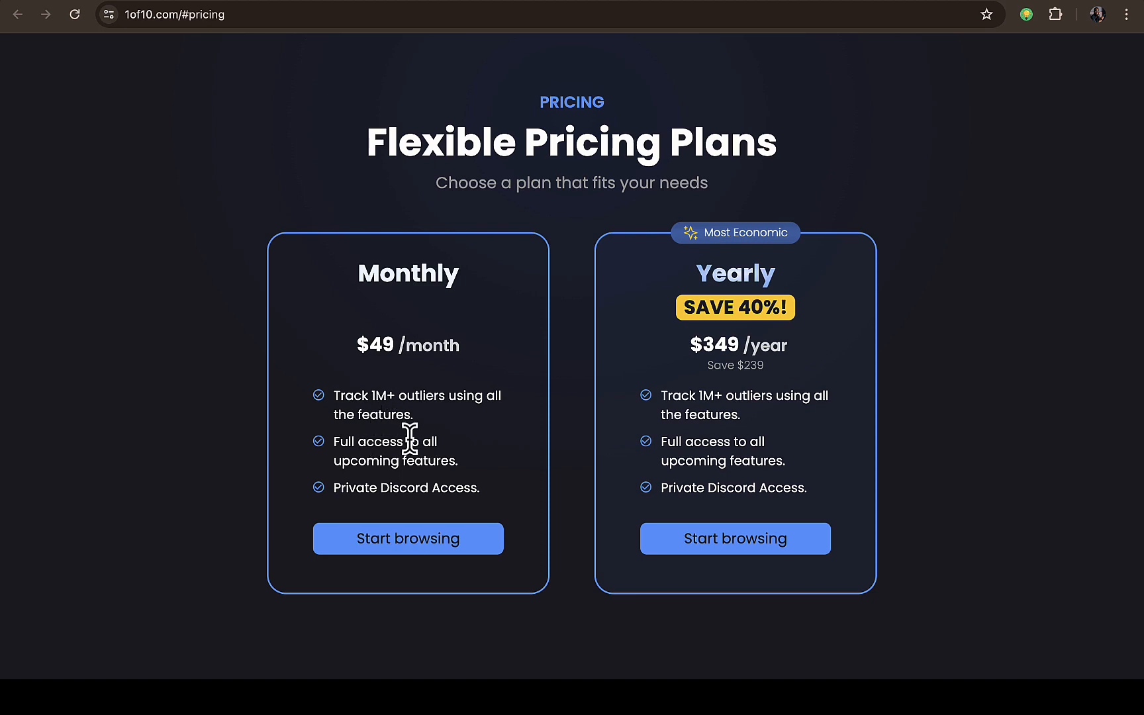
mouse_move(389, 495)
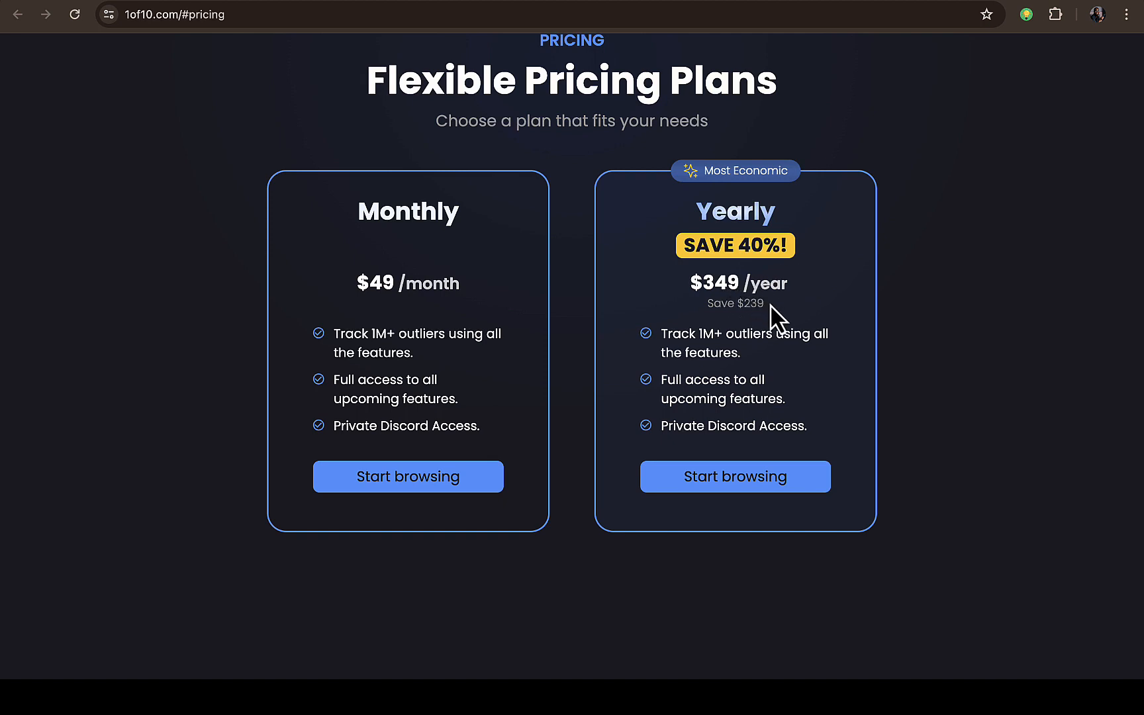
mouse_move(758, 332)
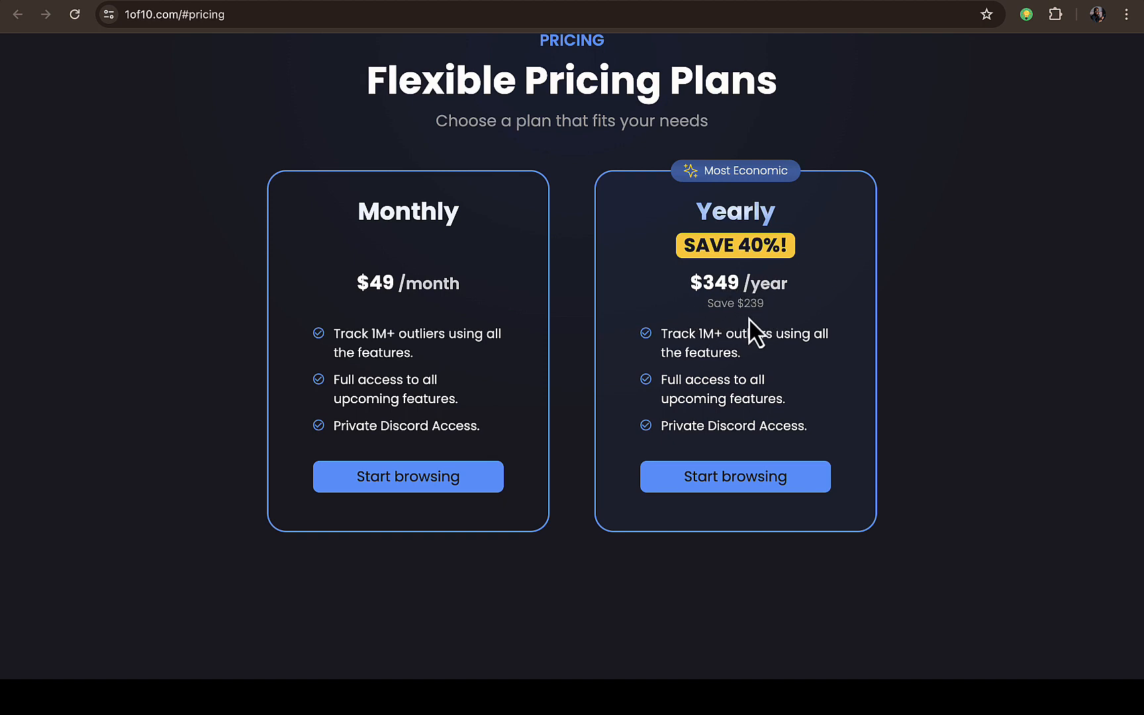
mouse_move(764, 333)
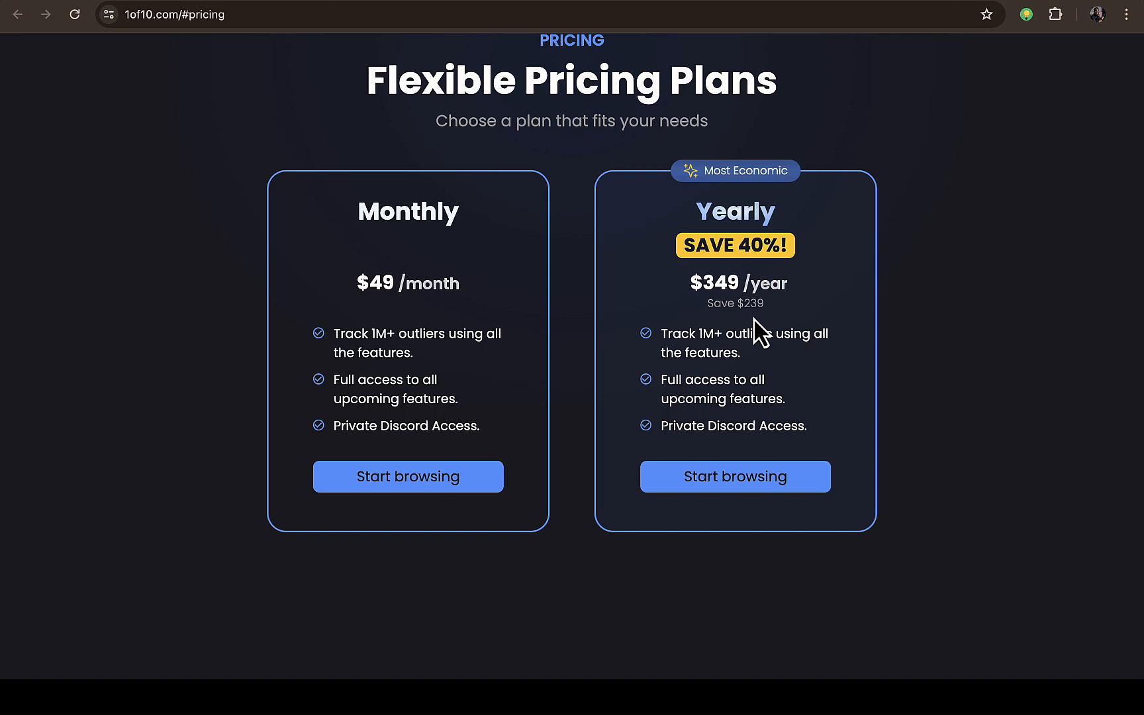
scroll(down, 3)
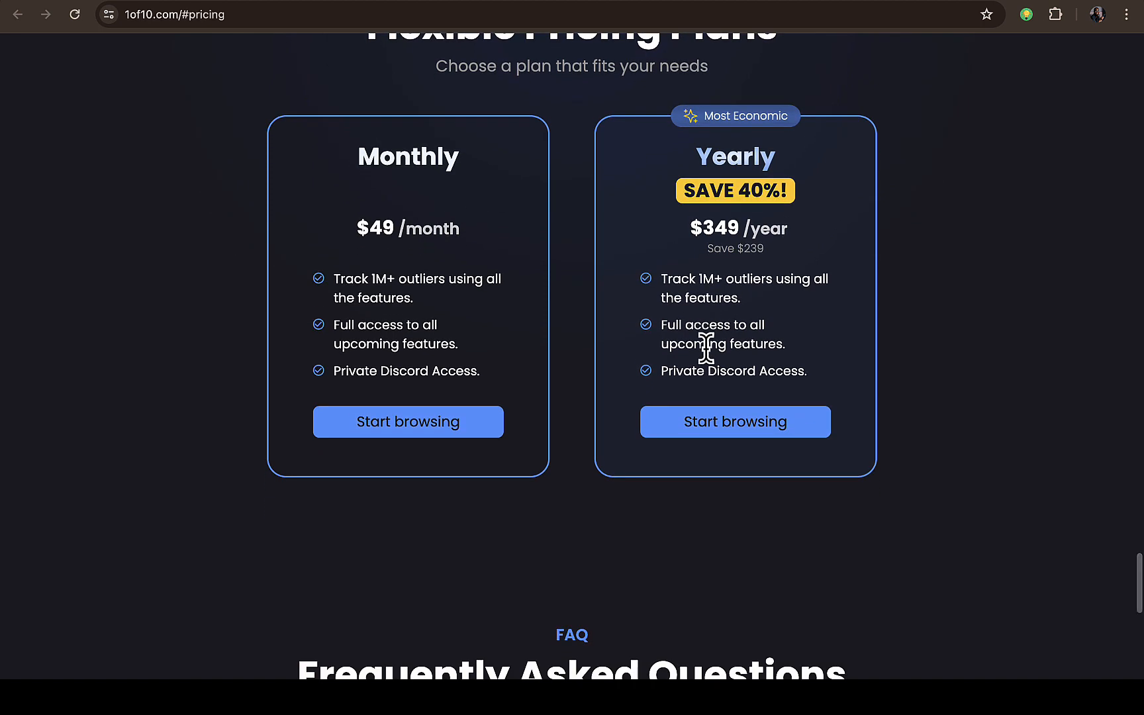
mouse_move(682, 299)
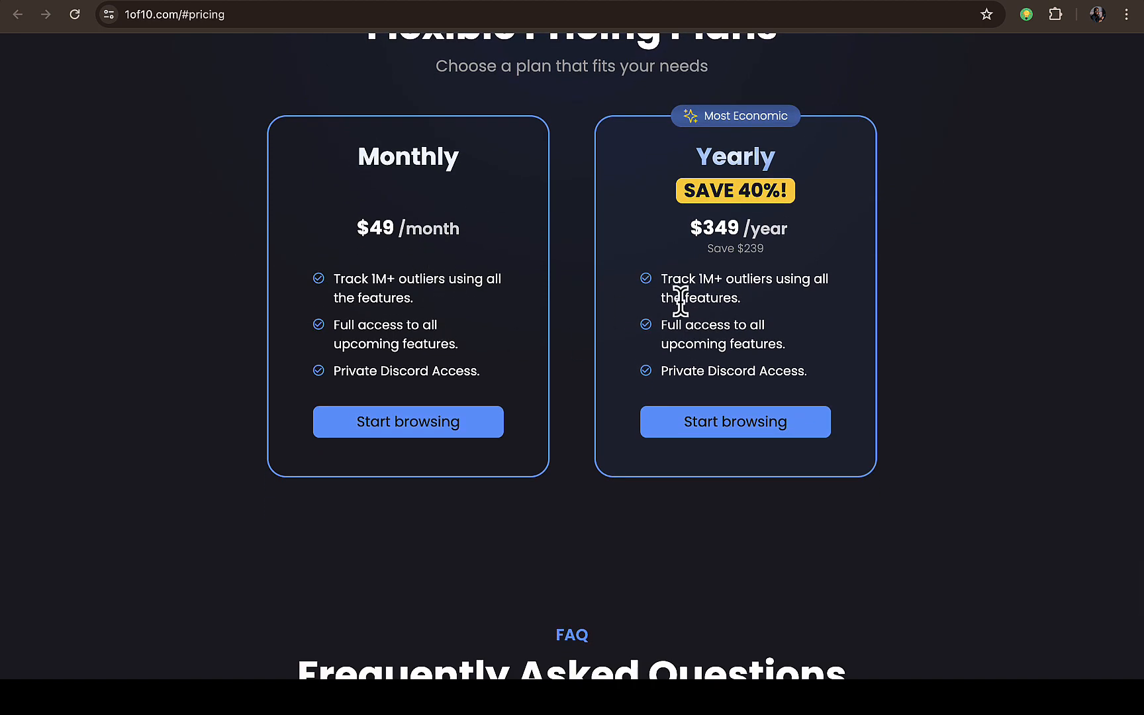
mouse_move(468, 260)
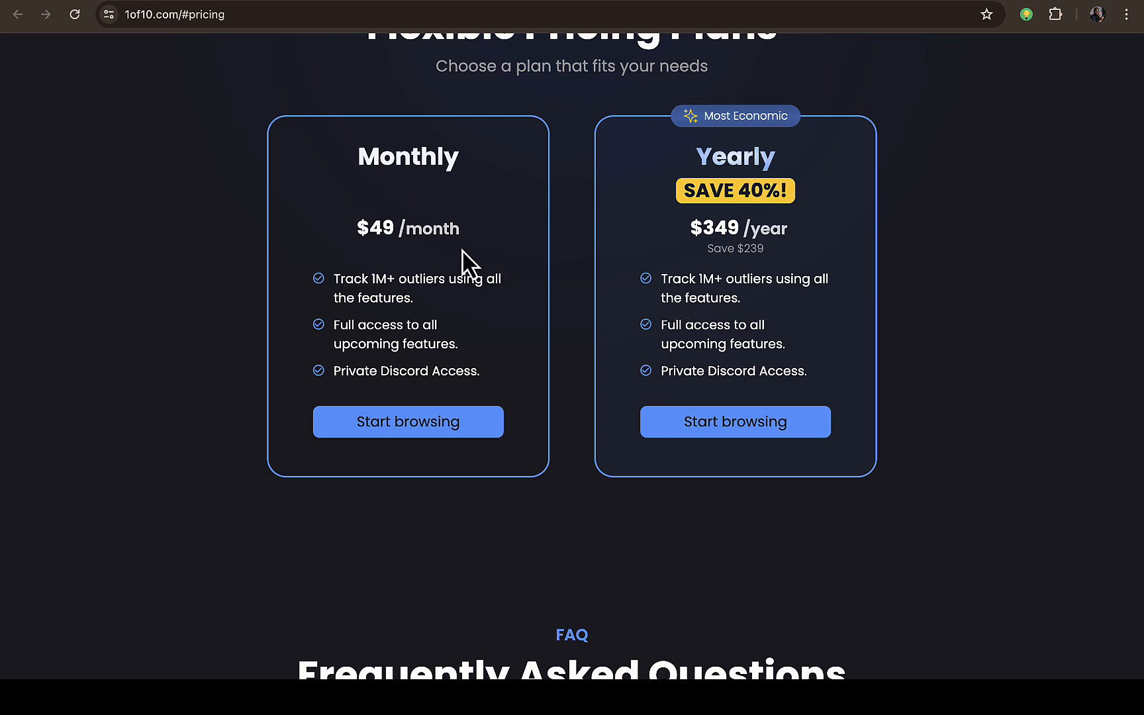
scroll(down, 3)
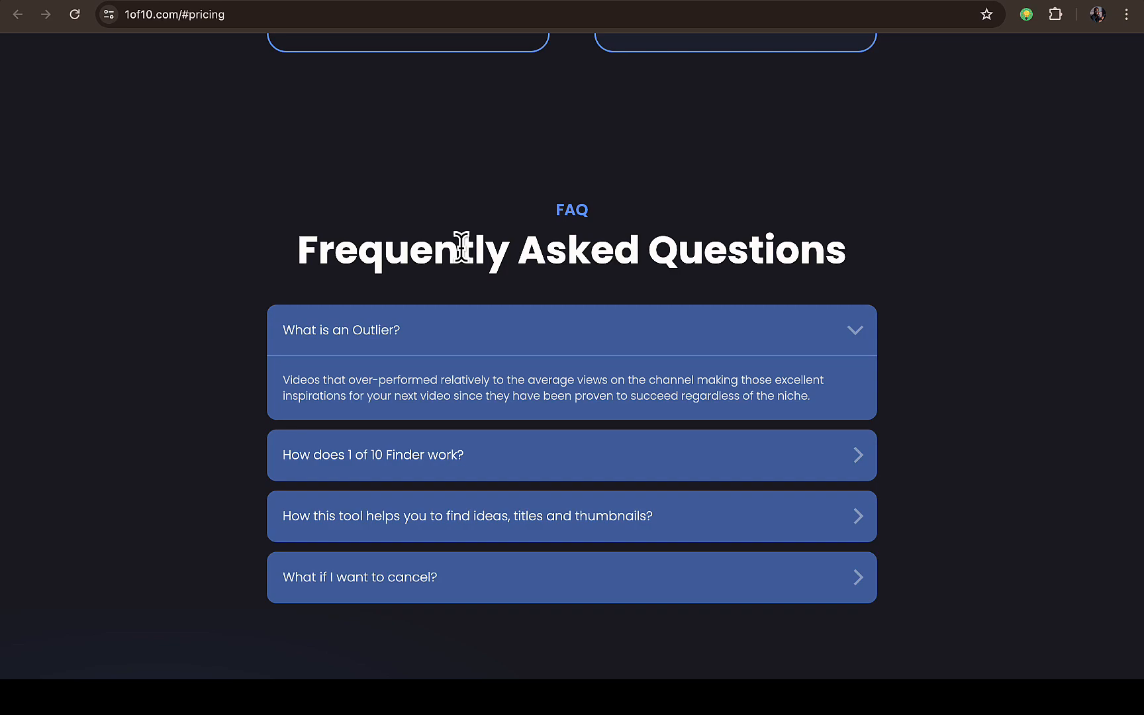
scroll(up, 3)
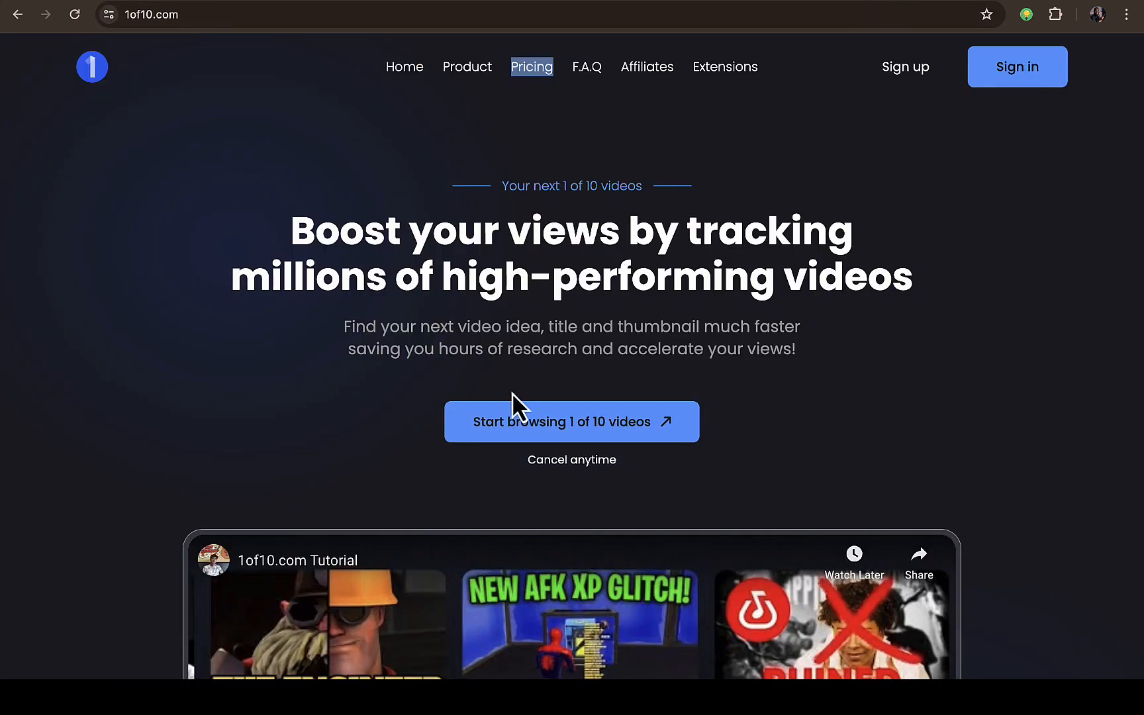
scroll(down, 3)
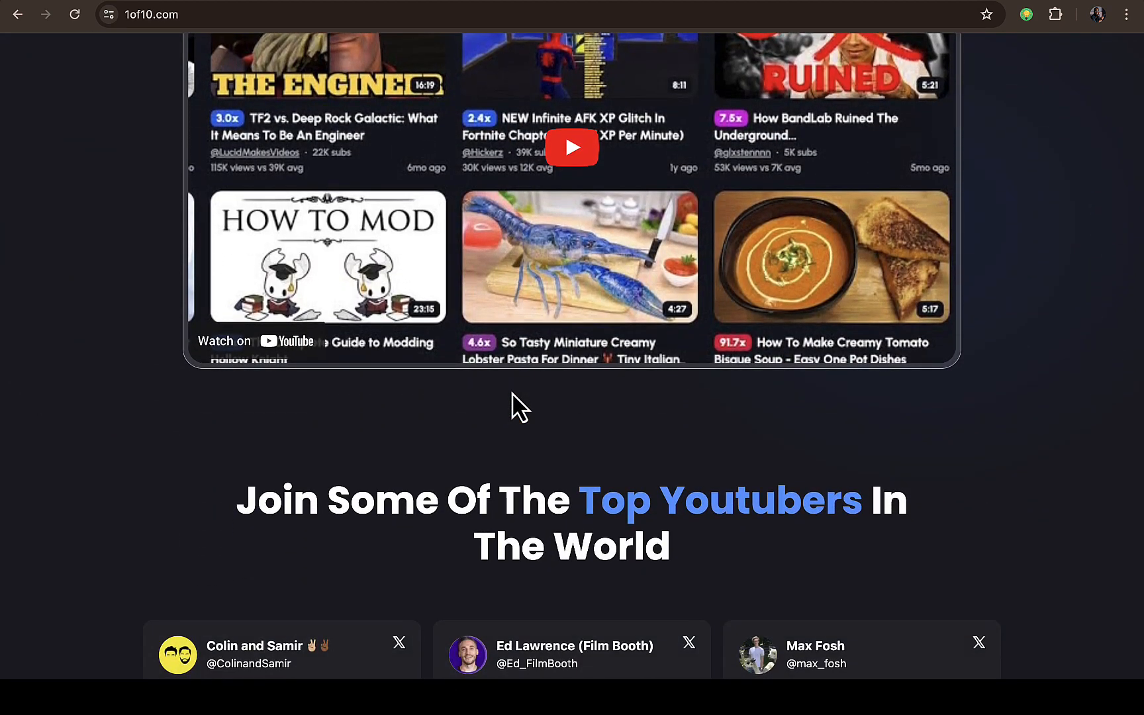
scroll(down, 3)
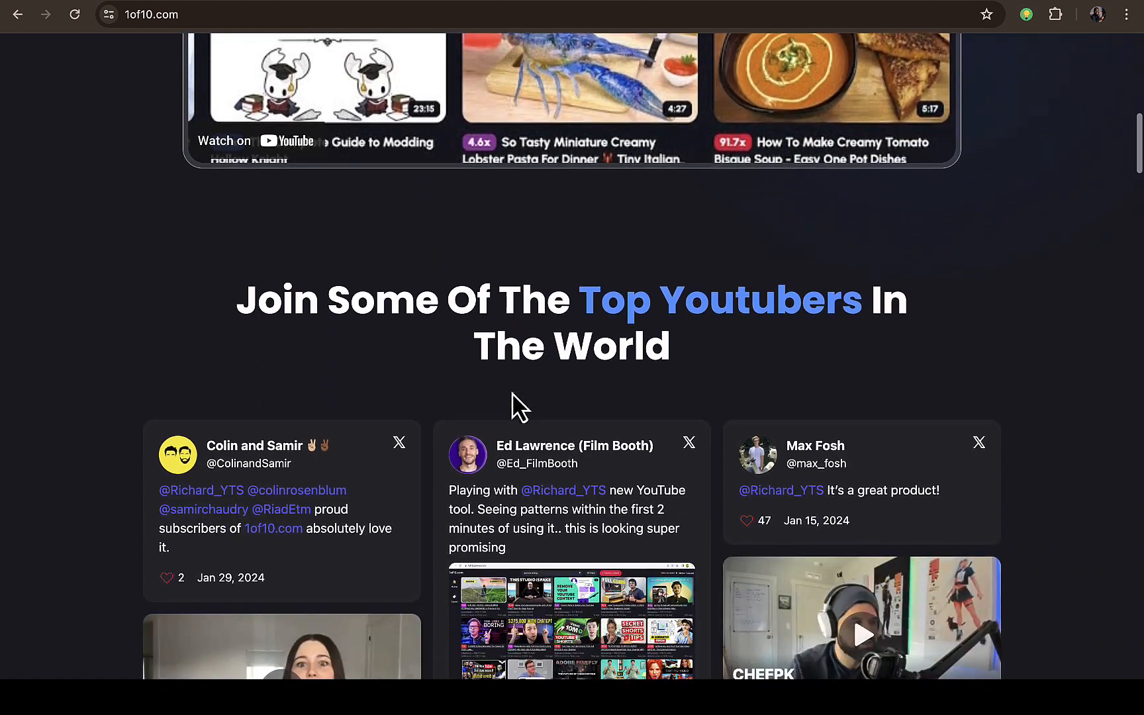
scroll(down, 3)
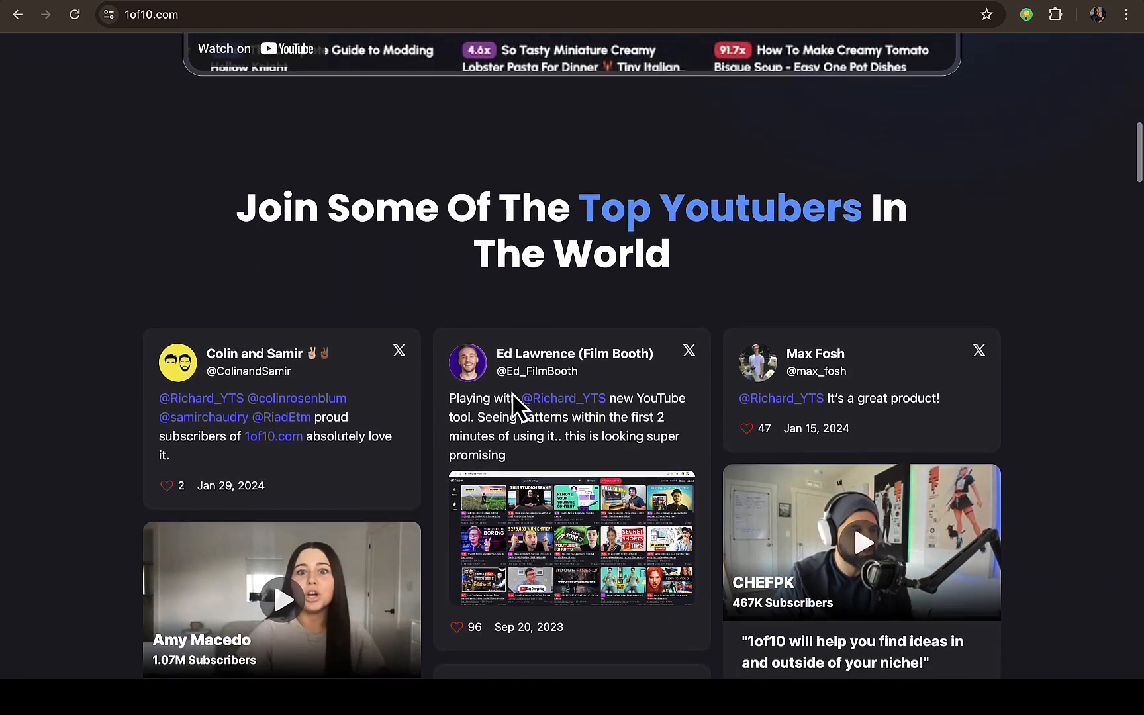
scroll(down, 3)
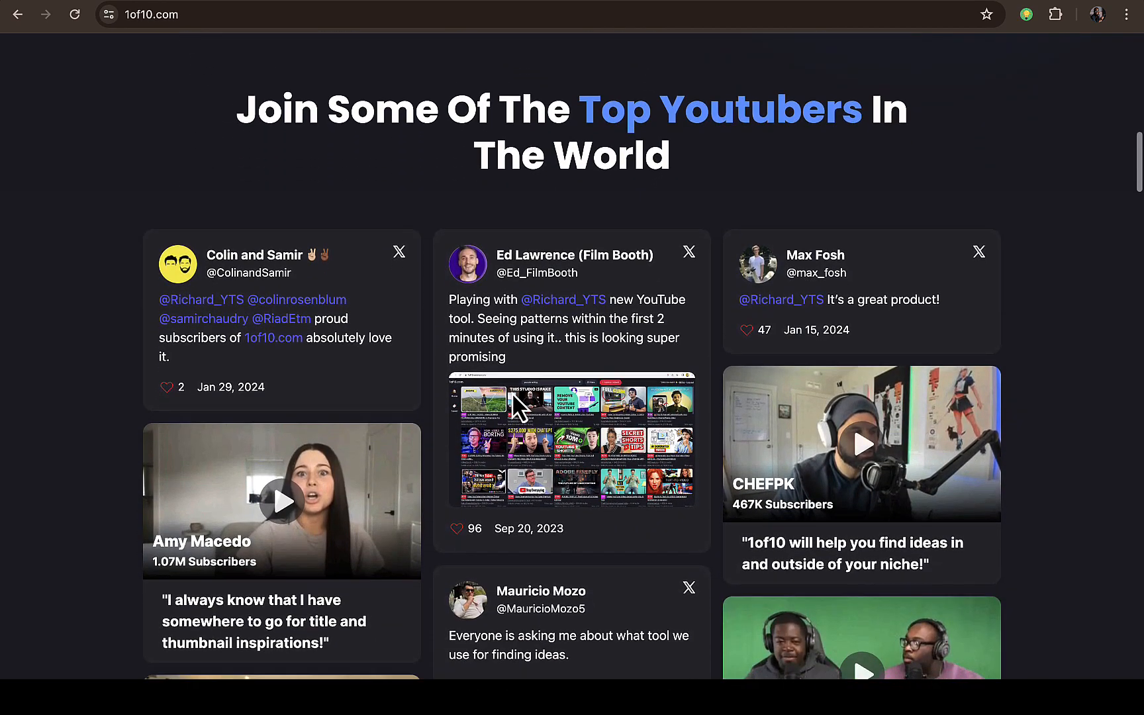
scroll(down, 3)
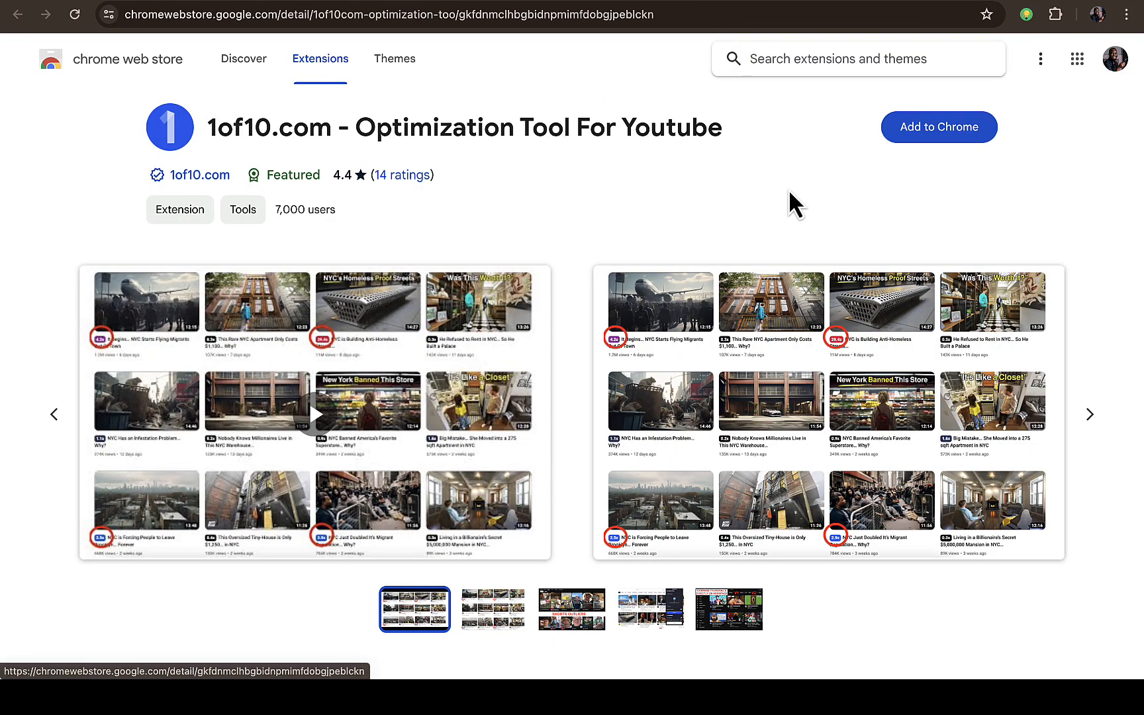
mouse_move(315, 238)
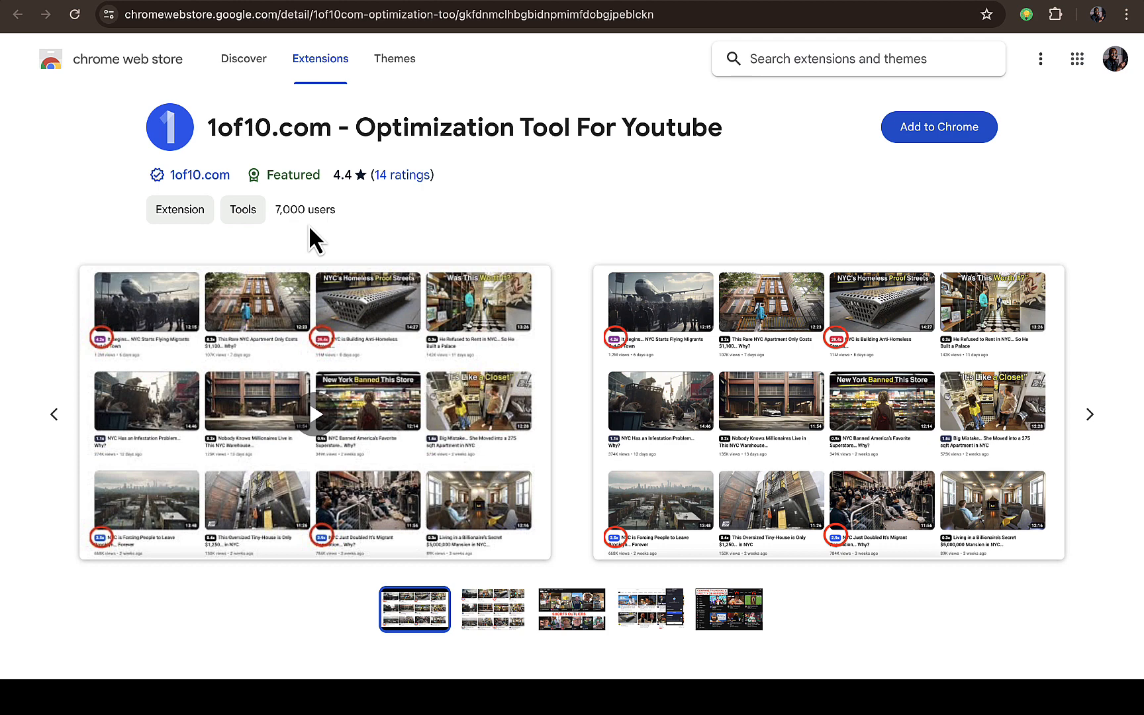
mouse_move(356, 182)
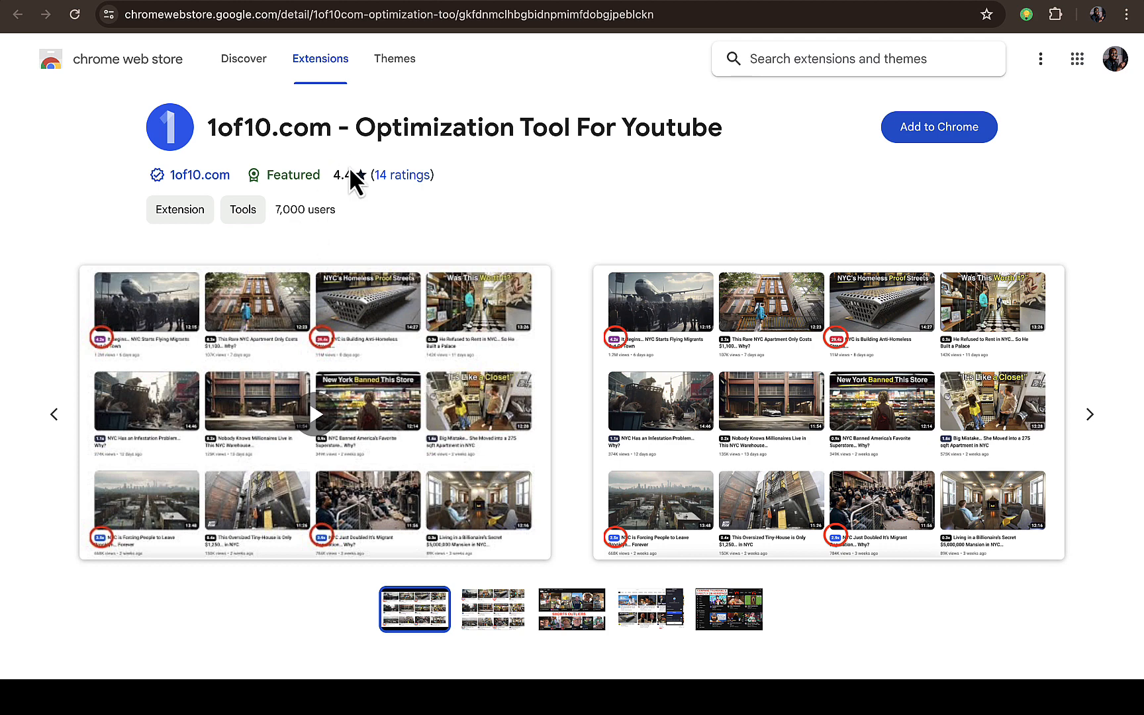
mouse_move(359, 204)
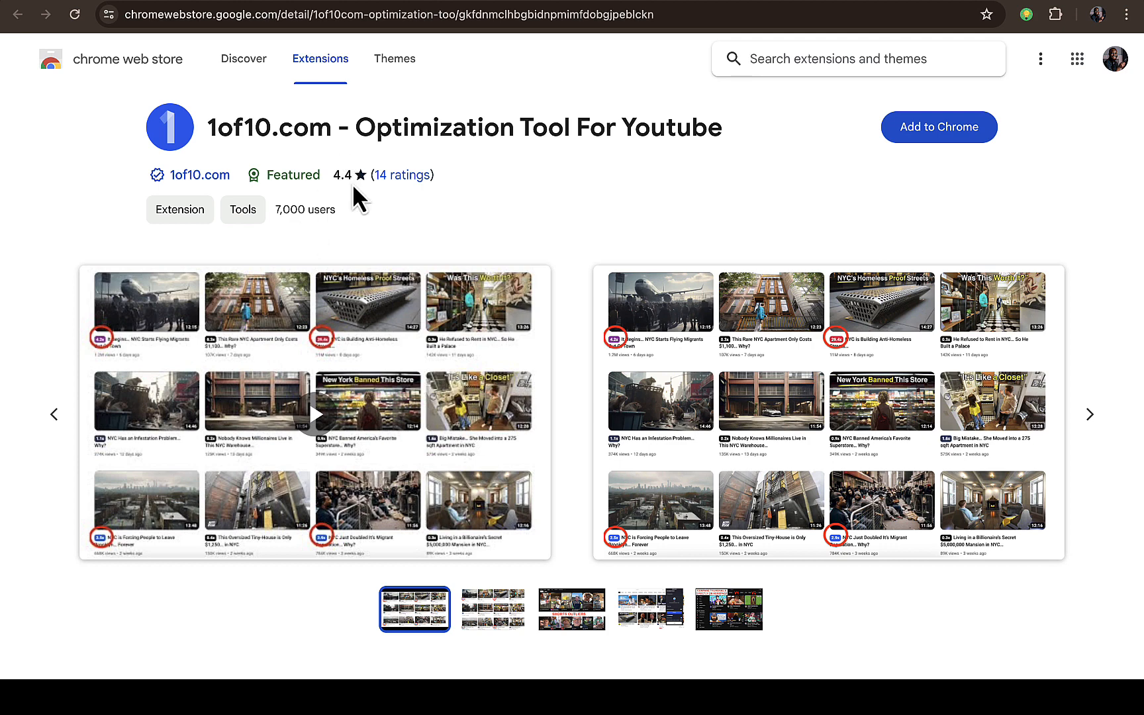
mouse_move(450, 217)
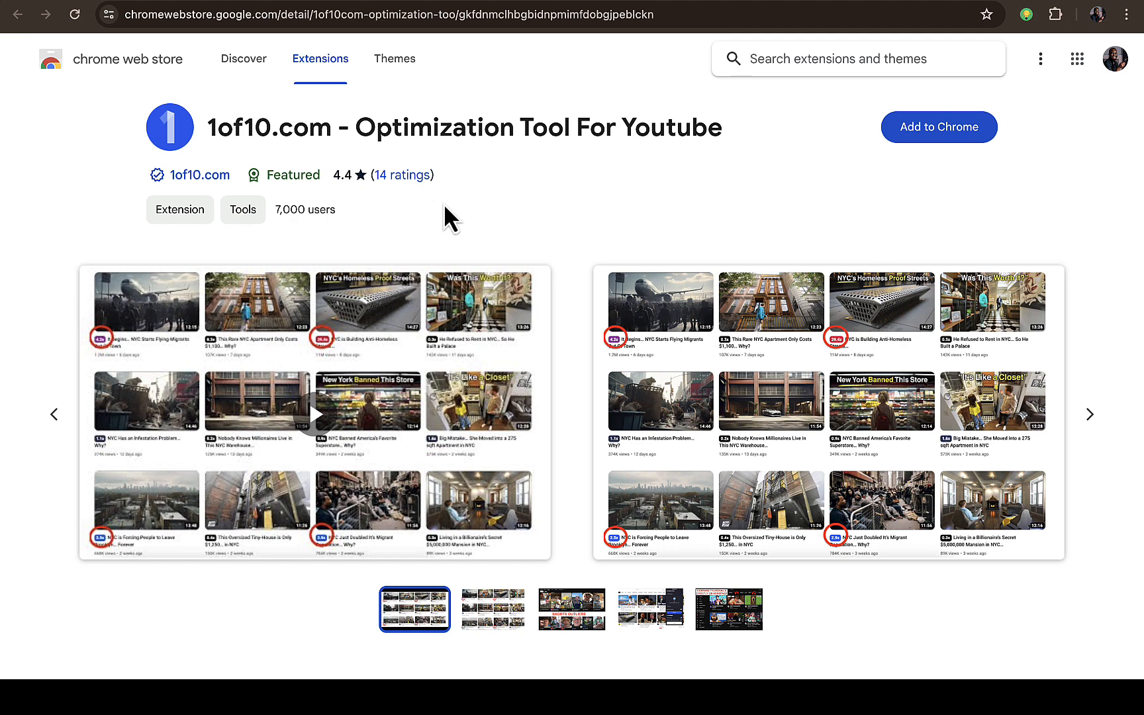
- Advance the store listing's screenshot carousel to the Shorts Outliers image
click(492, 609)
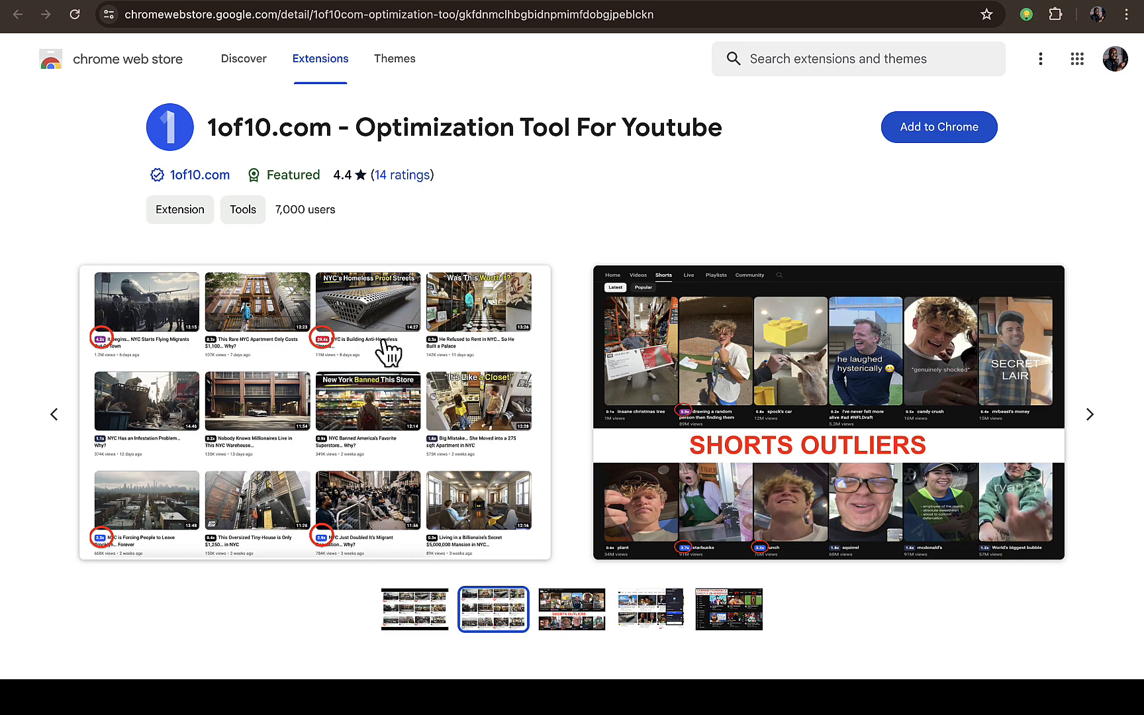
mouse_move(724, 238)
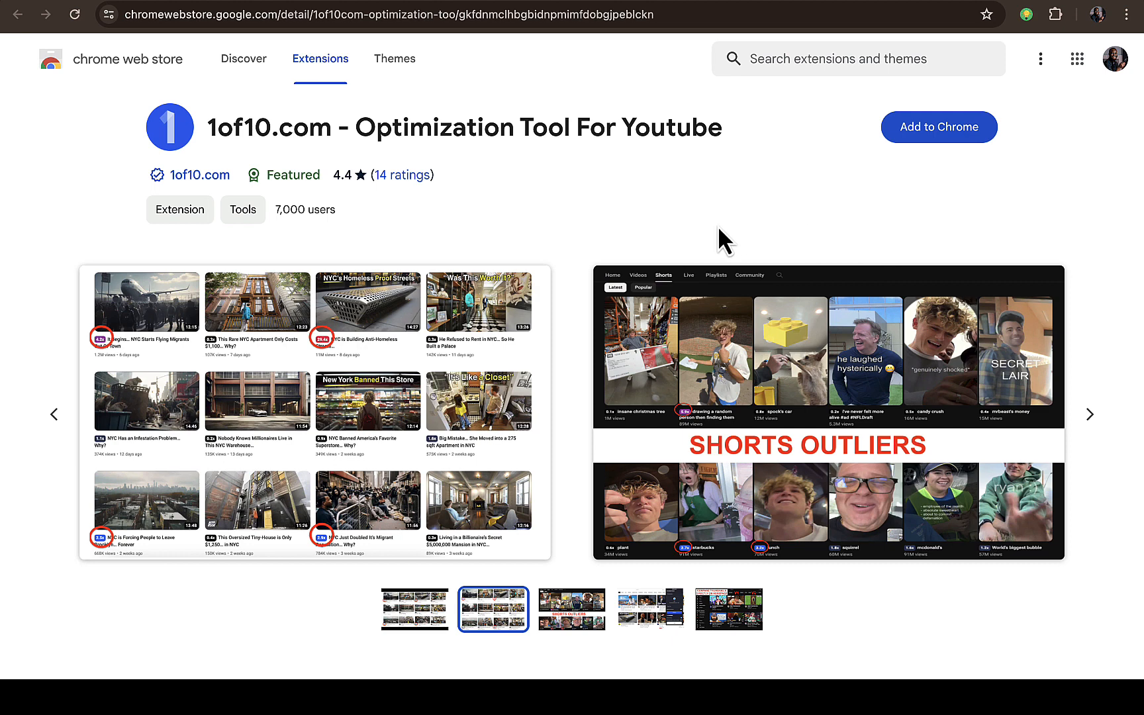
mouse_move(883, 106)
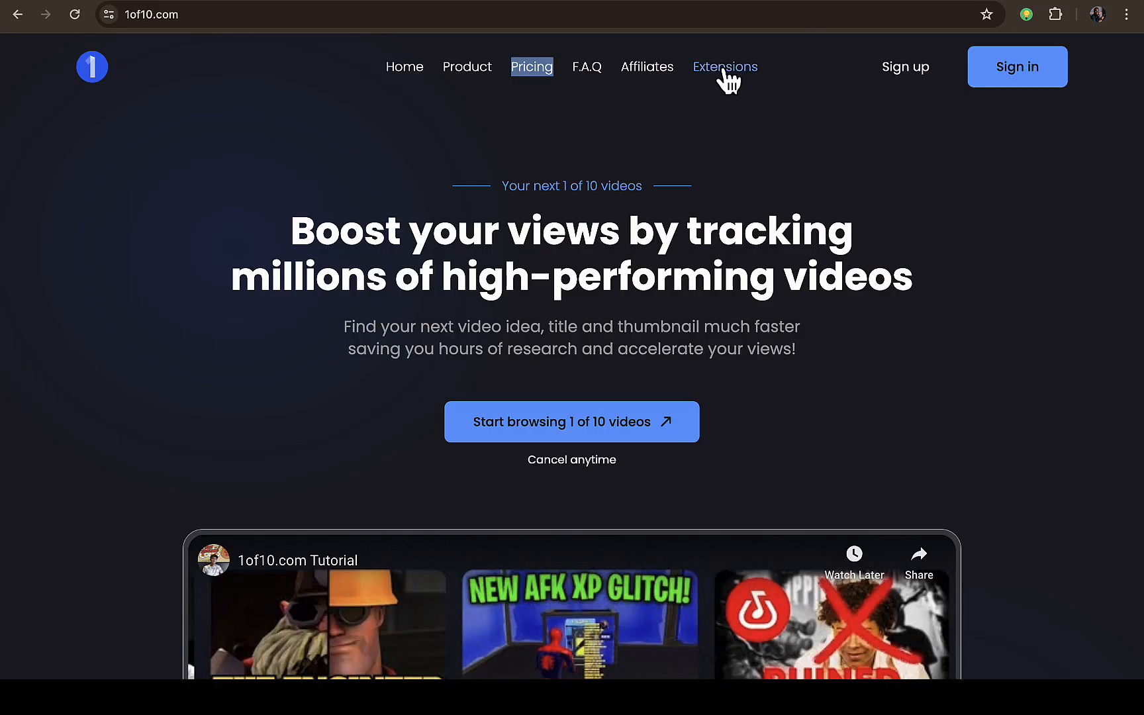
mouse_move(725, 66)
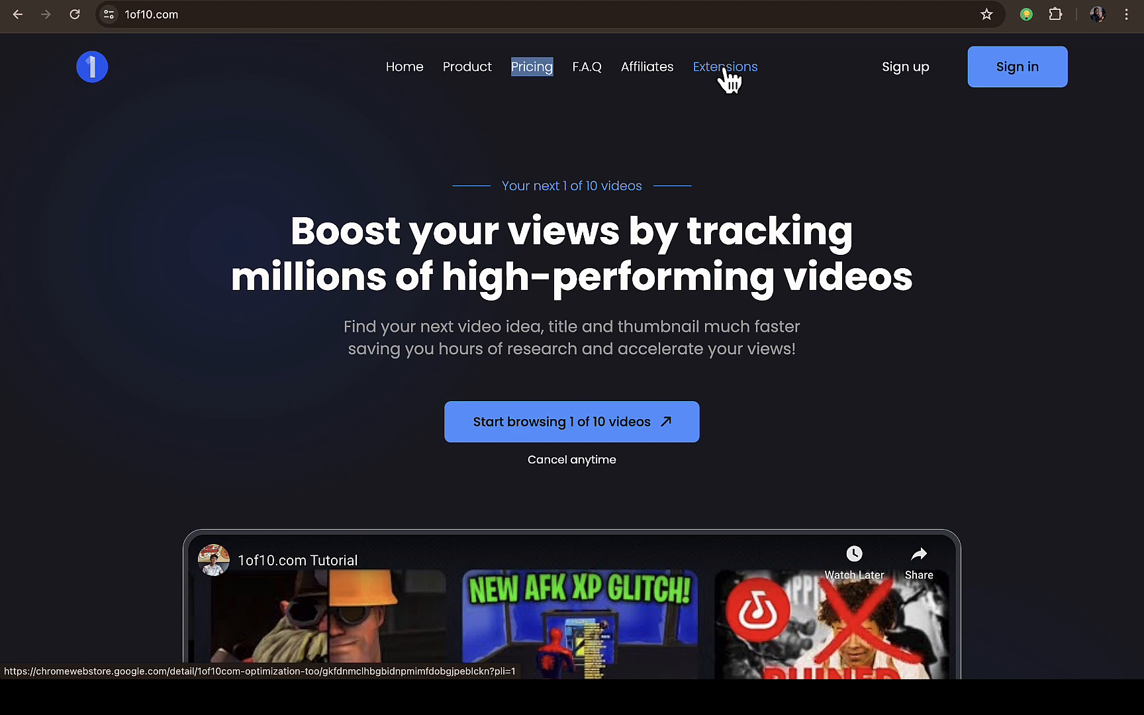
- Reopen the 1of10.com Chrome Web Store listing via the site's Extensions link
click(724, 67)
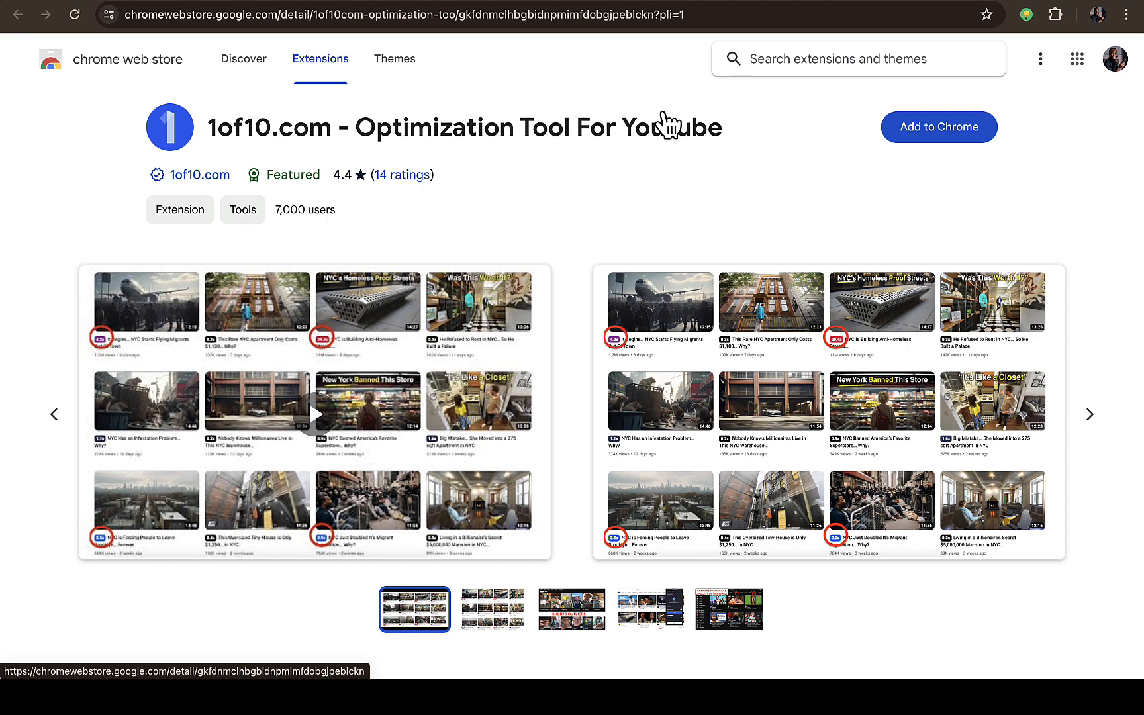
mouse_move(651, 219)
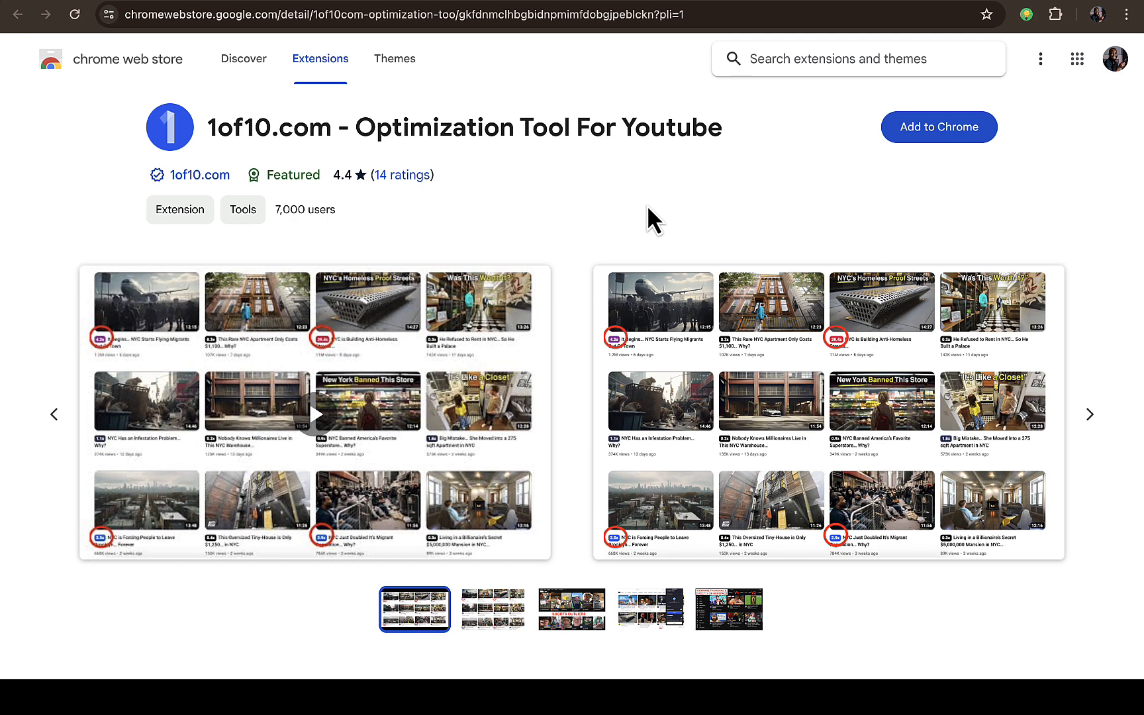
mouse_move(689, 195)
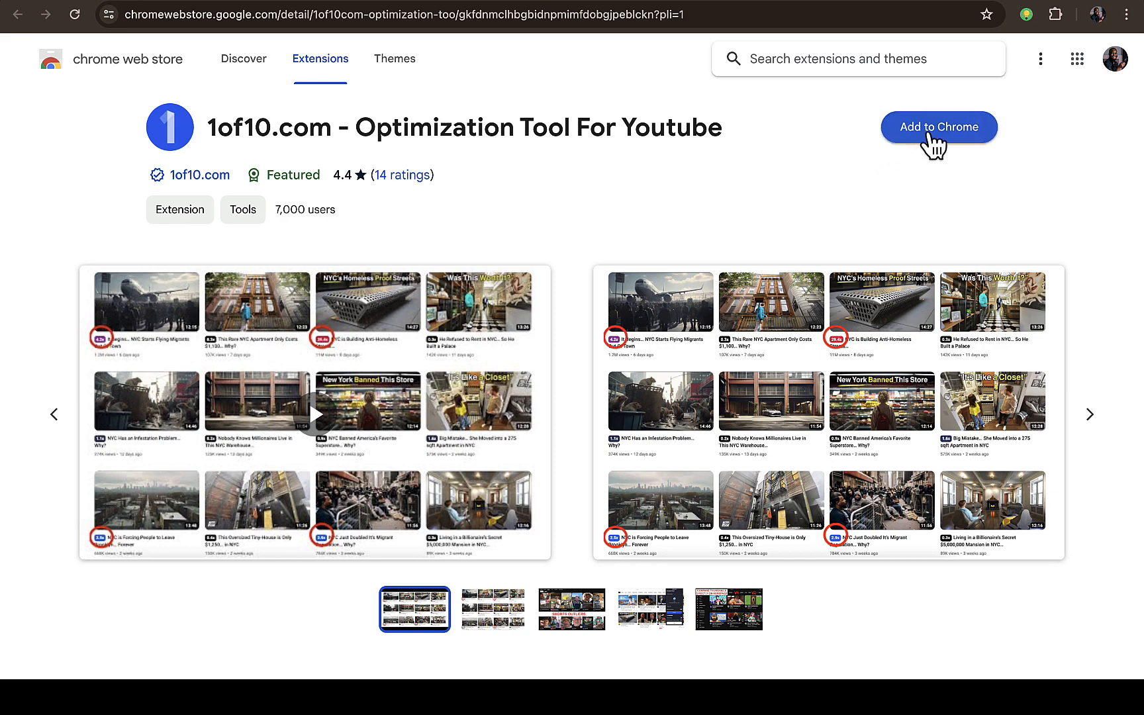
- Add the 1of10.com extension to Chrome and check its panel, which says to use it on YouTube
click(939, 126)
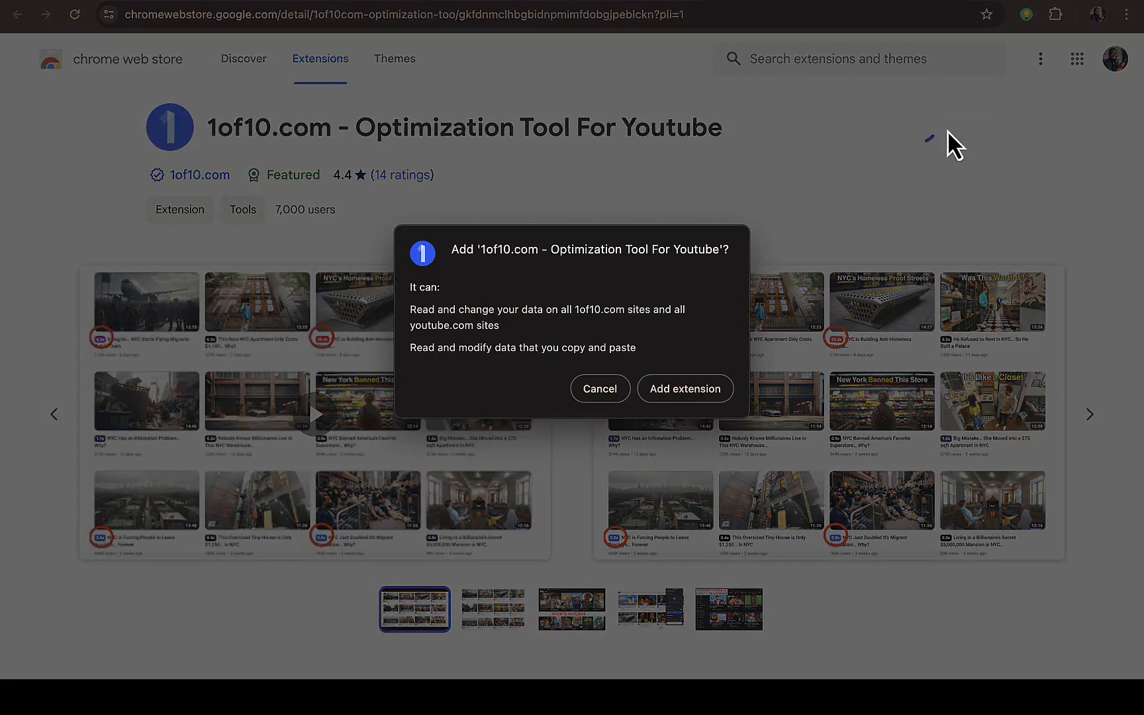
click(685, 388)
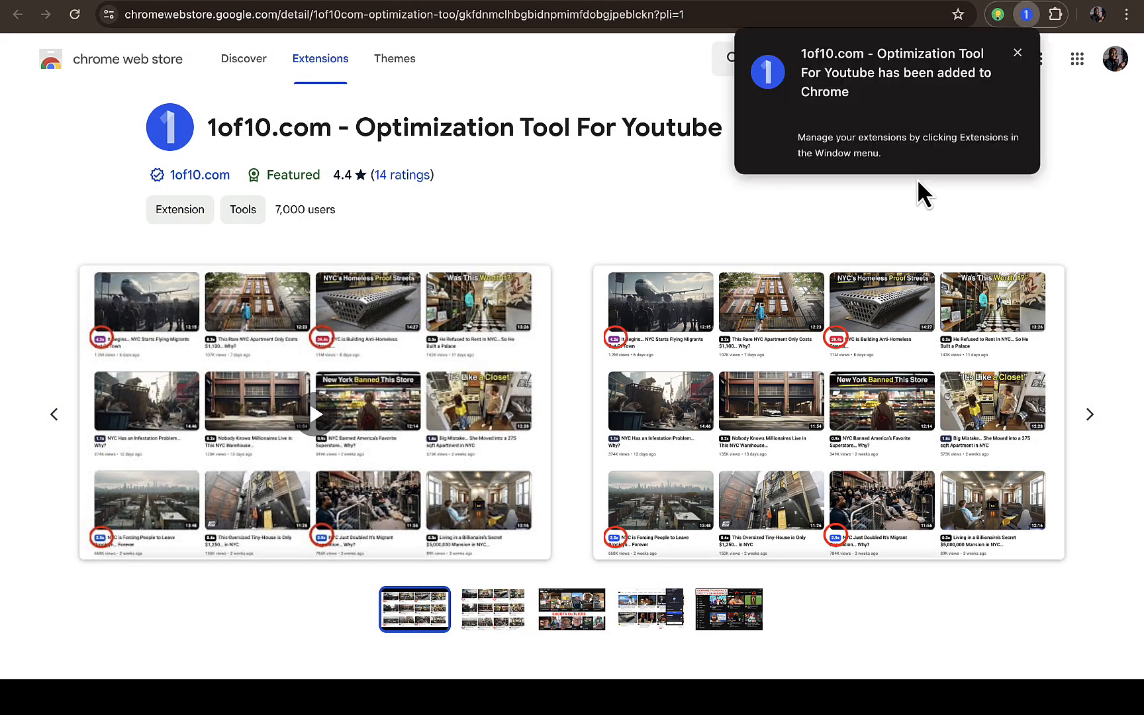
mouse_move(908, 66)
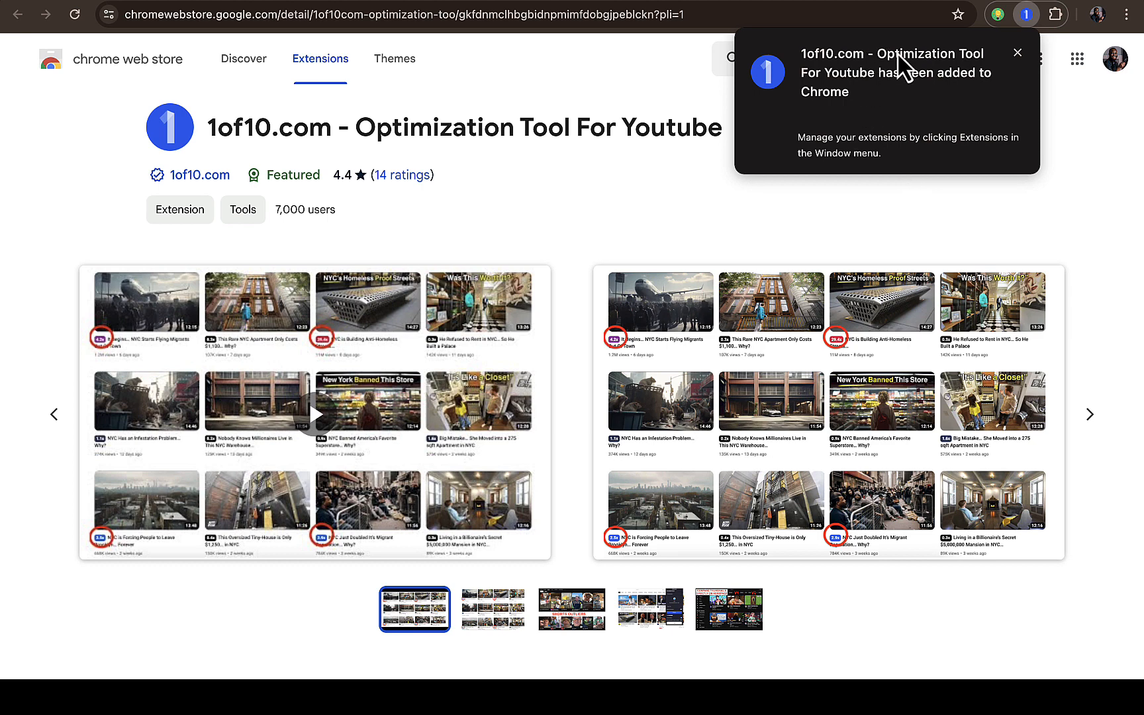
click(1024, 15)
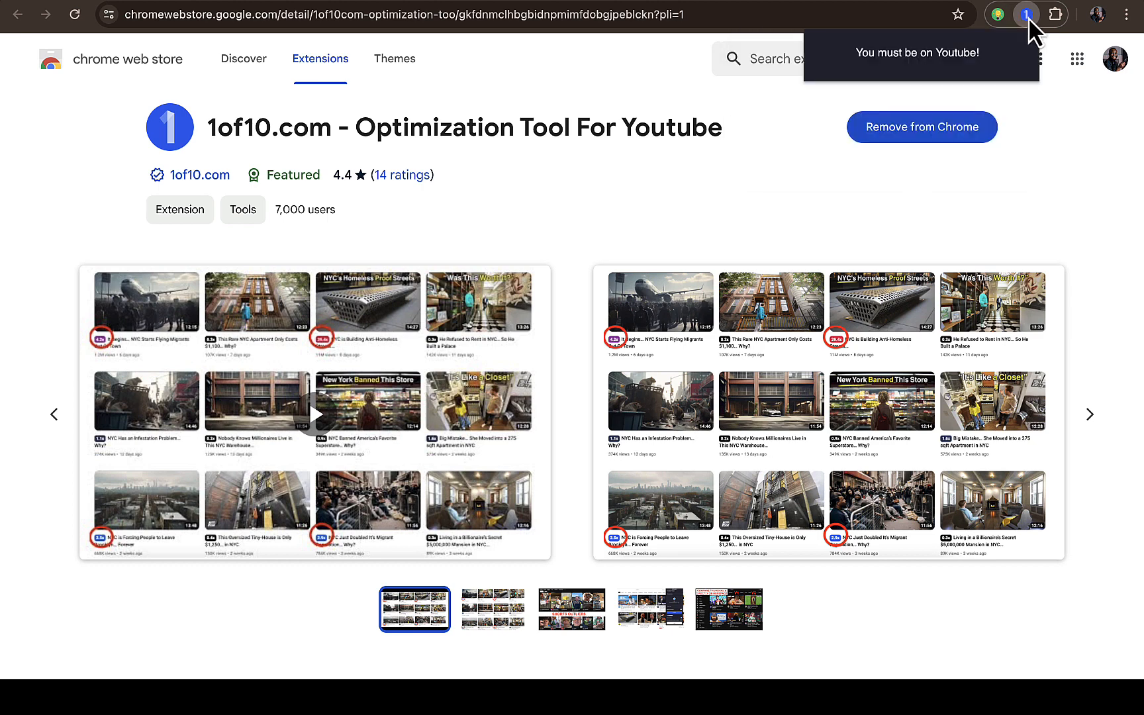
mouse_move(924, 76)
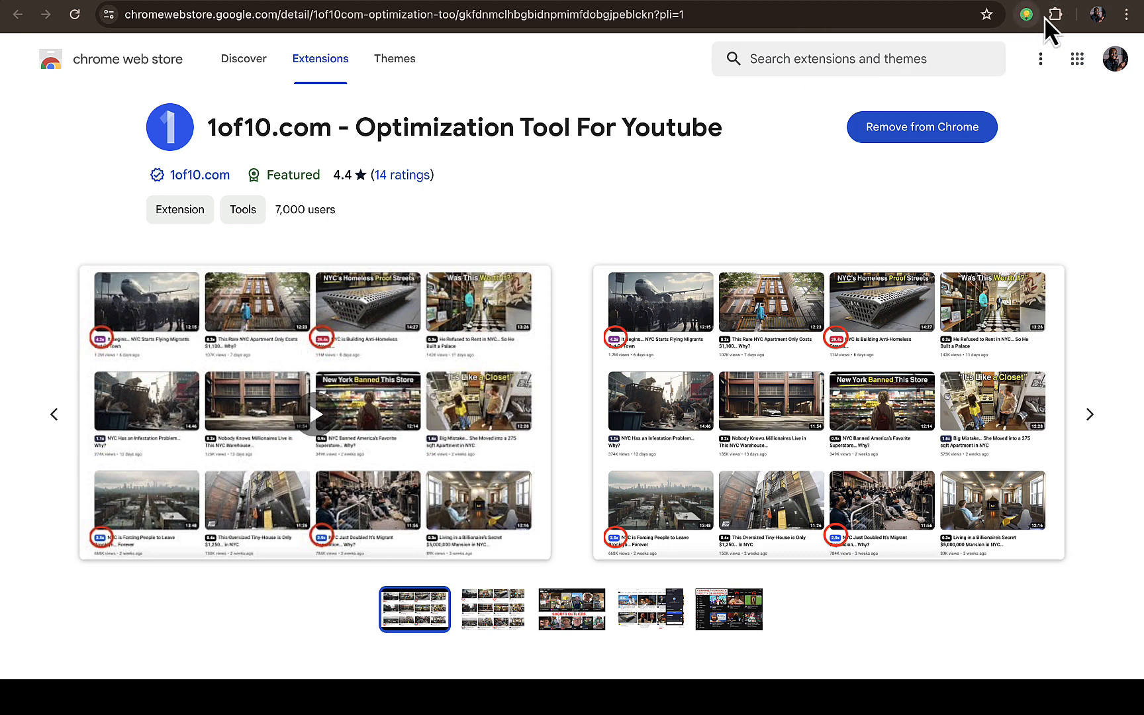
- Pin the 1of10.com extension to the toolbar and start a new tab for YouTube
click(1054, 14)
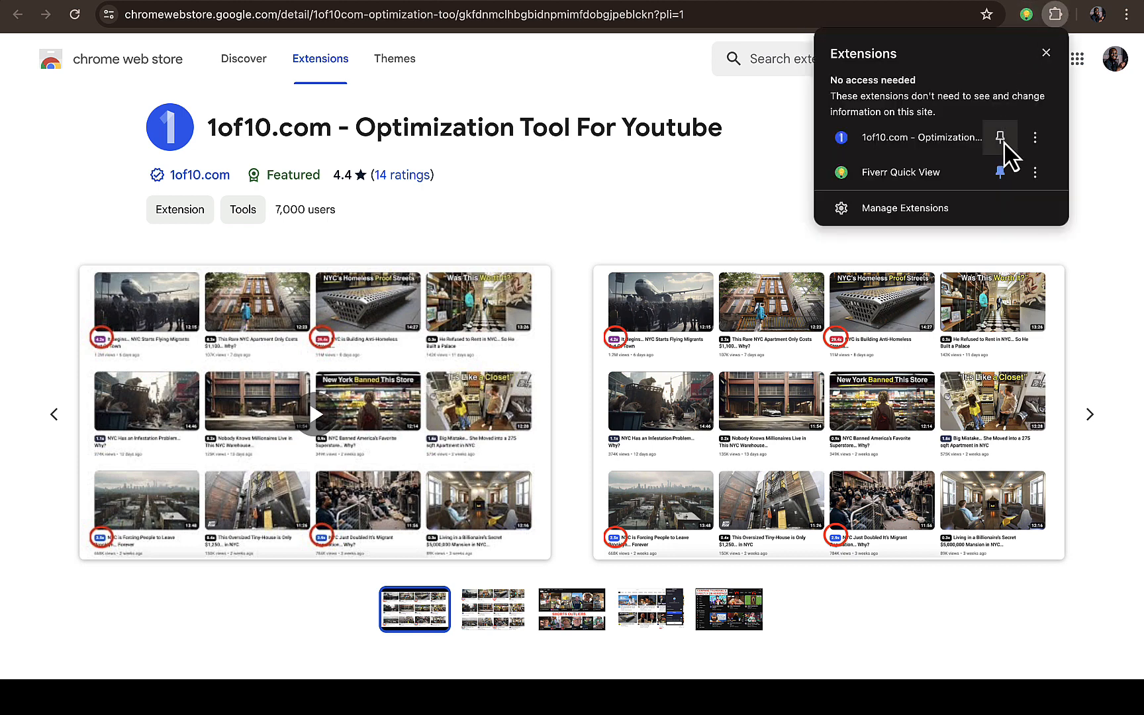
click(1000, 138)
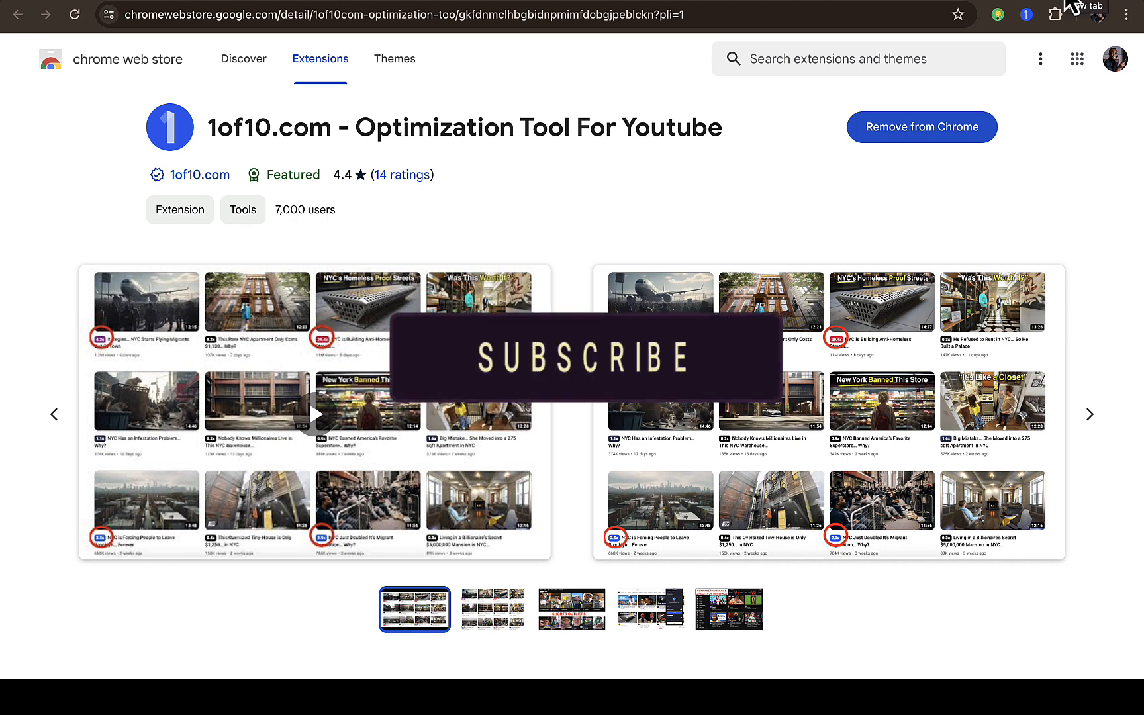
click(576, 357)
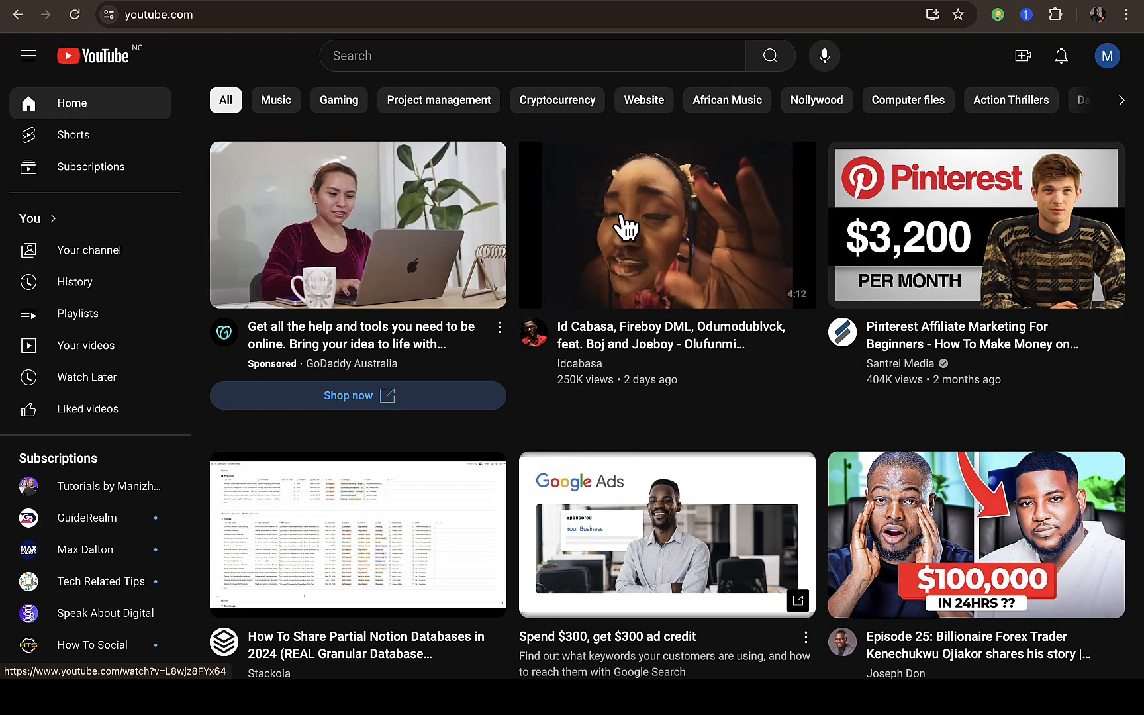
mouse_move(665, 224)
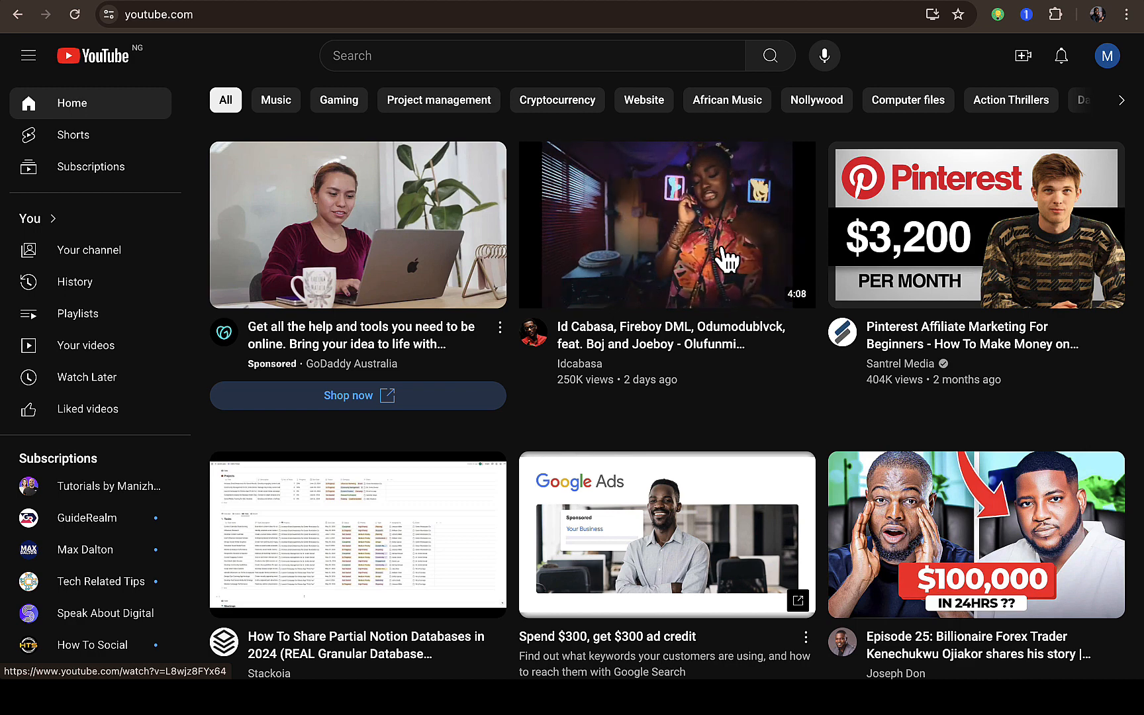
mouse_move(782, 401)
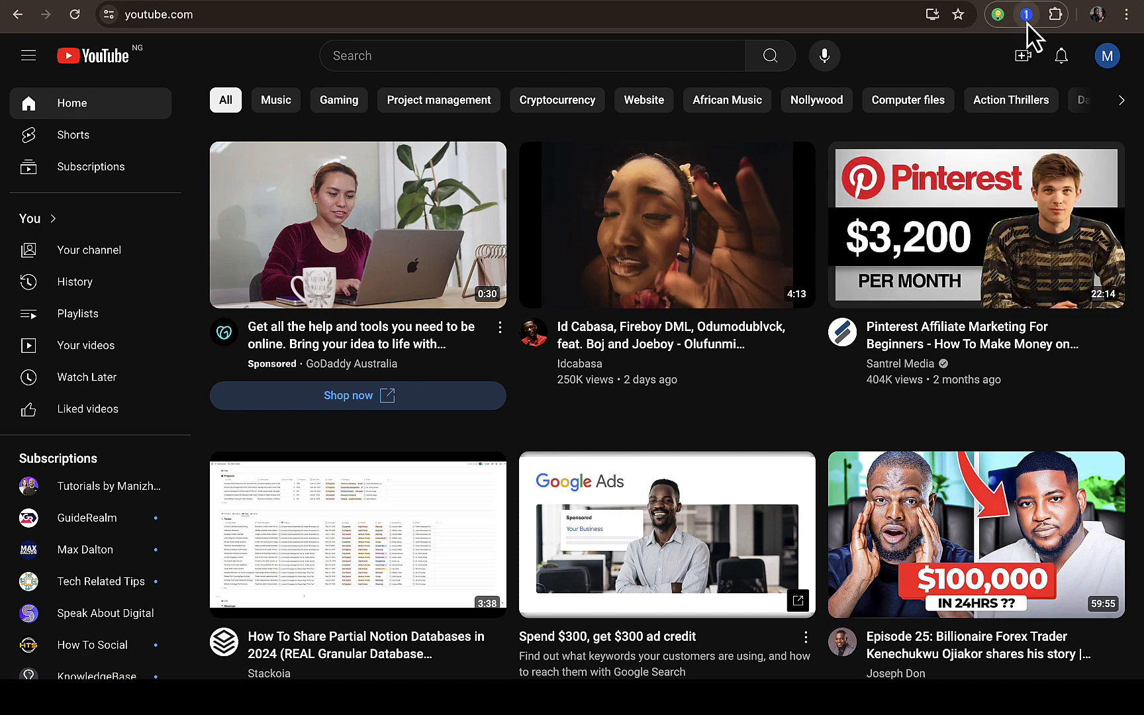
mouse_move(1026, 13)
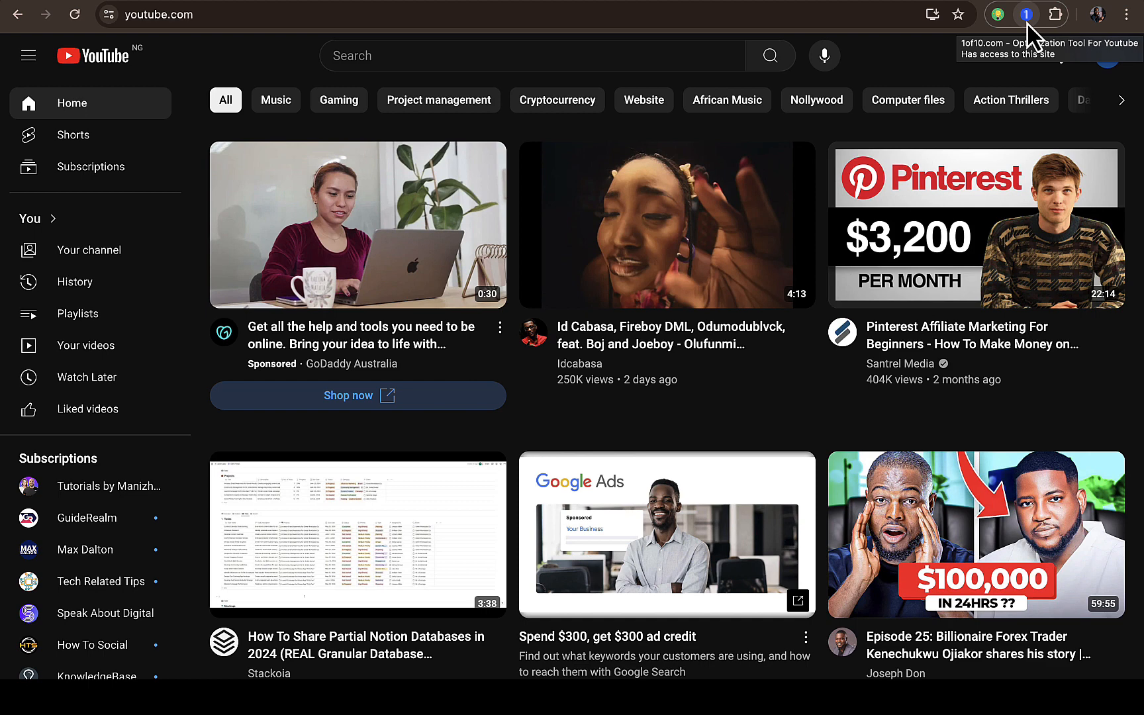
- Bring up the 1of10 extension panel with Thumbnail Viewer over the YouTube home feed
click(1026, 14)
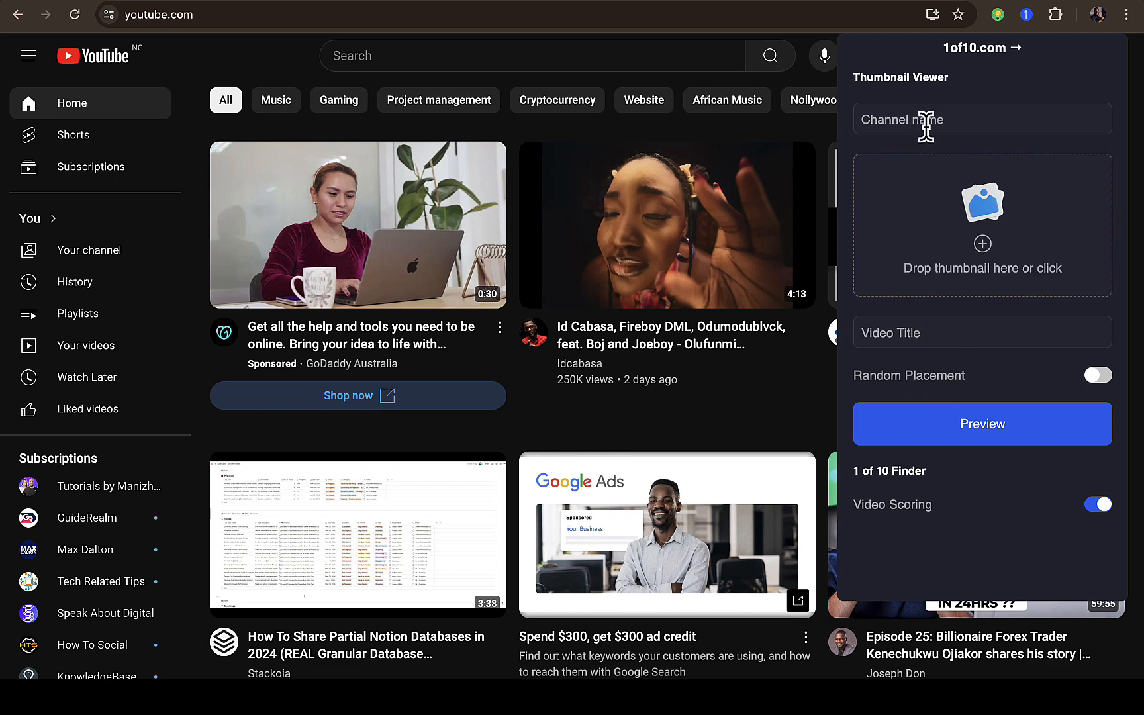
mouse_move(977, 109)
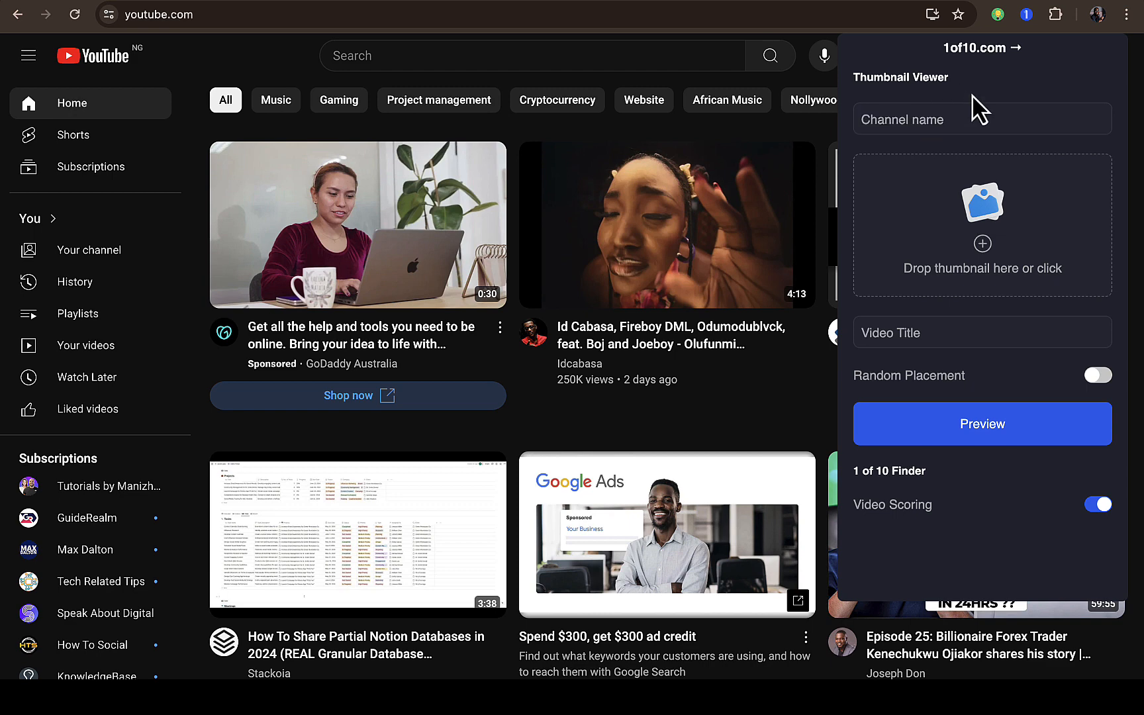
mouse_move(947, 398)
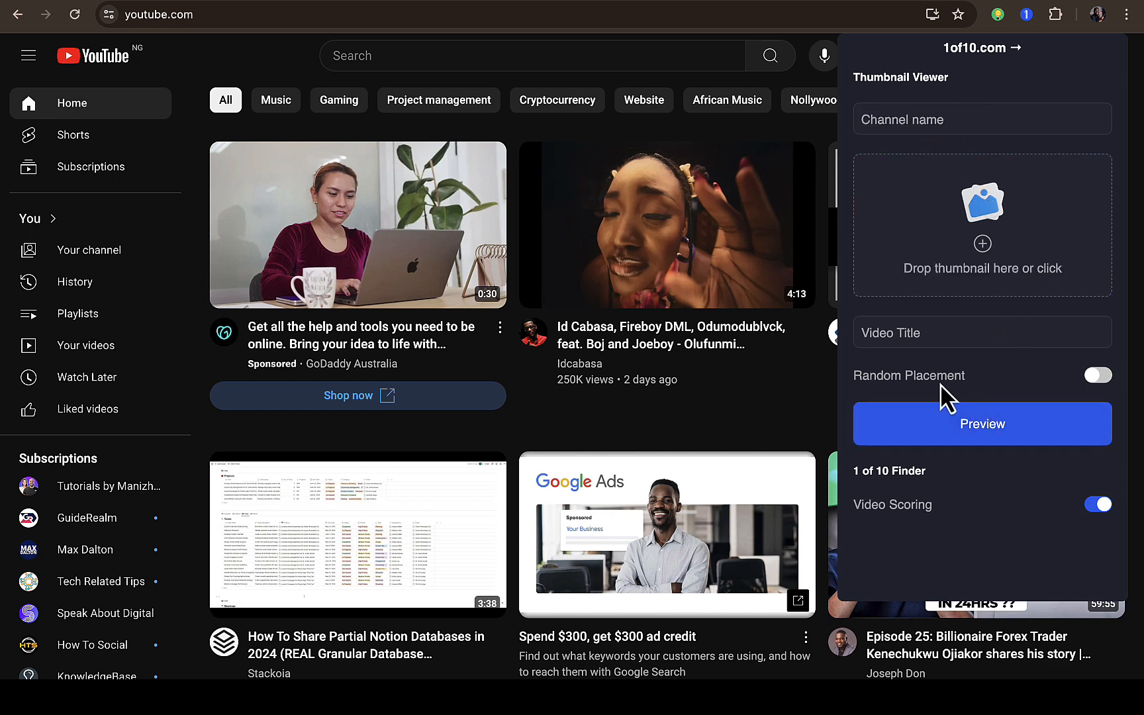
- Switch on Random Placement in the Thumbnail Viewer settings and dismiss the panel
click(1097, 374)
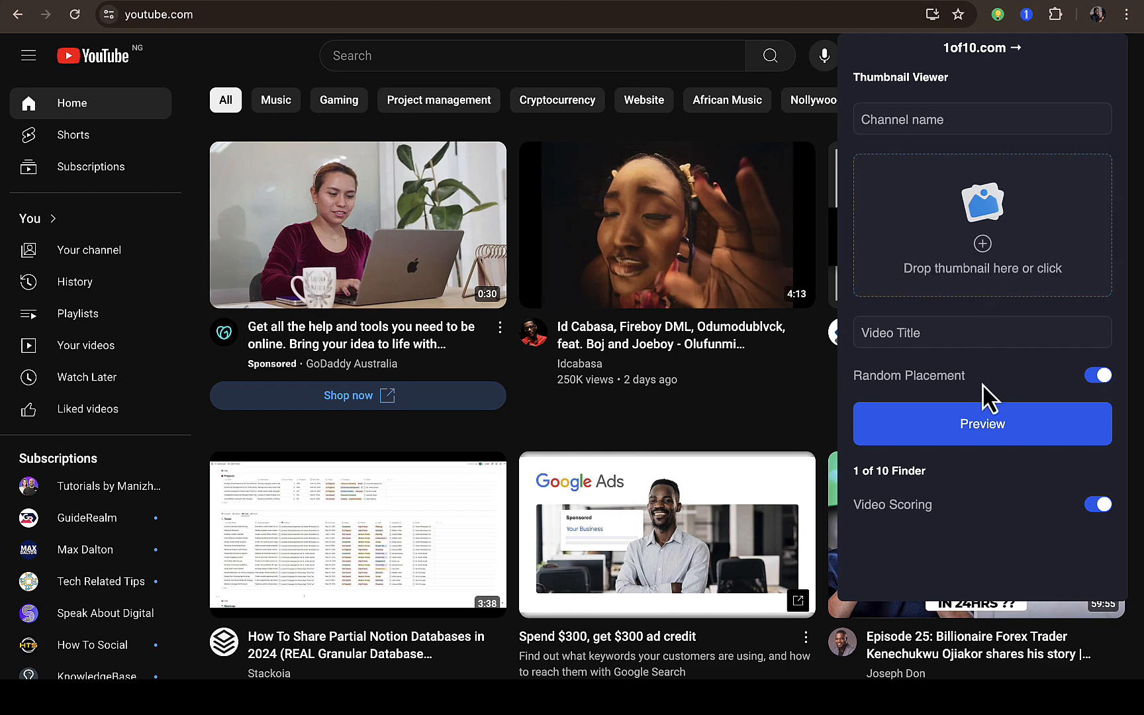
click(981, 424)
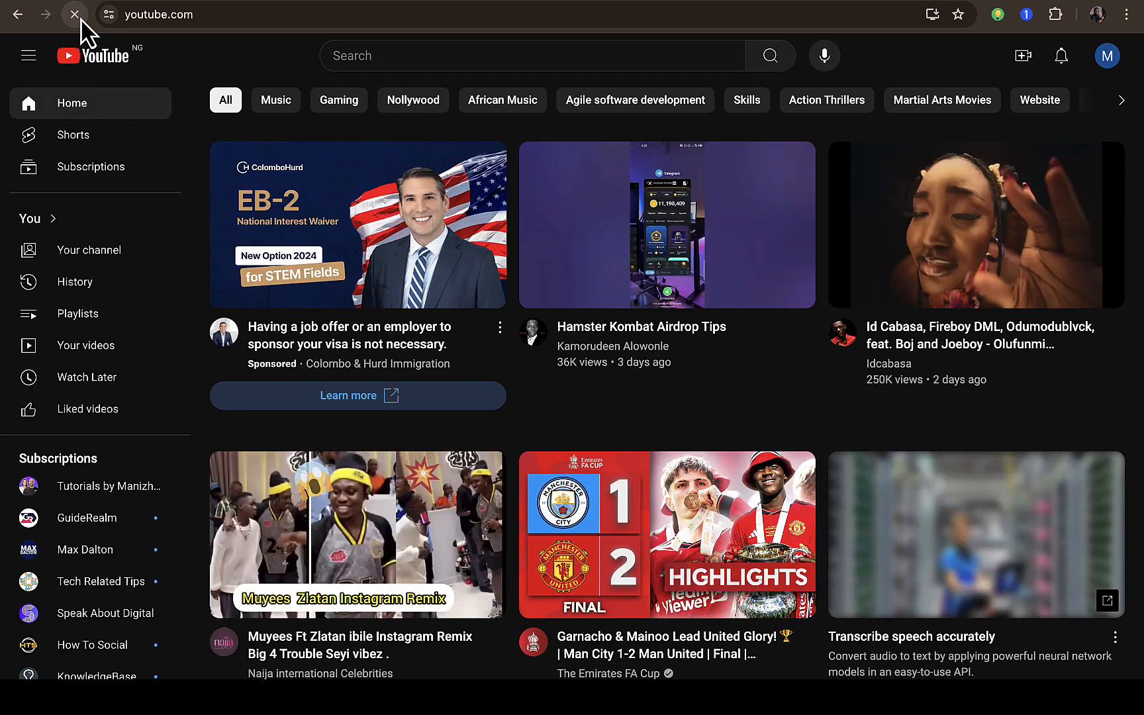
- Scroll the refreshed YouTube home feed down past the Shorts shelf to more videos
scroll(down, 3)
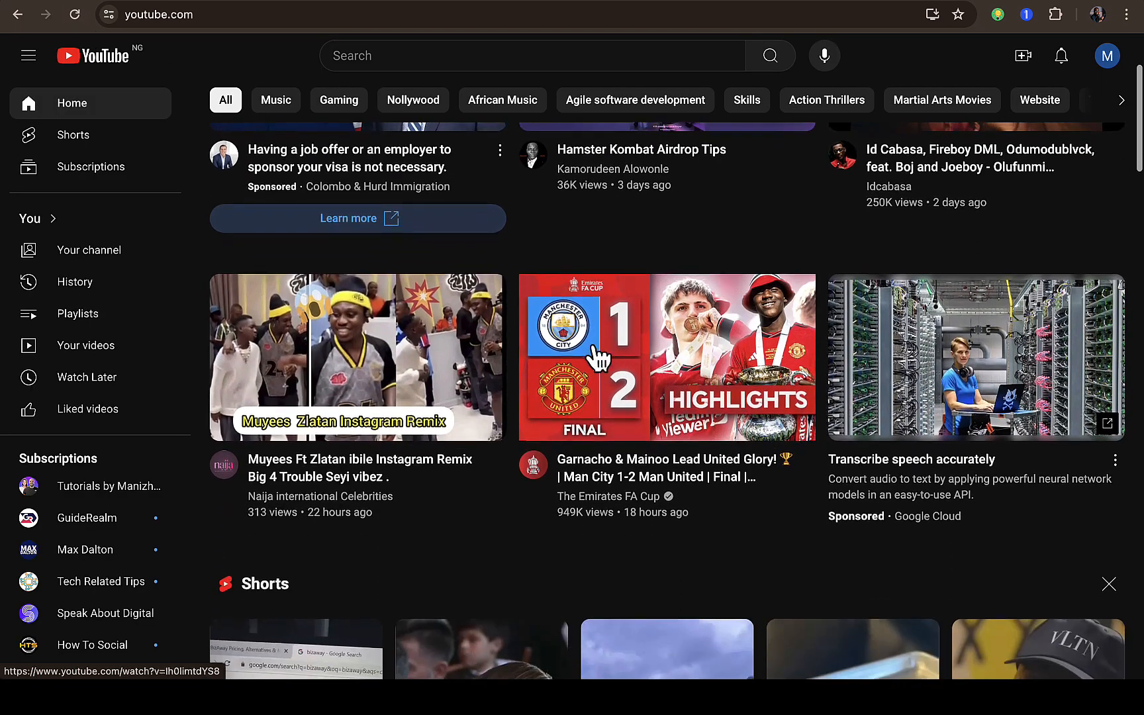
scroll(down, 3)
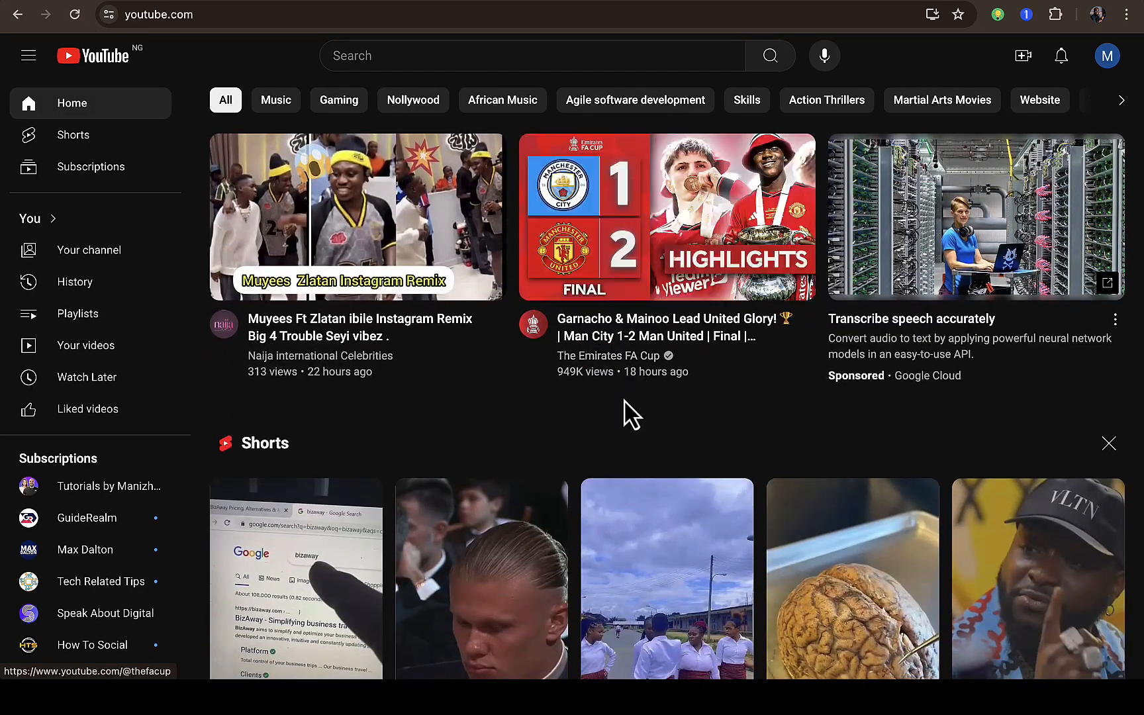
scroll(down, 3)
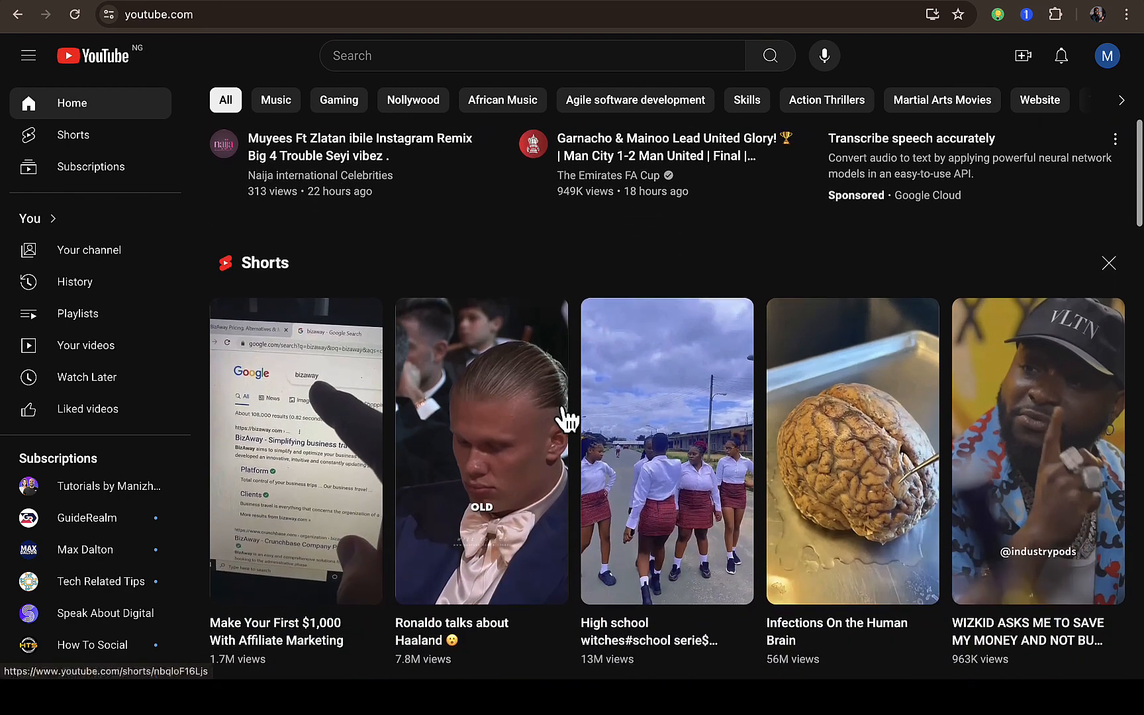
click(1108, 262)
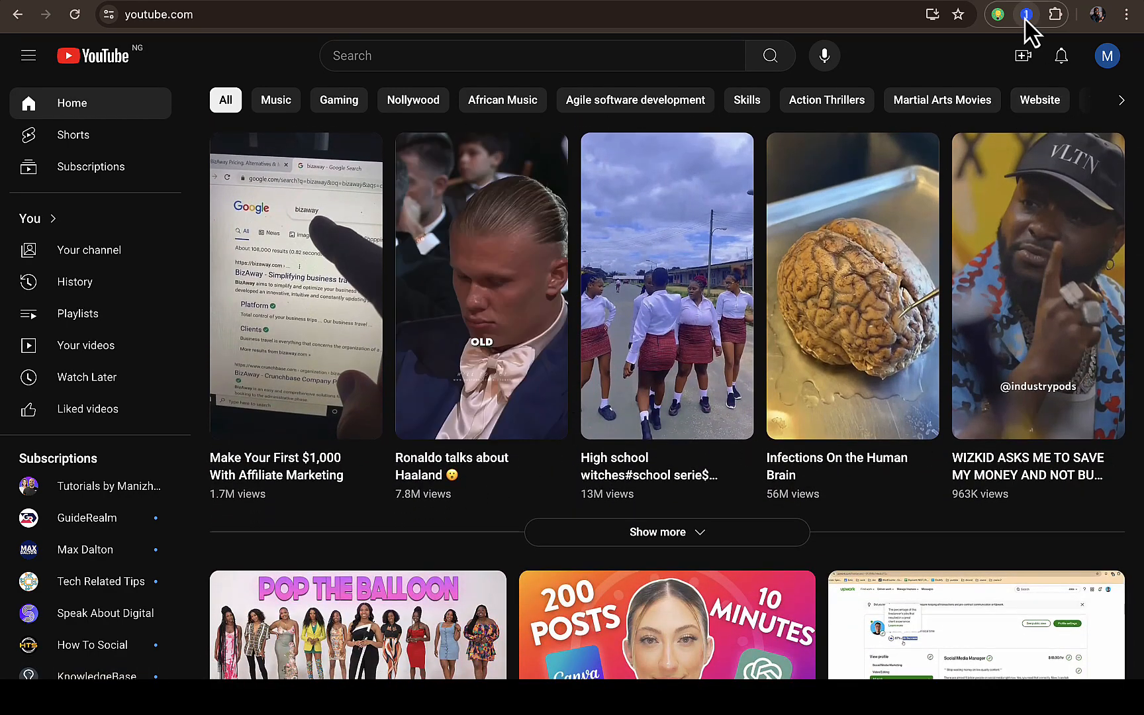
- Visit the 1of10.com website from the '1of10.com →' link in the extension panel
click(1012, 15)
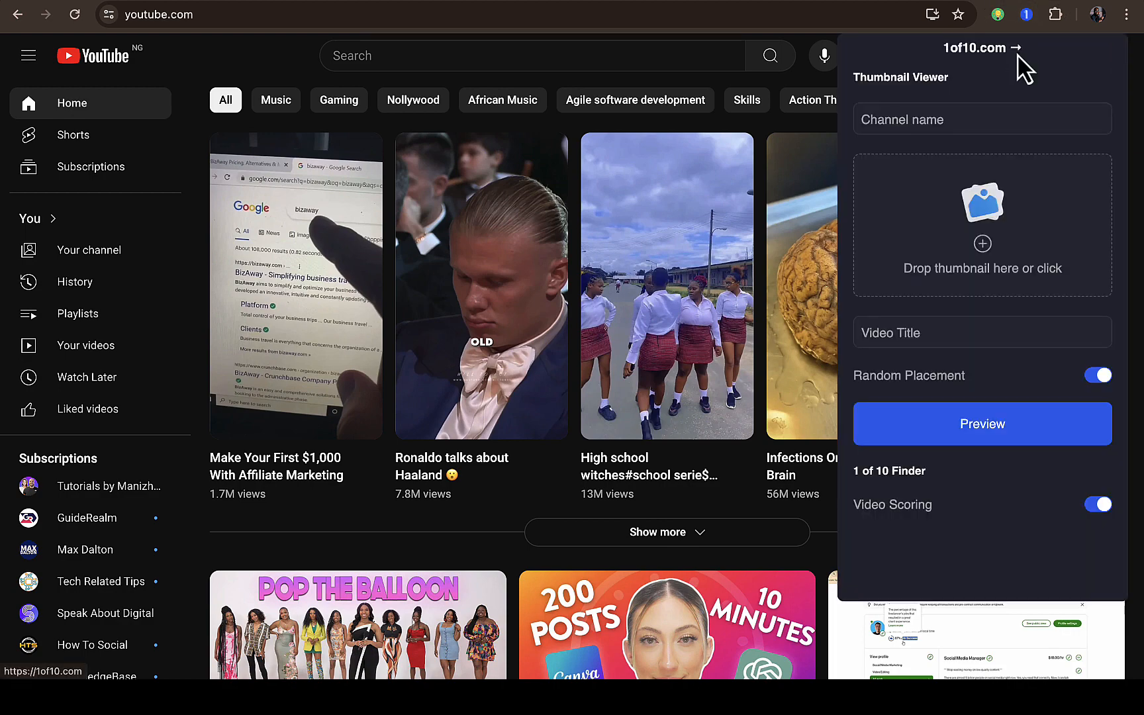
click(978, 48)
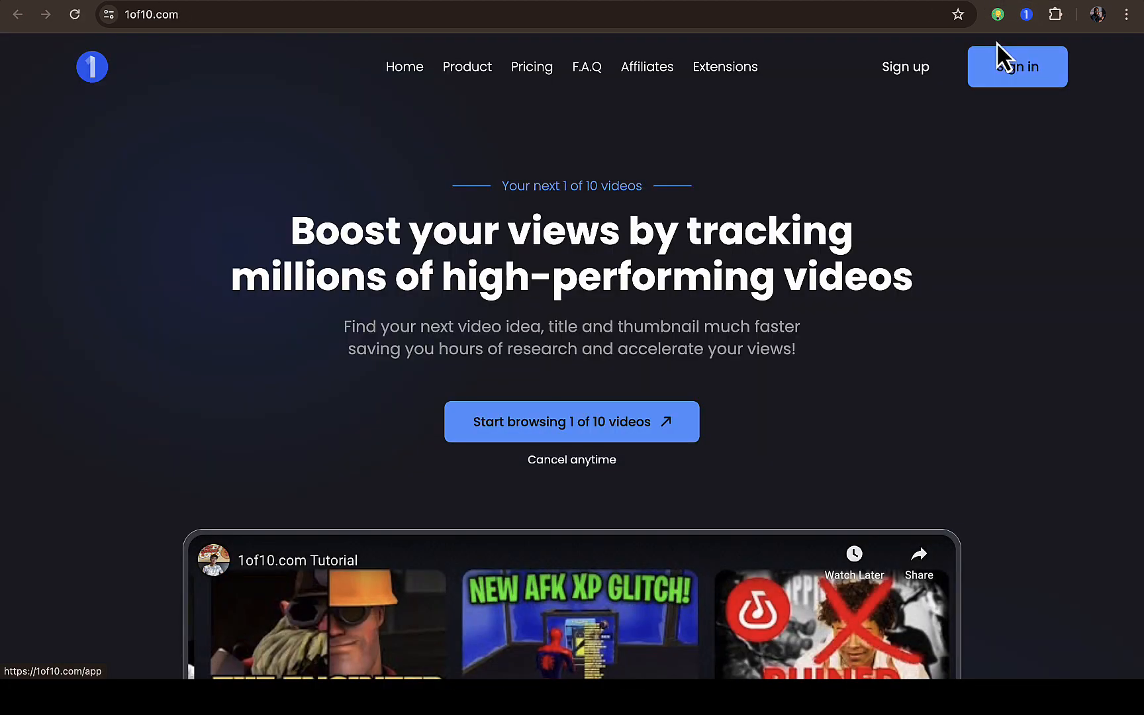
mouse_move(931, 8)
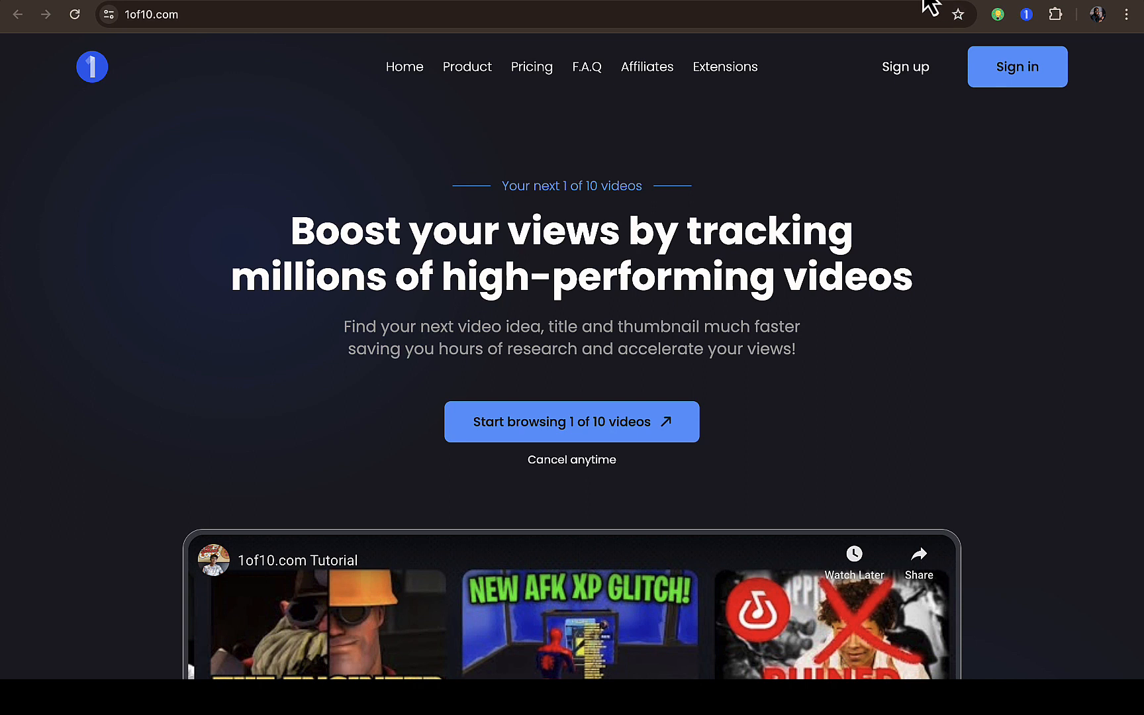
mouse_move(933, 11)
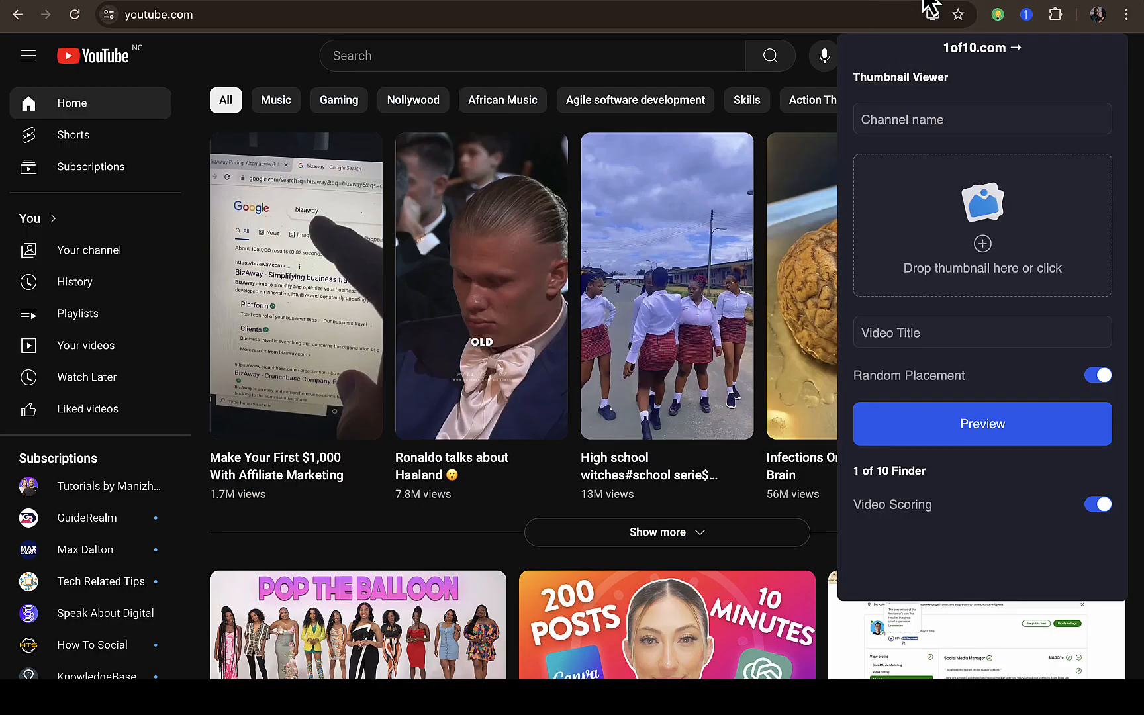
- Toggle the Video Scoring switch off and back on in the extension popup
scroll(down, 3)
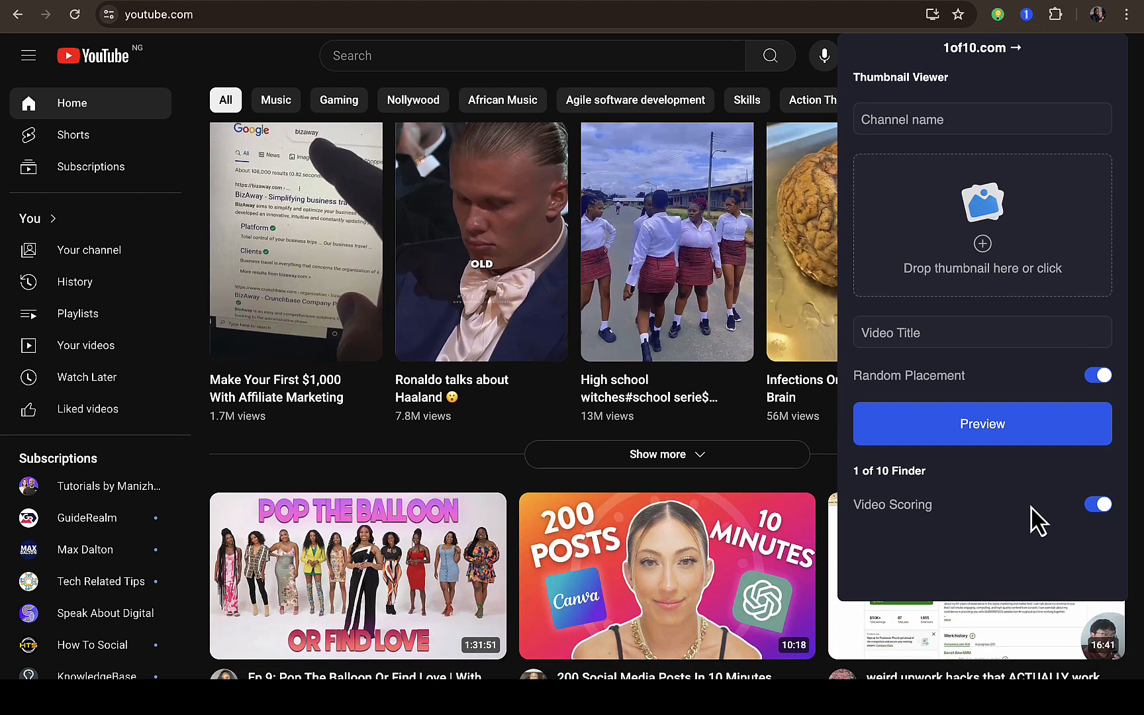
click(1098, 504)
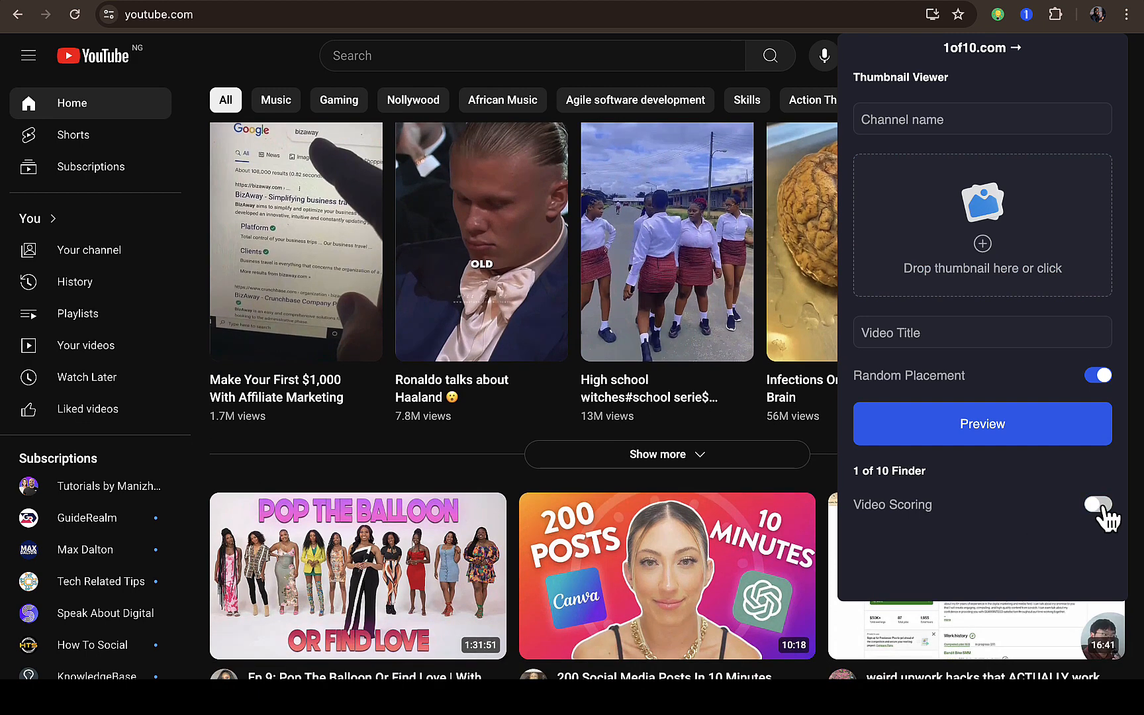
click(1097, 504)
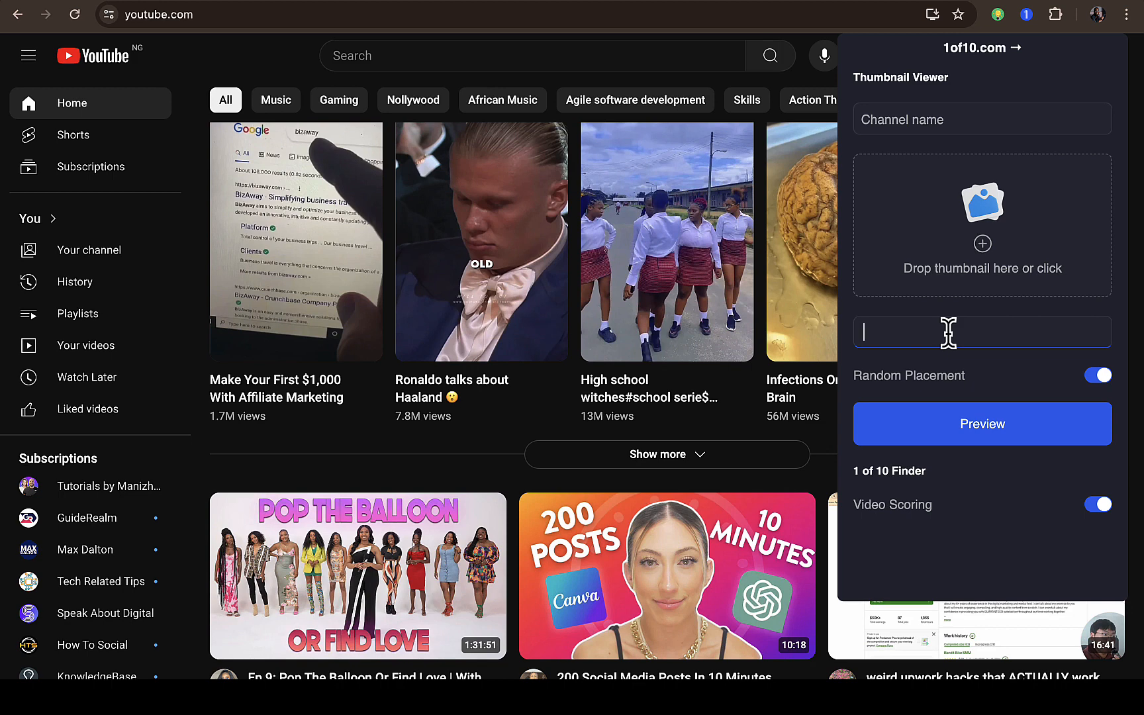
- Enter musbifinance as channel name and title and preview the test video in the feed
text(musbi)
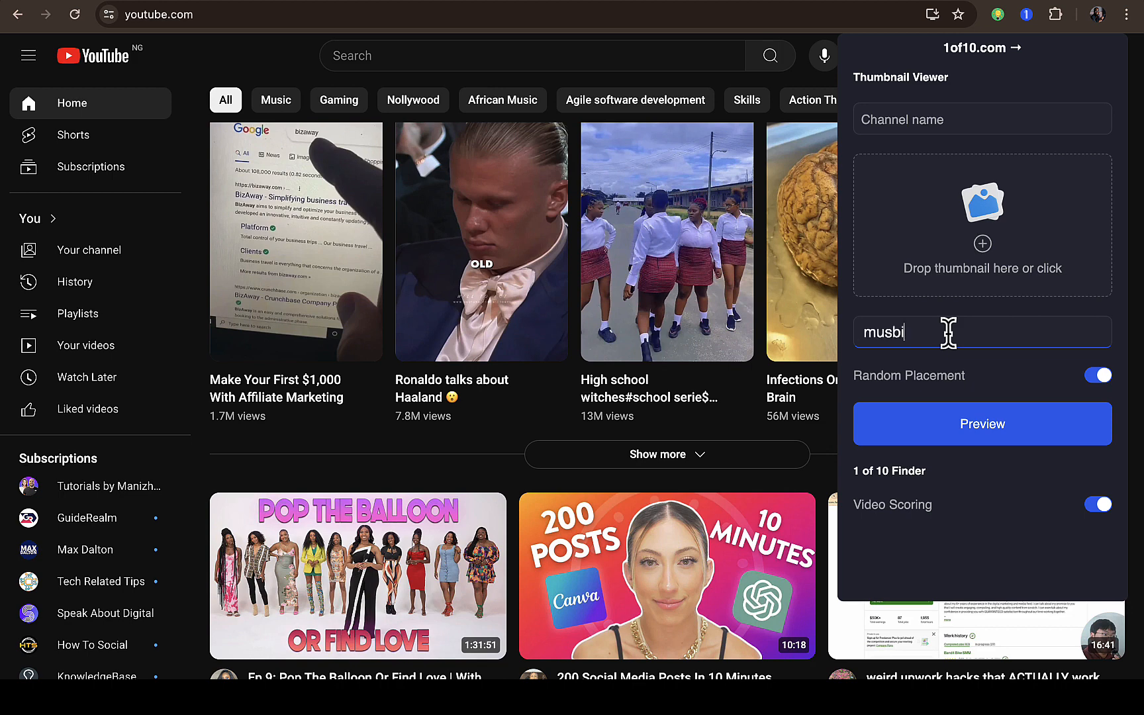
text(finance)
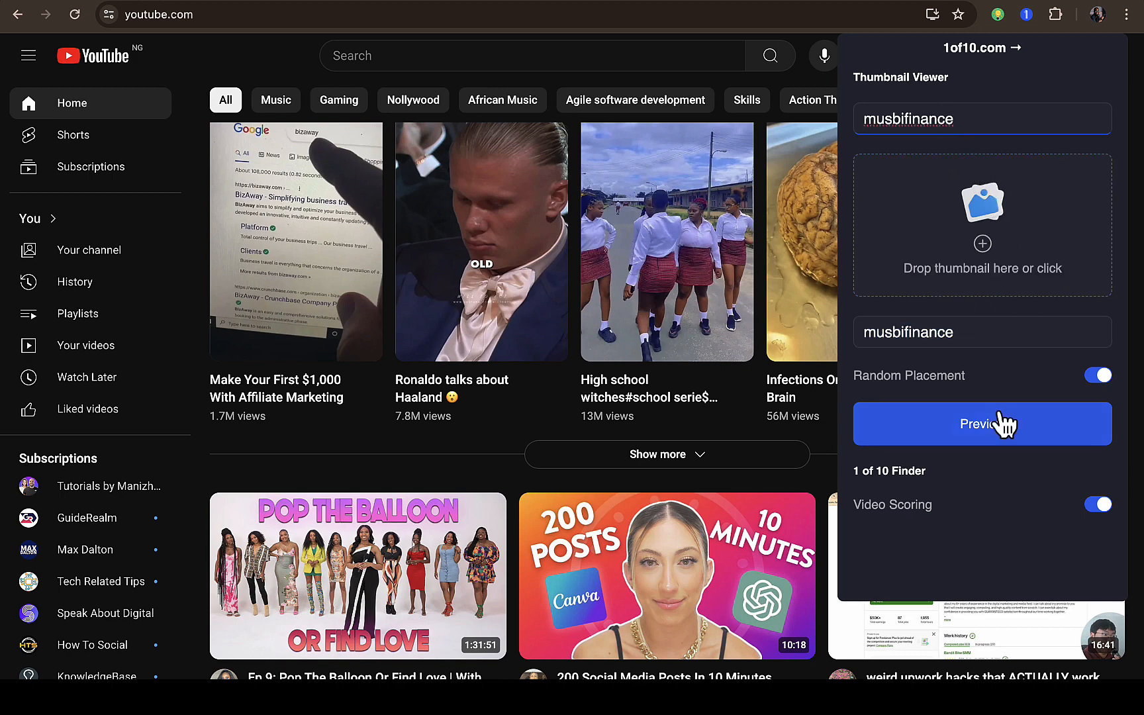
click(981, 424)
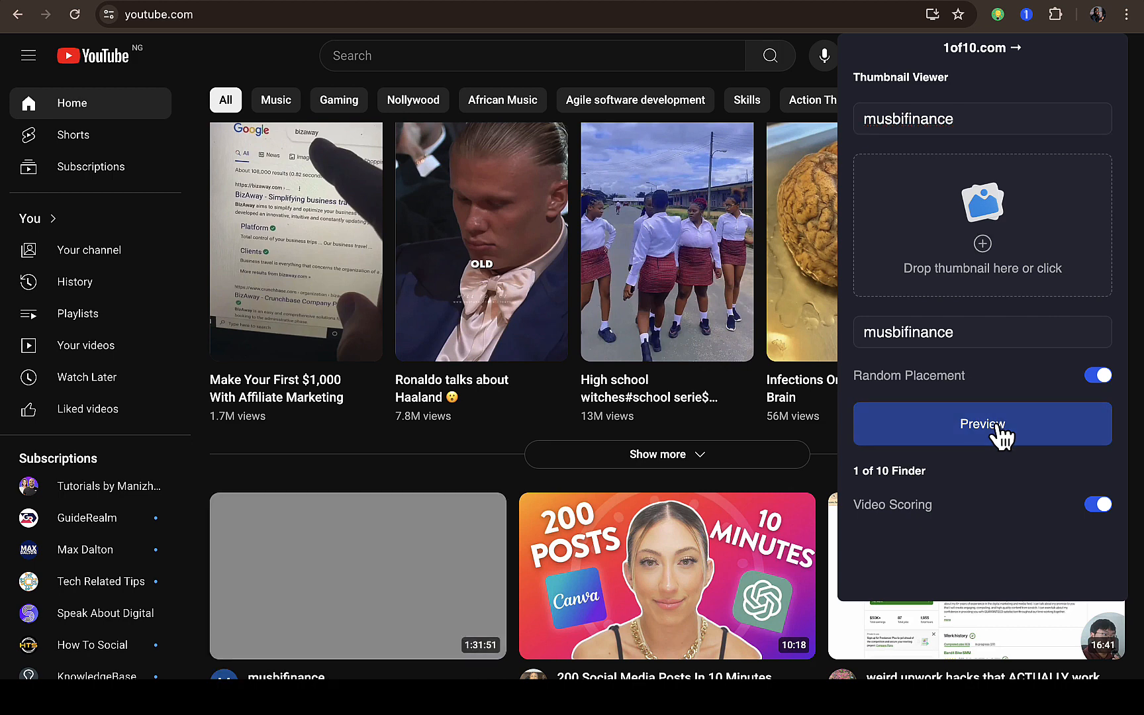
scroll(down, 3)
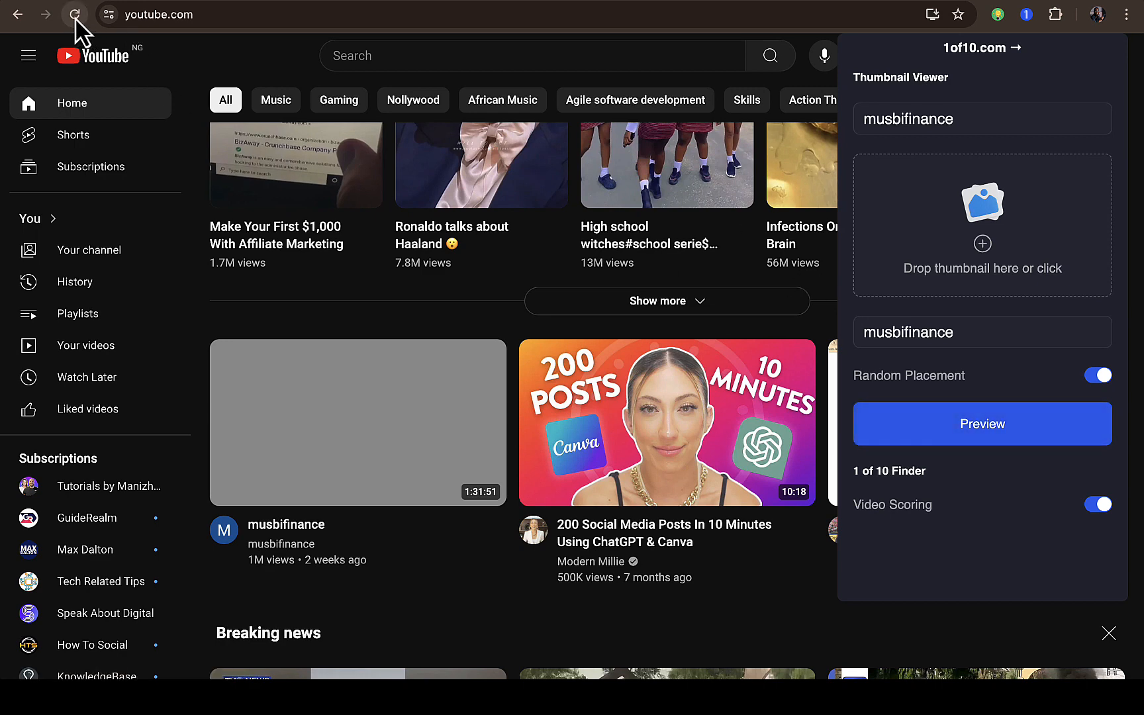
- Reload YouTube to clear the preview card and browse the refreshed home feed
click(76, 14)
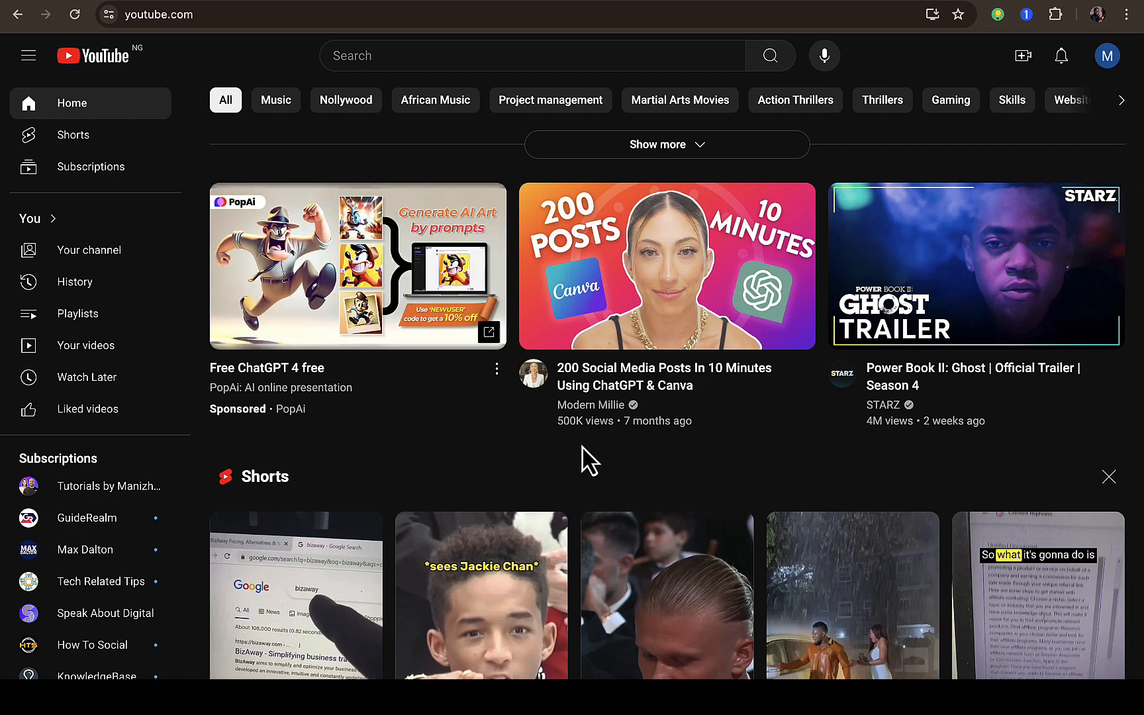
scroll(down, 3)
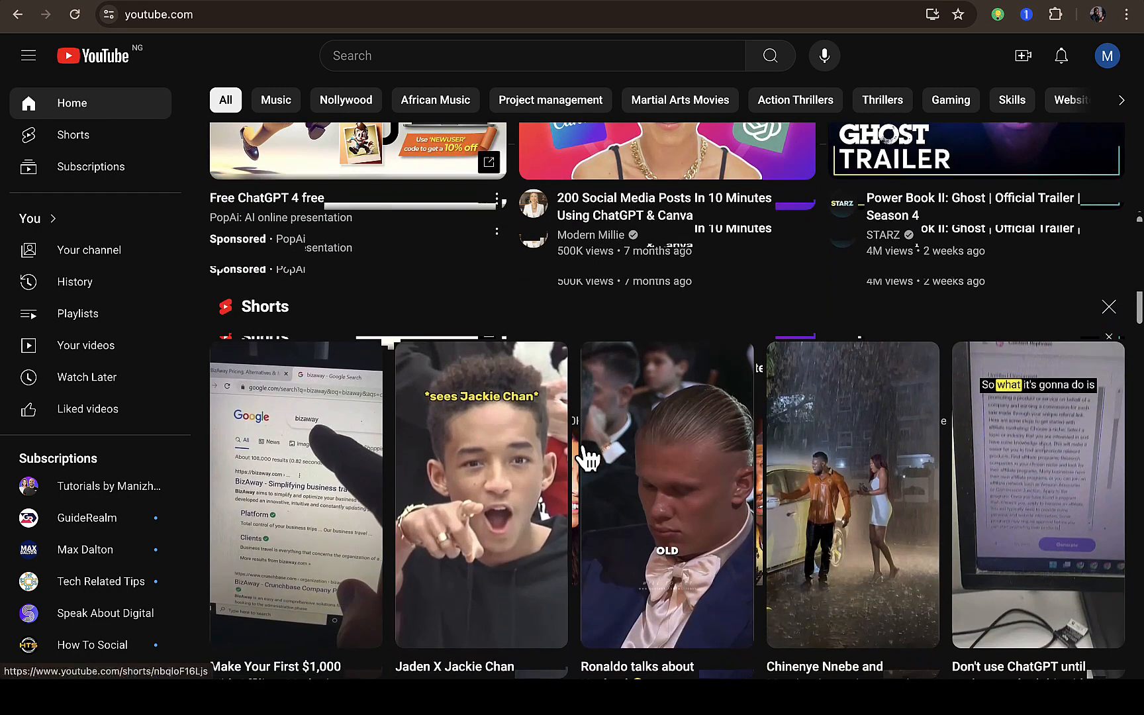
scroll(down, 3)
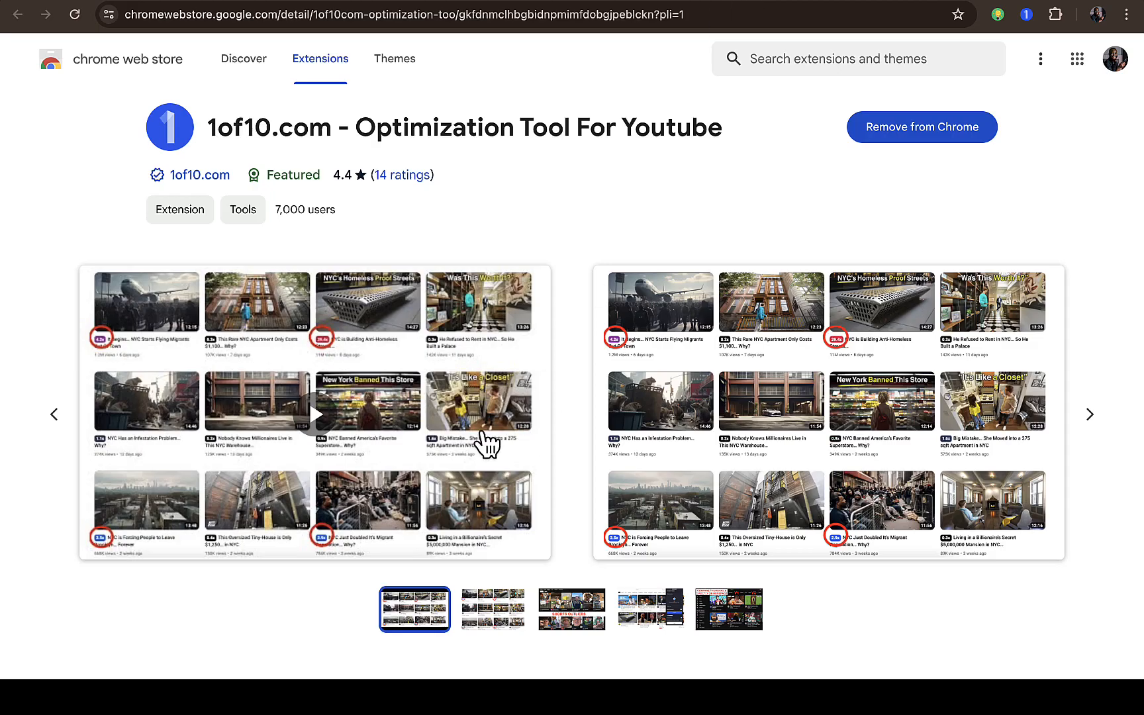
- Install the extension and browse the Shorts Outliers, Thumbnail Viewer and thumbnail-comparison screenshots
click(492, 609)
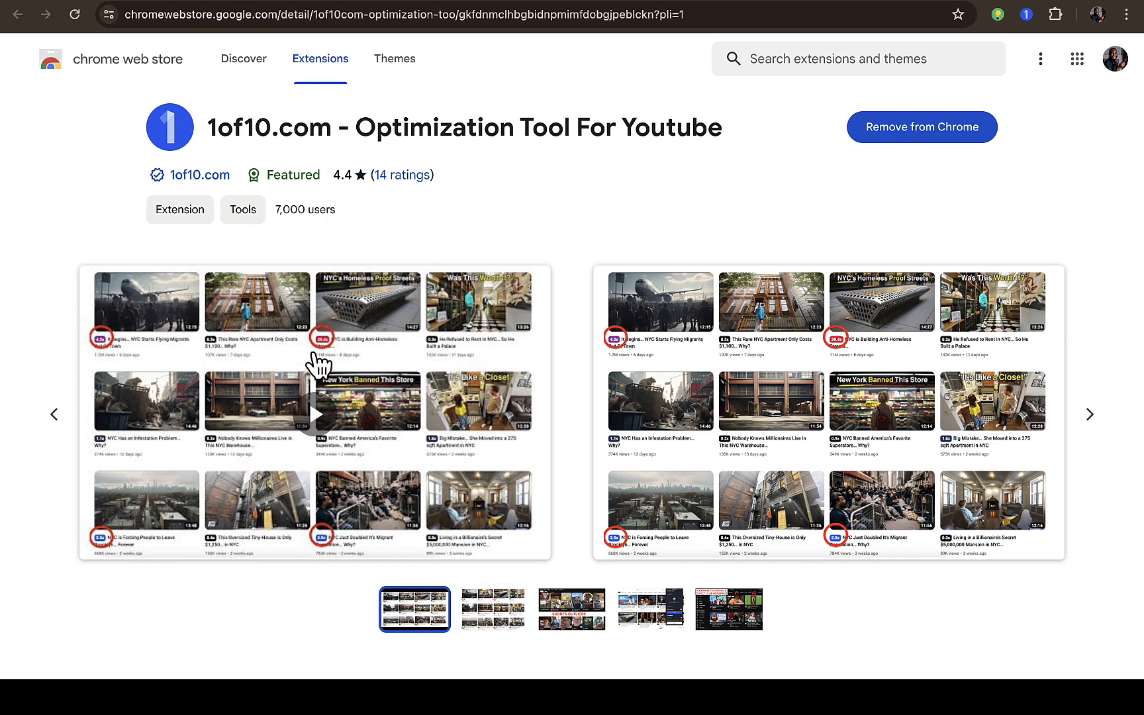
mouse_move(609, 368)
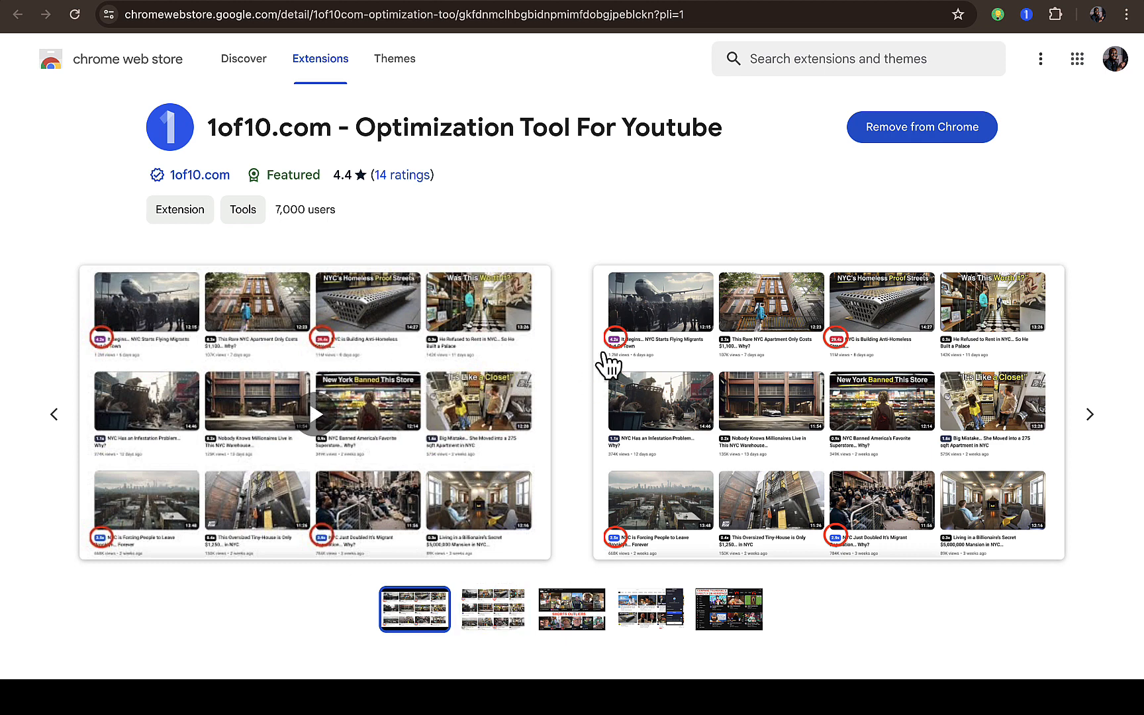
mouse_move(617, 358)
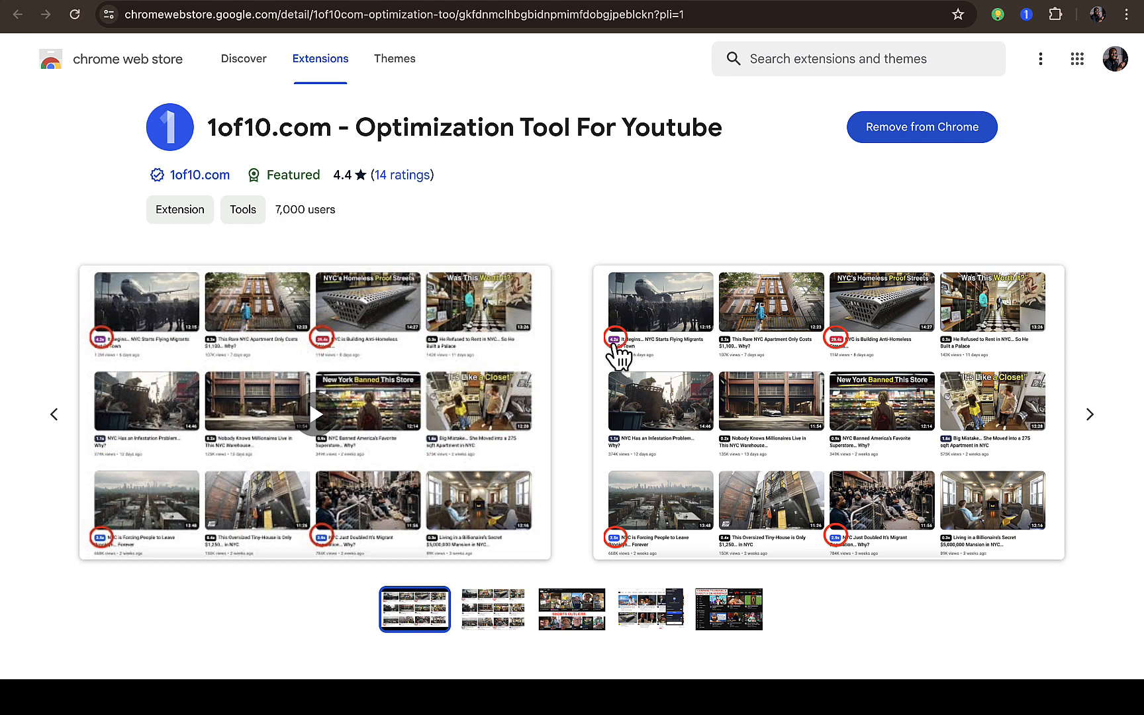
mouse_move(666, 350)
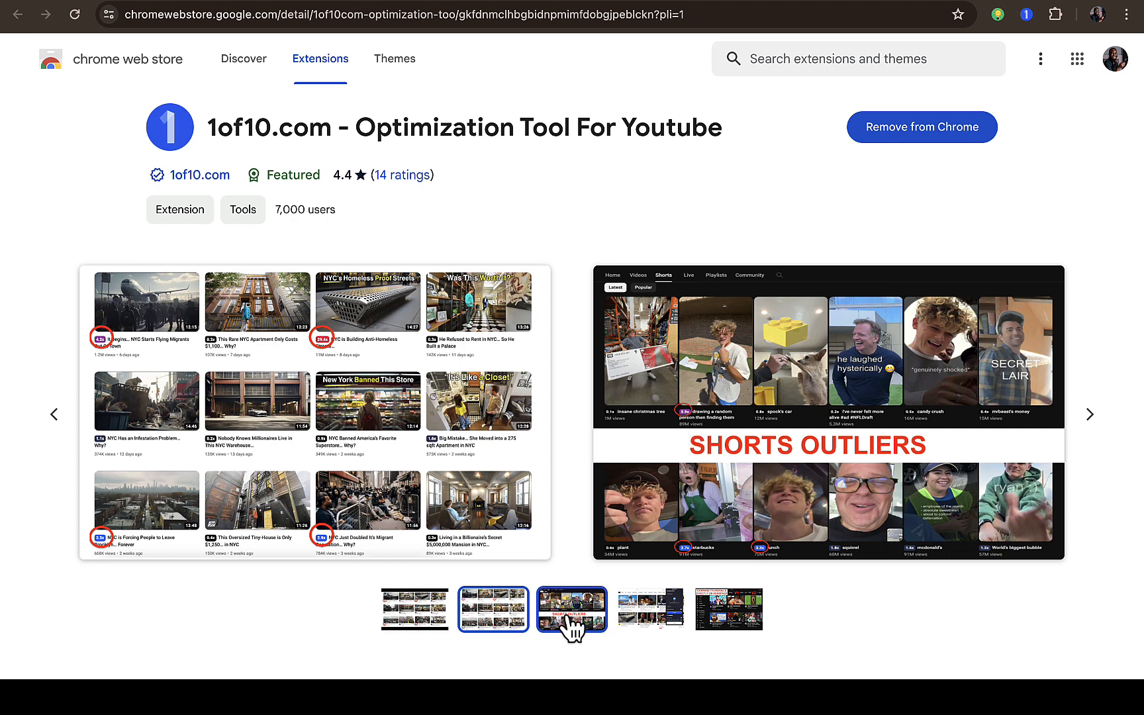
click(571, 609)
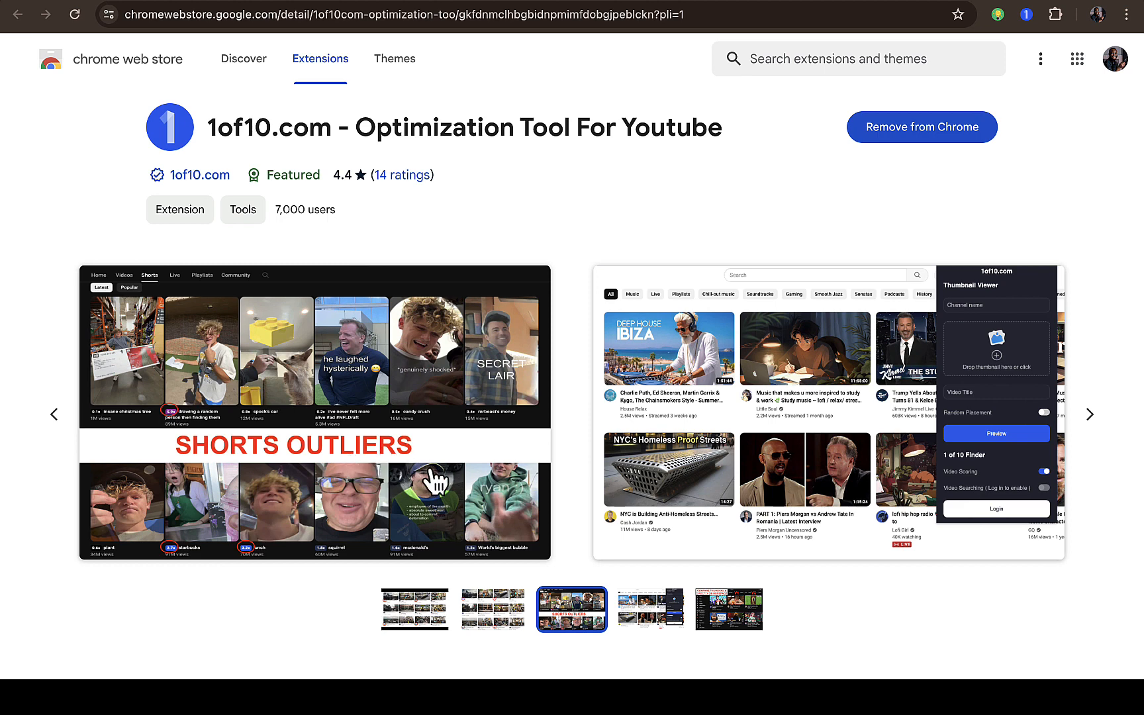
mouse_move(864, 411)
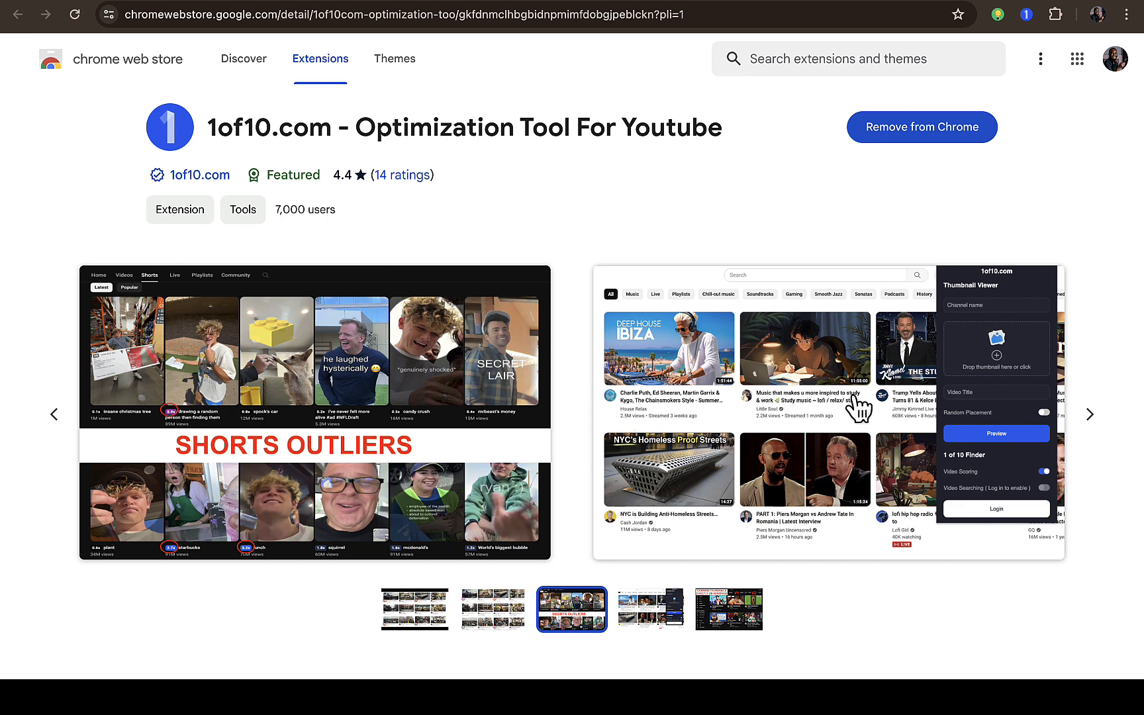
mouse_move(1008, 406)
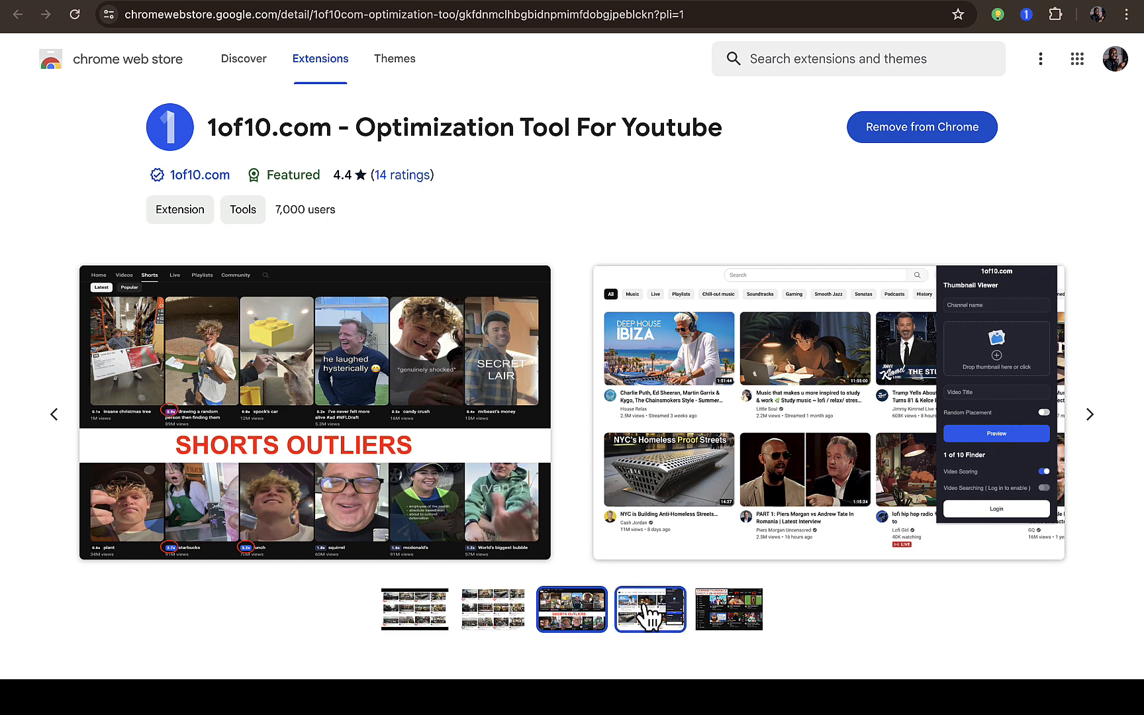
click(649, 609)
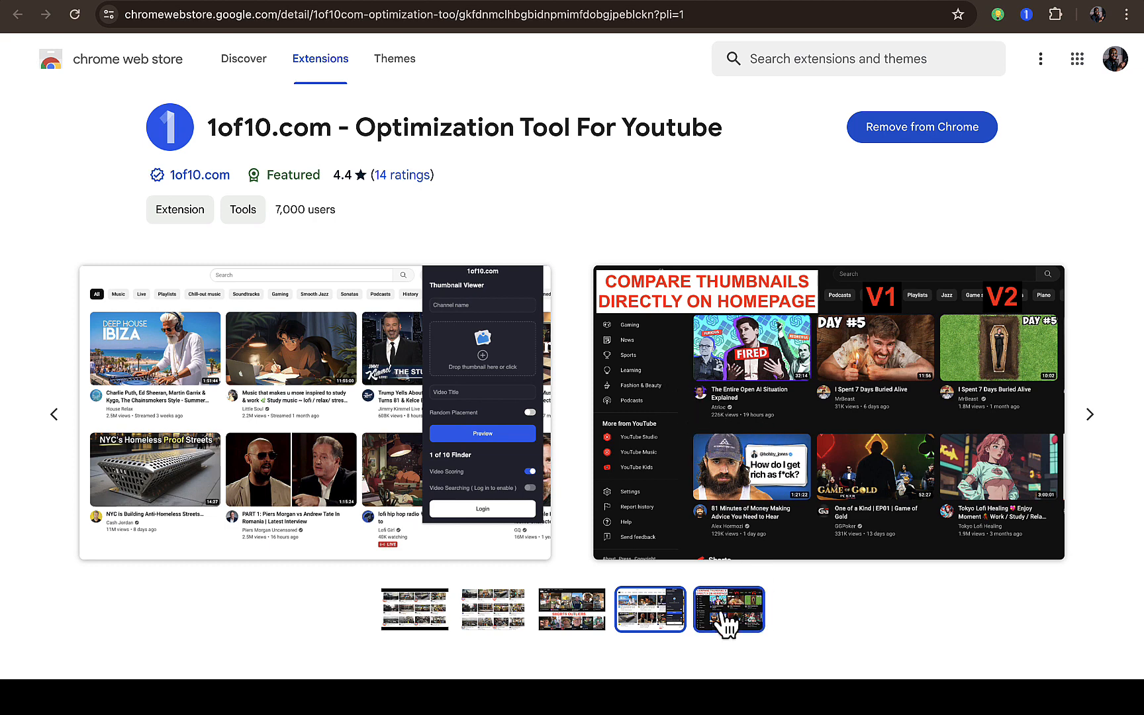
click(727, 609)
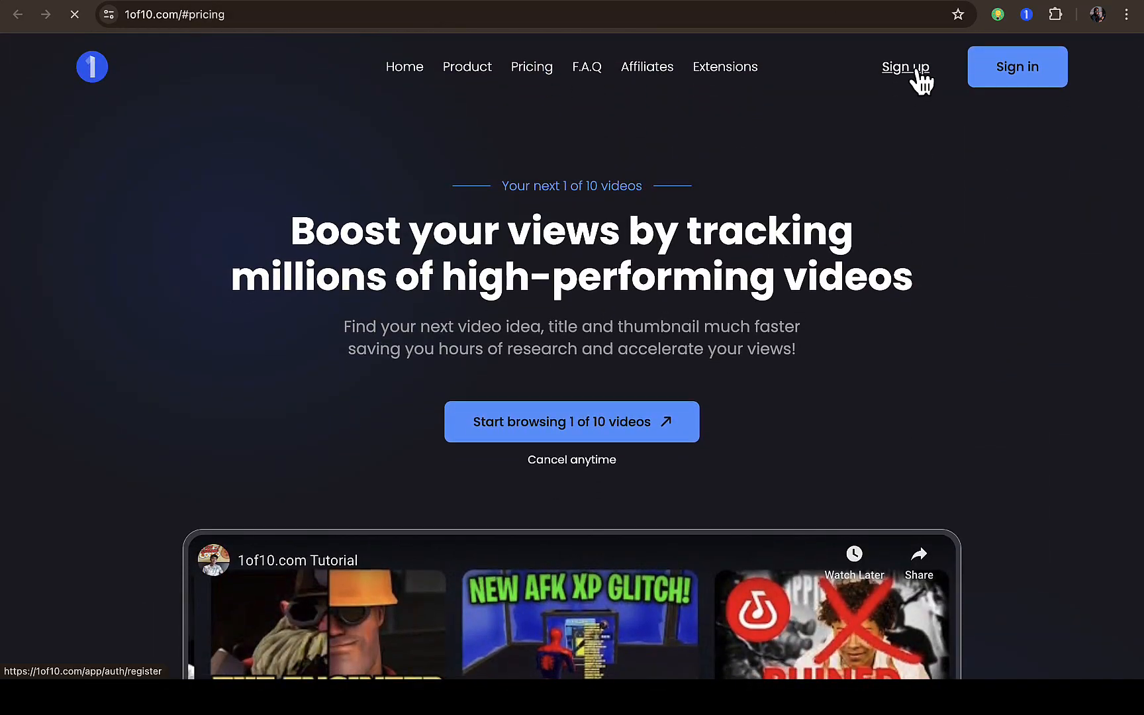
- Sign up for a 1of10.com account with Google and approve sharing account details
click(906, 66)
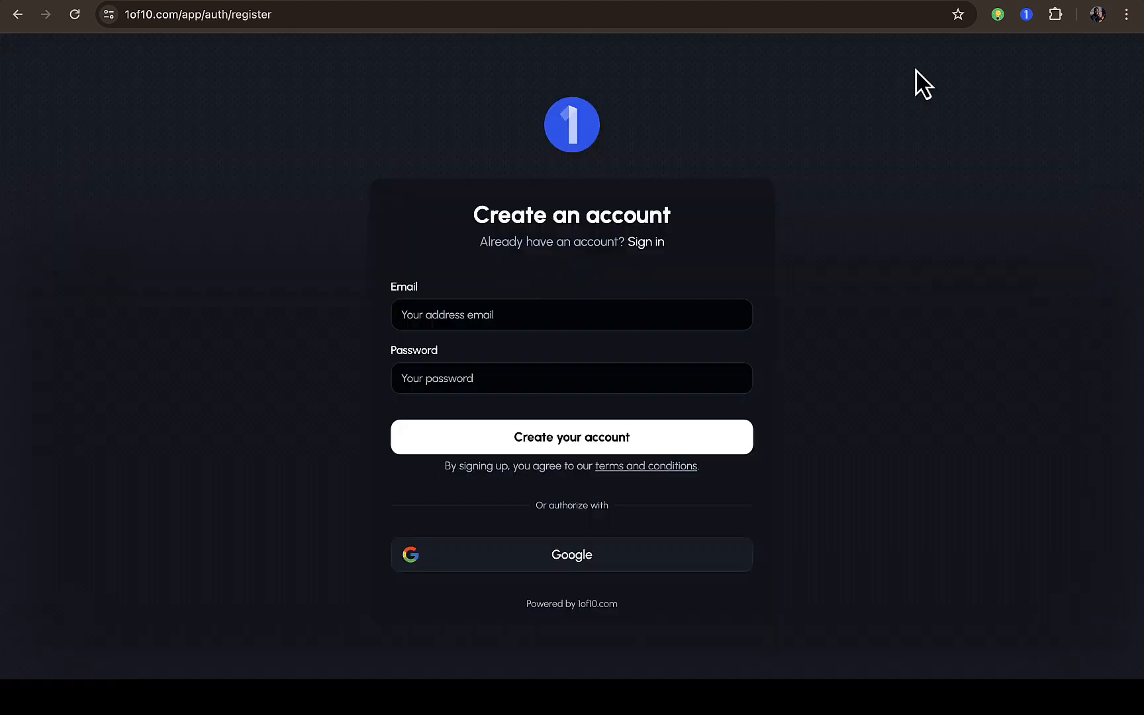
mouse_move(571, 555)
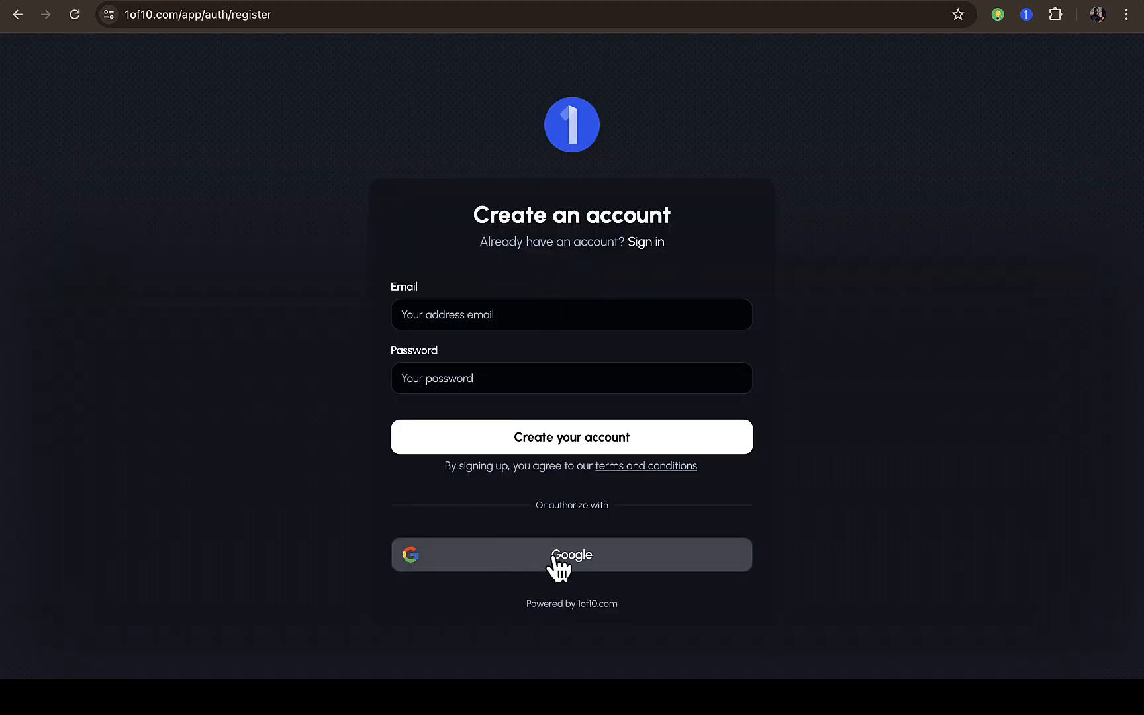
click(571, 554)
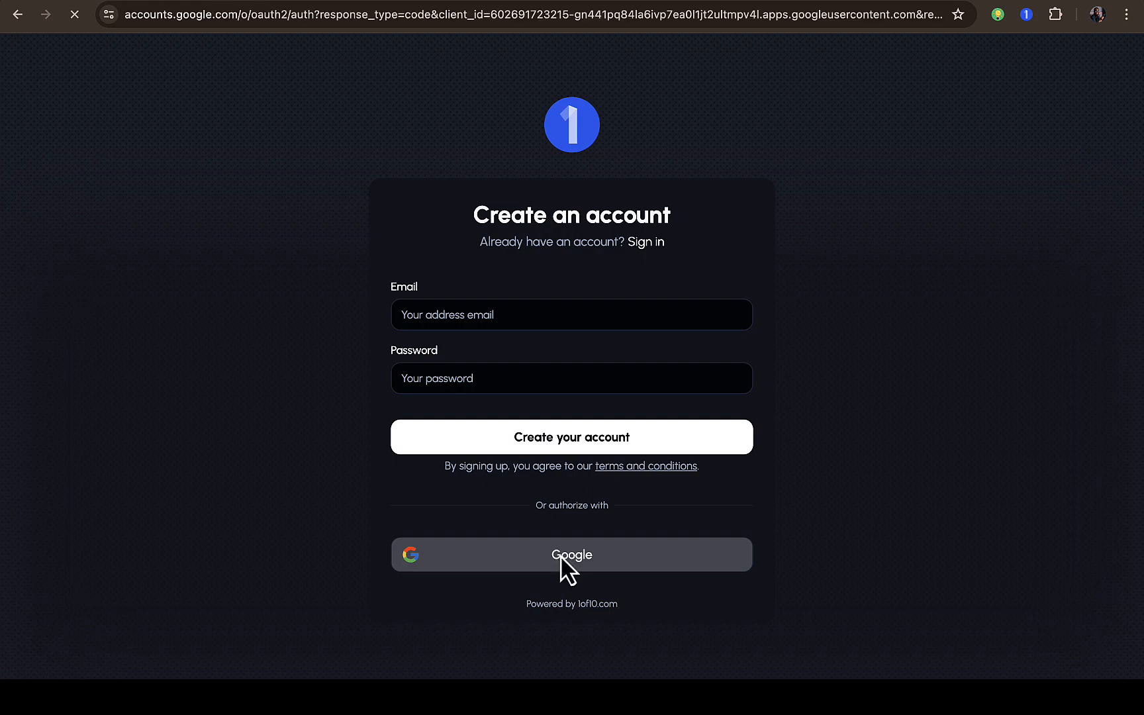
click(570, 554)
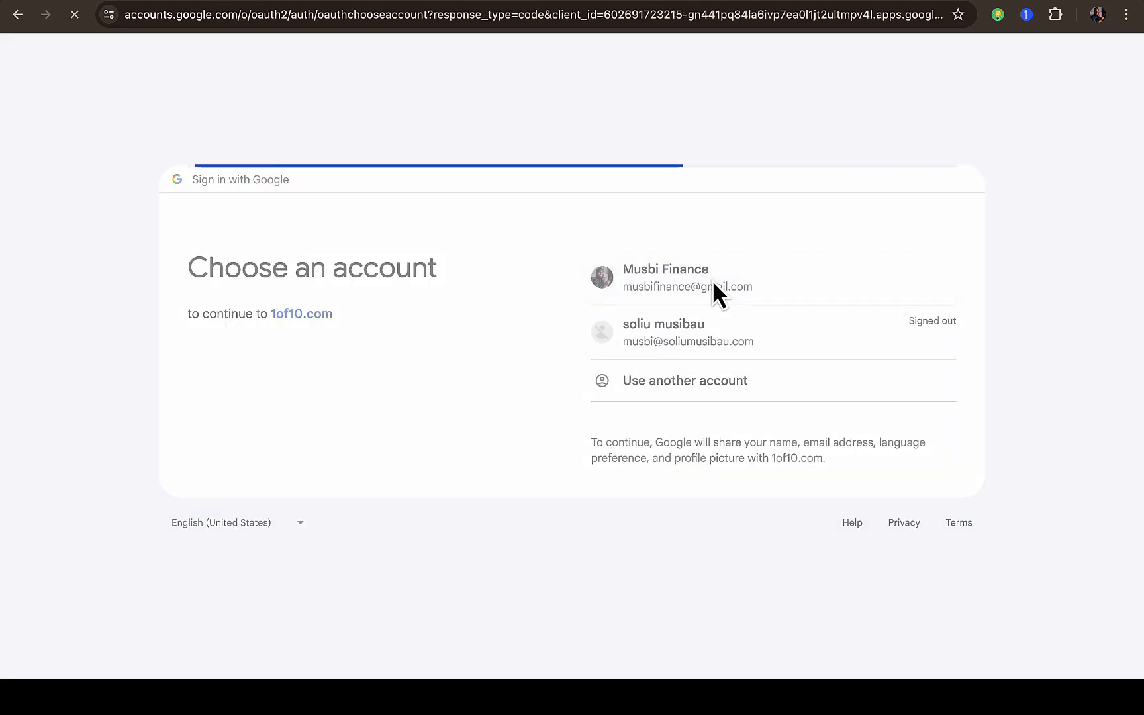
click(687, 277)
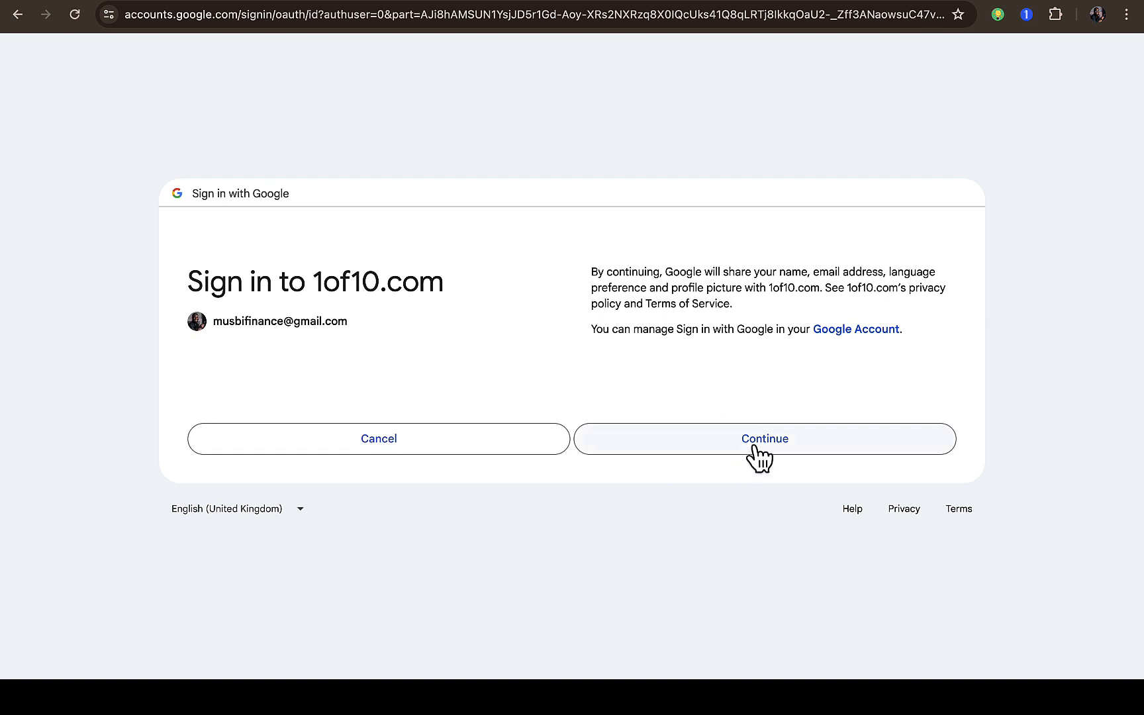
click(763, 438)
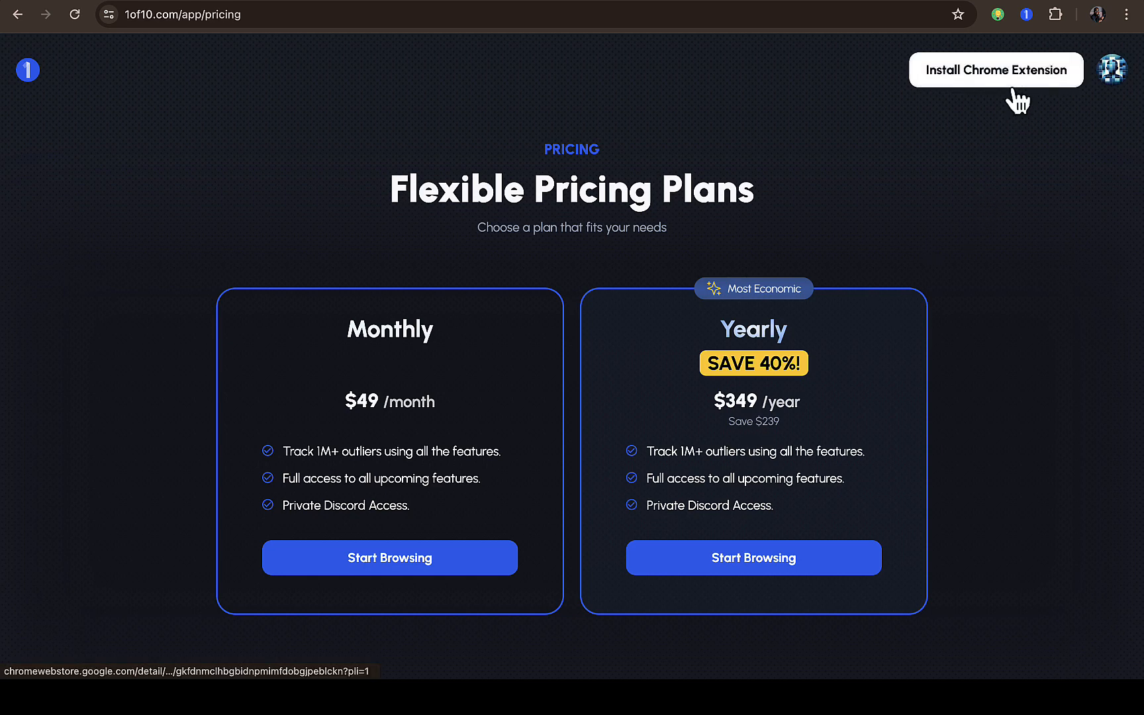
mouse_move(936, 228)
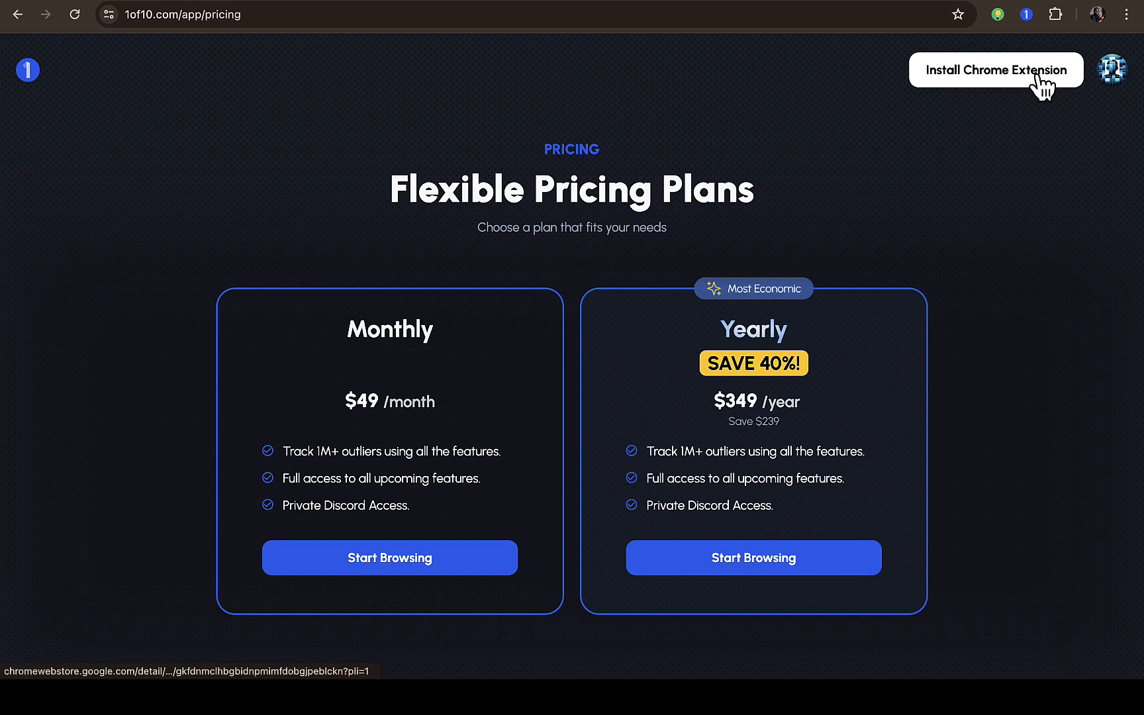
- Open the extension's store listing via Install Chrome Extension, then return to YouTube
click(994, 68)
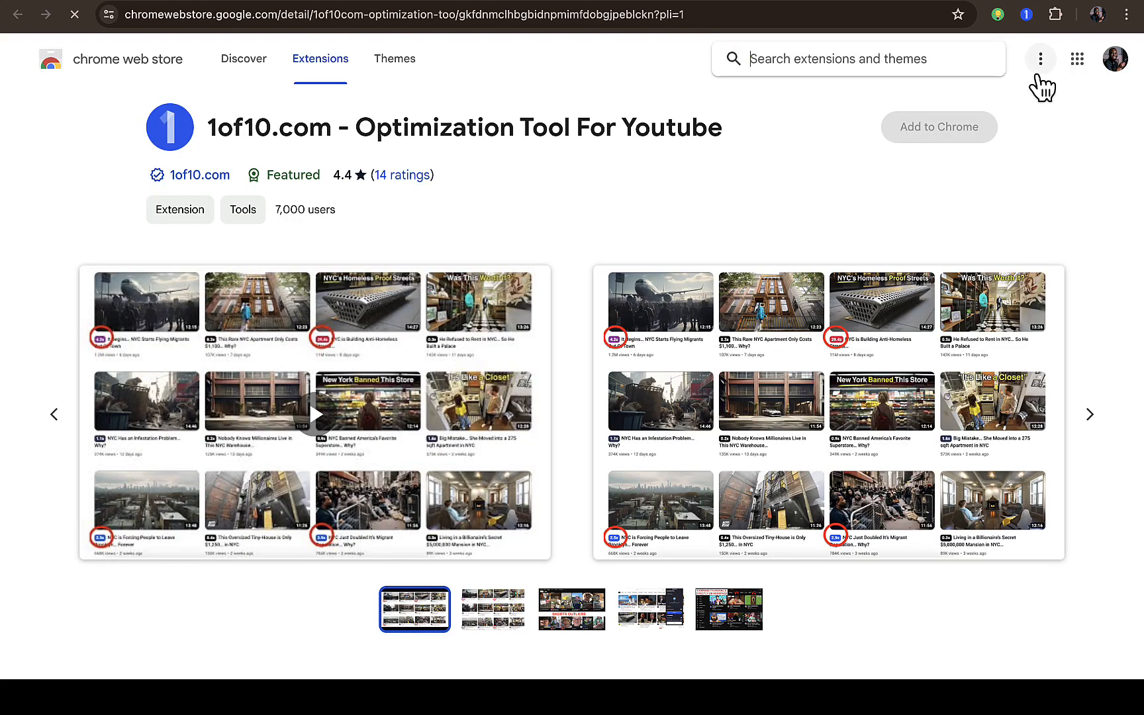
click(939, 125)
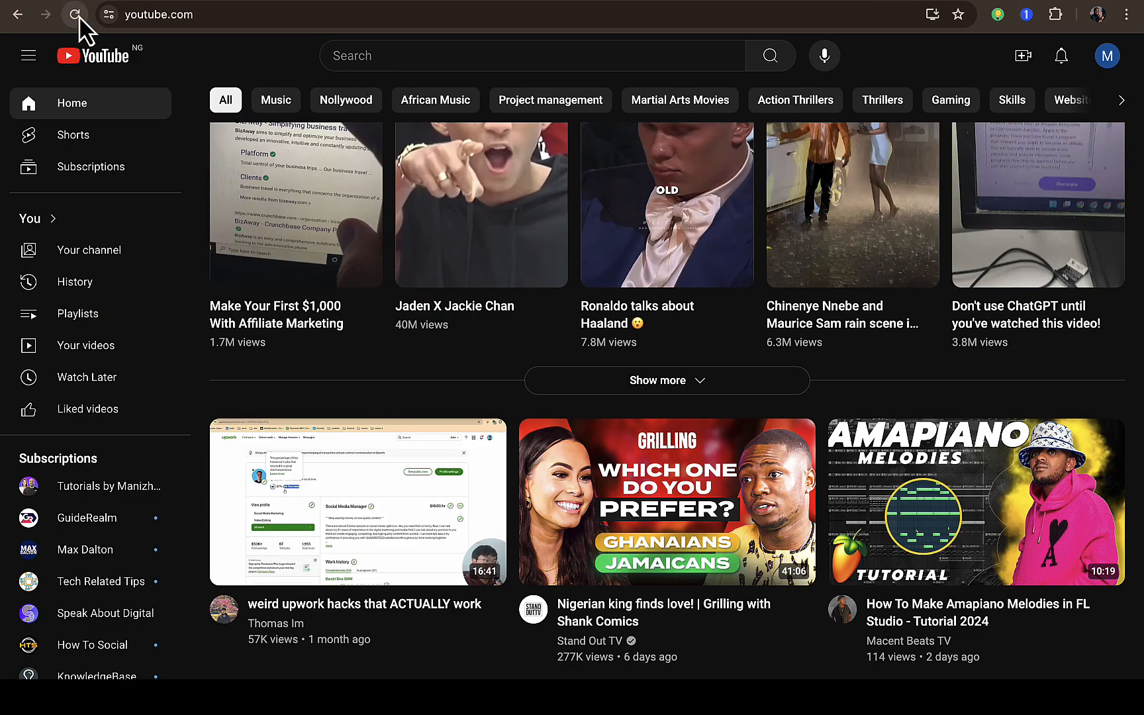
- Reload the YouTube home page and browse further down the feed
click(76, 15)
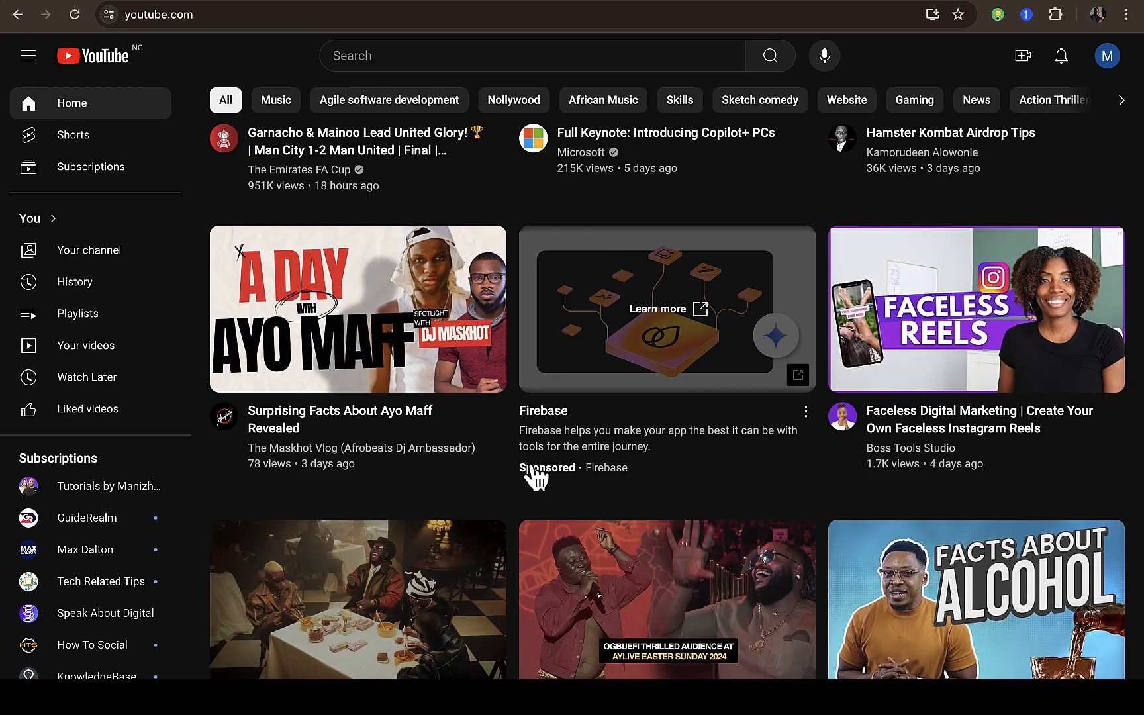
scroll(down, 3)
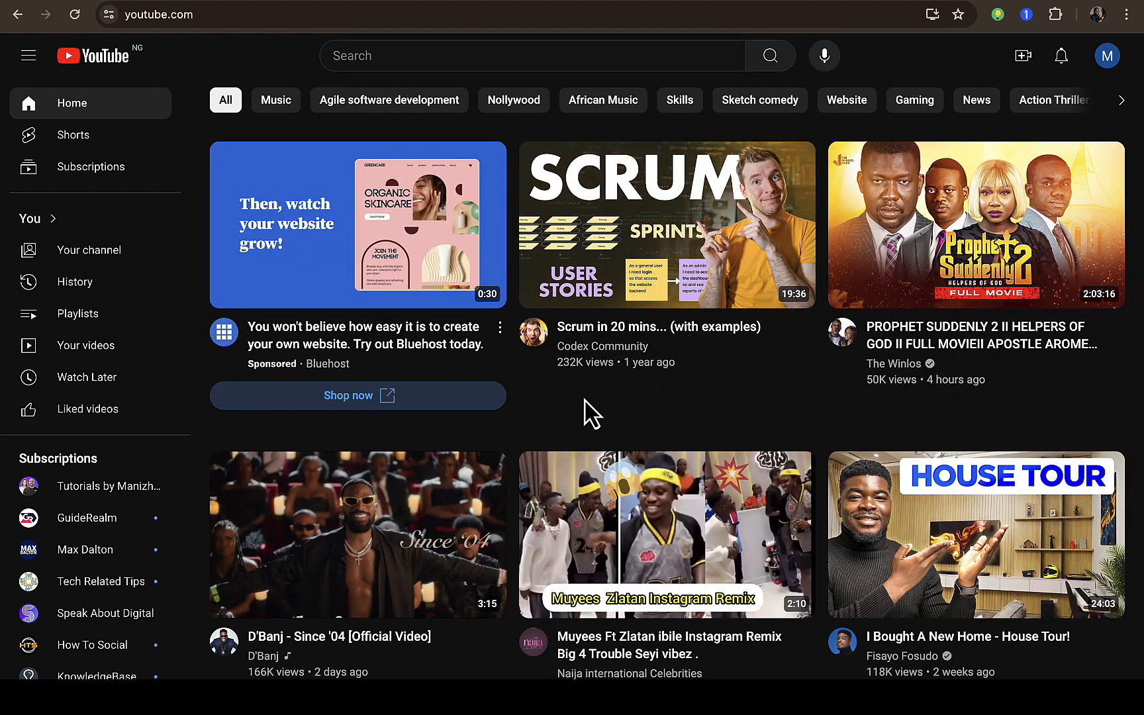
scroll(down, 3)
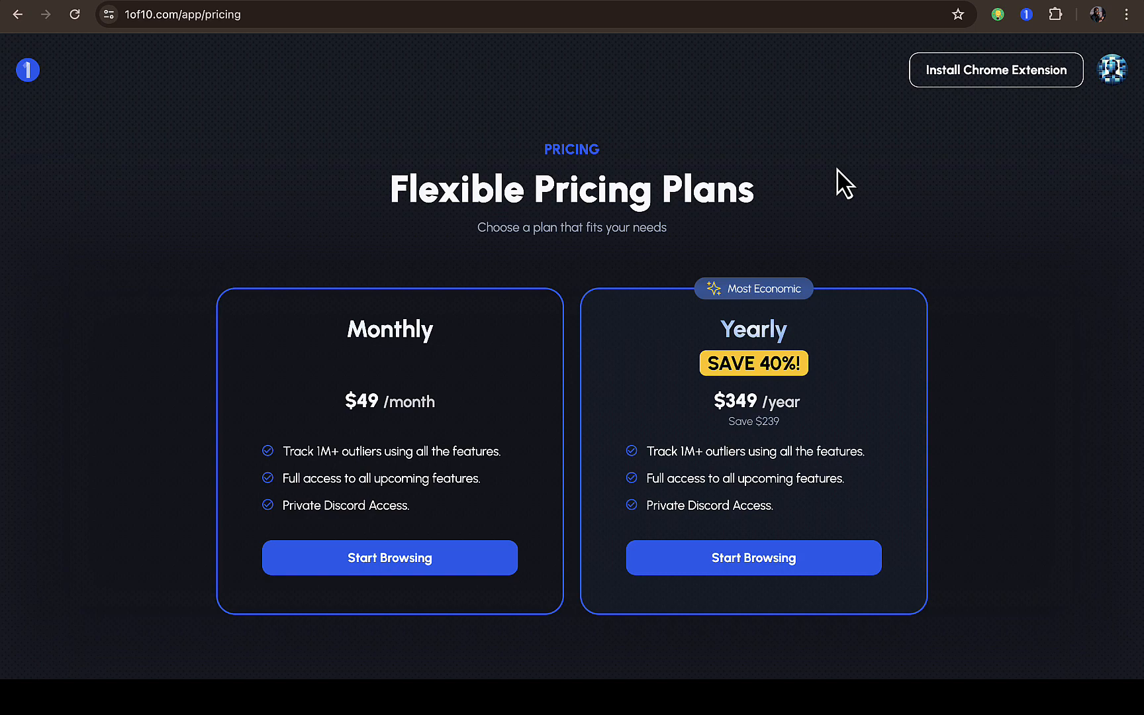
- Return to the extension's store listing and advance the screenshot gallery
click(994, 69)
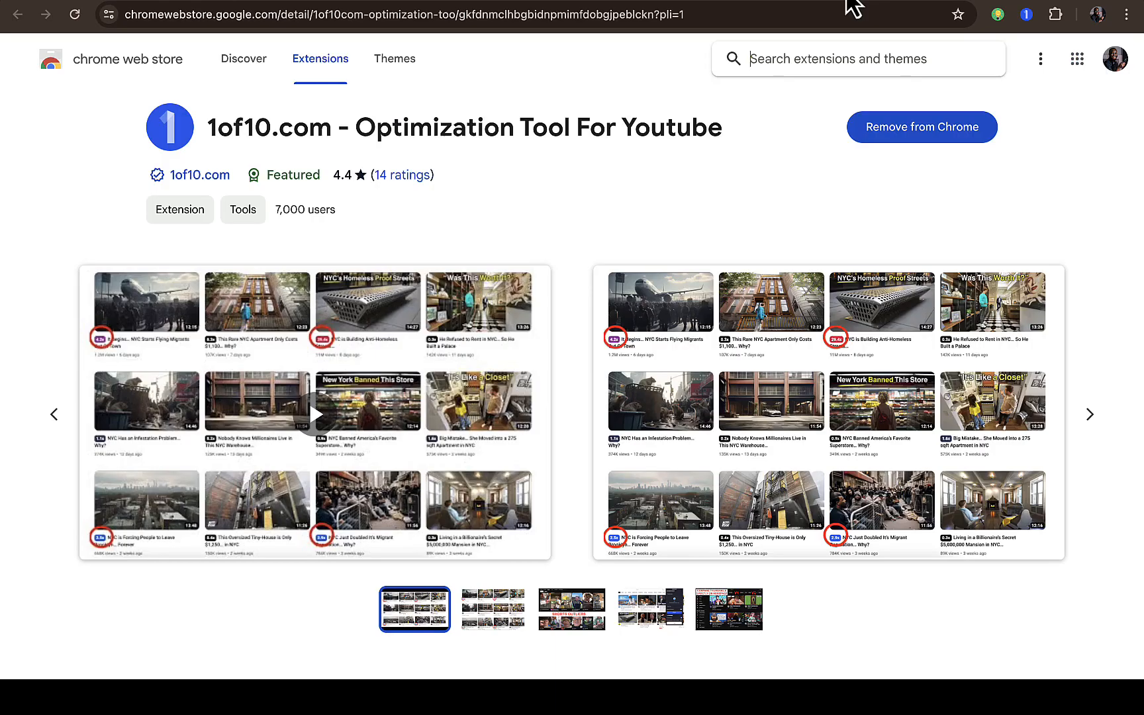
mouse_move(584, 400)
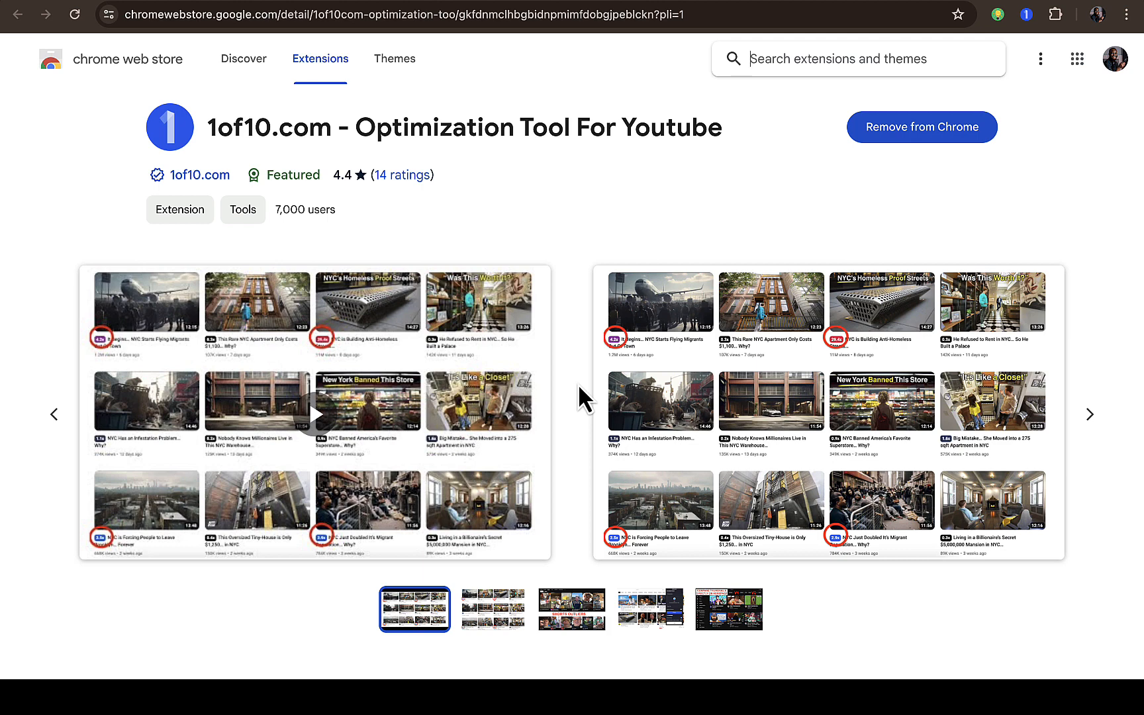
scroll(down, 3)
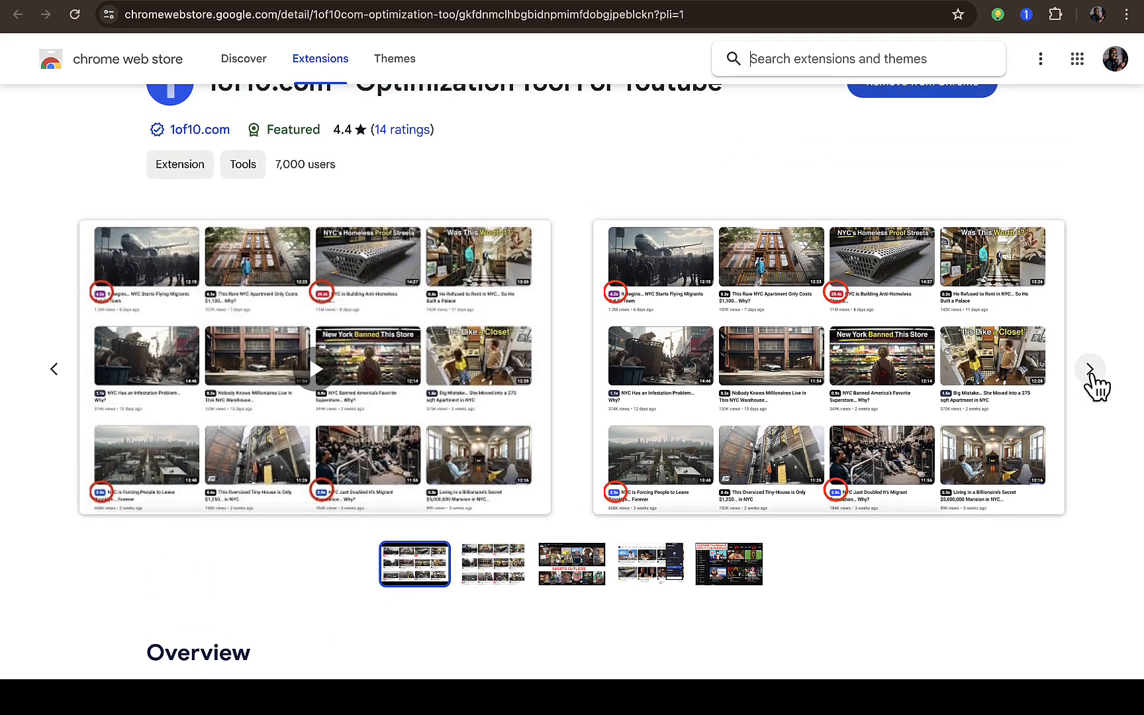
click(1089, 368)
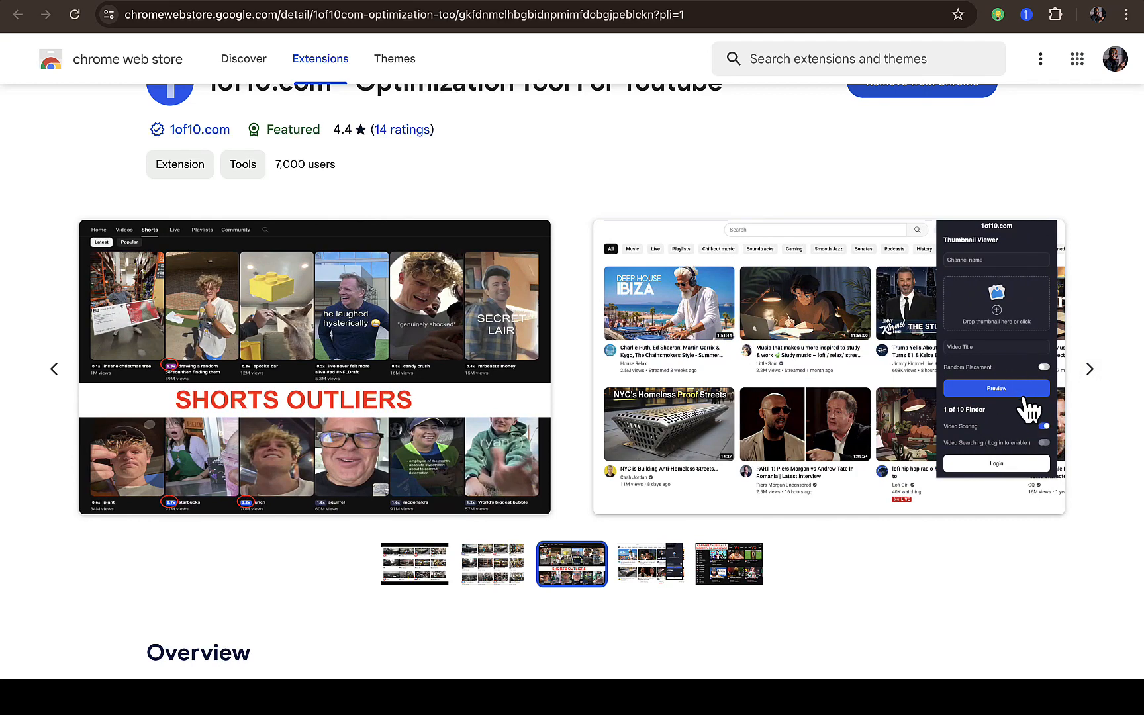
click(1041, 426)
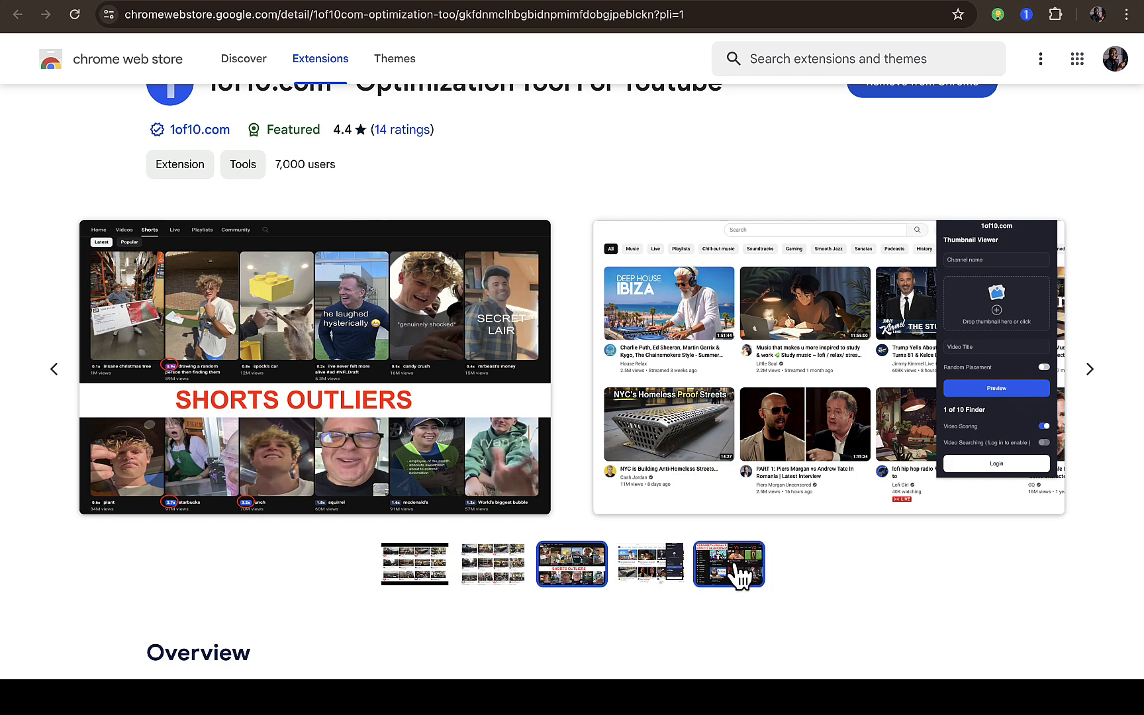
- Cycle to the last screenshots, ending on Compare Thumbnails Directly On Homepage
click(650, 564)
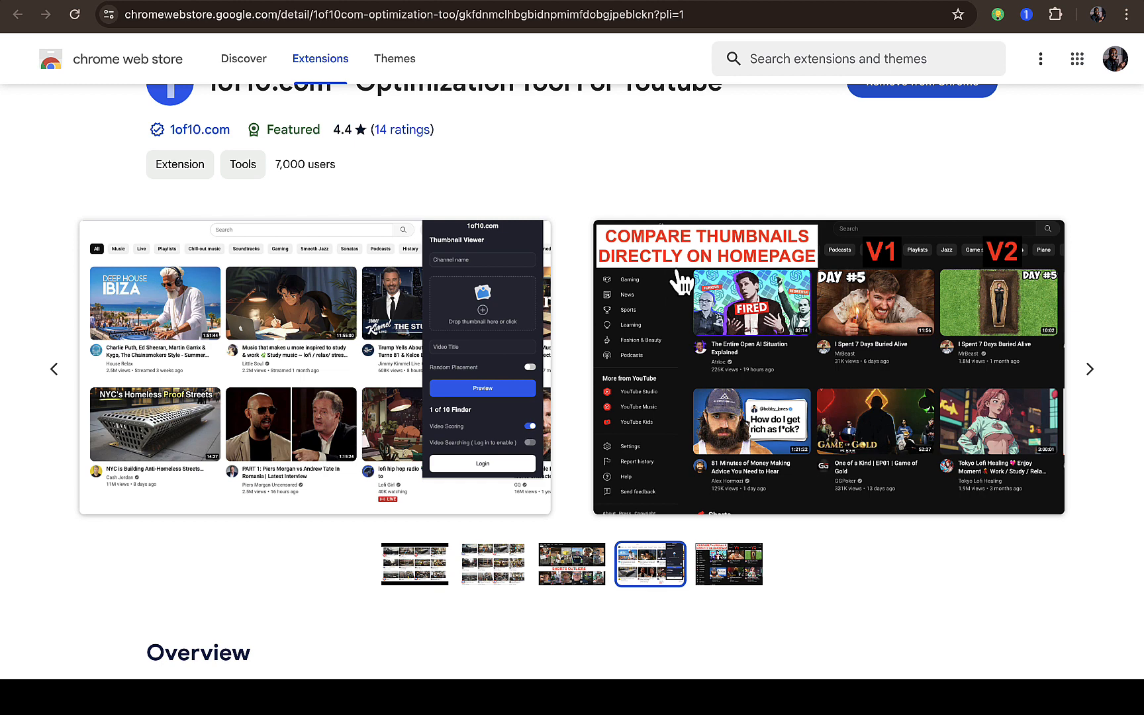
click(727, 564)
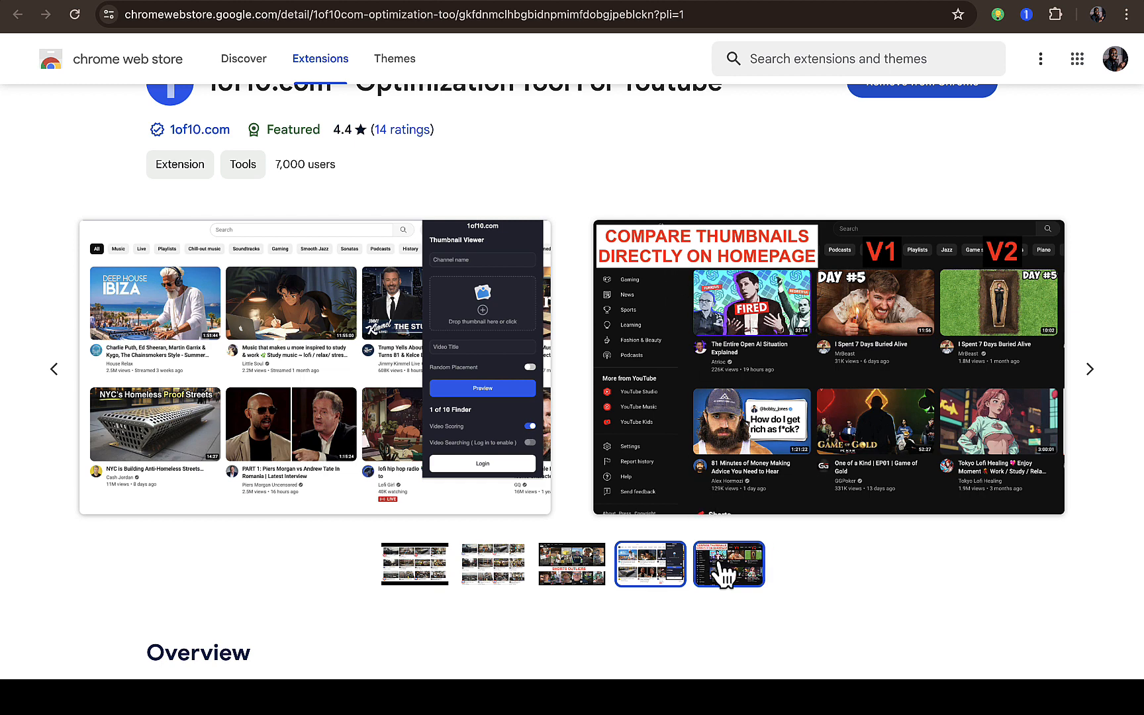
click(726, 562)
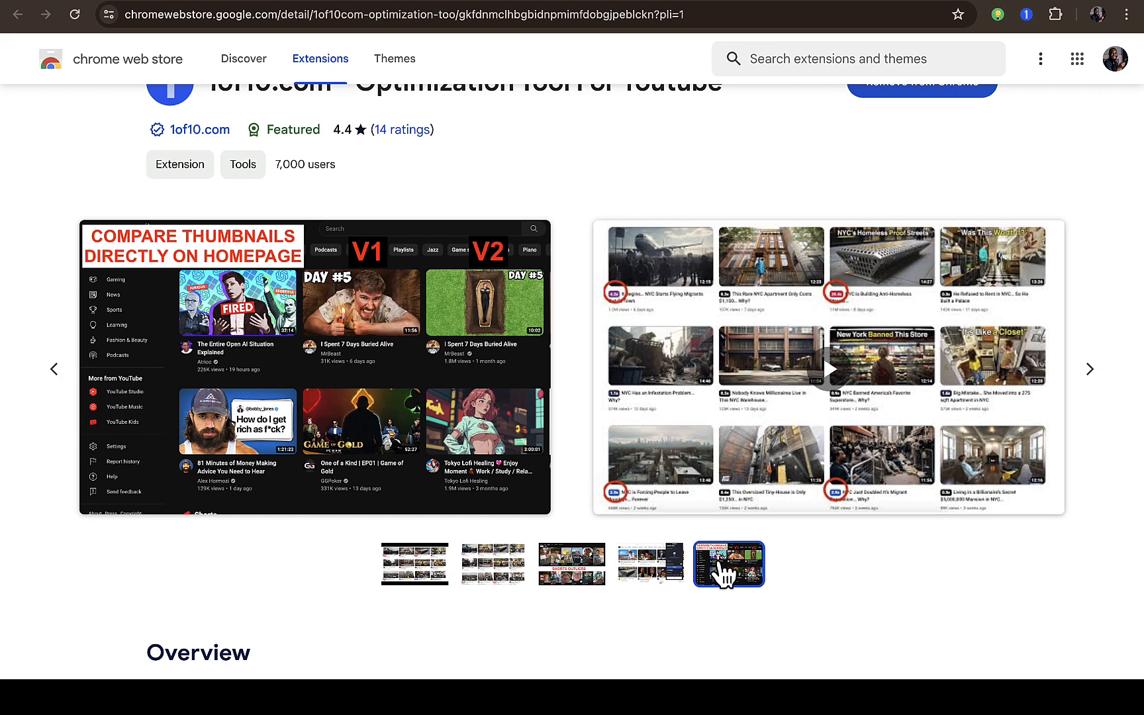
scroll(down, 3)
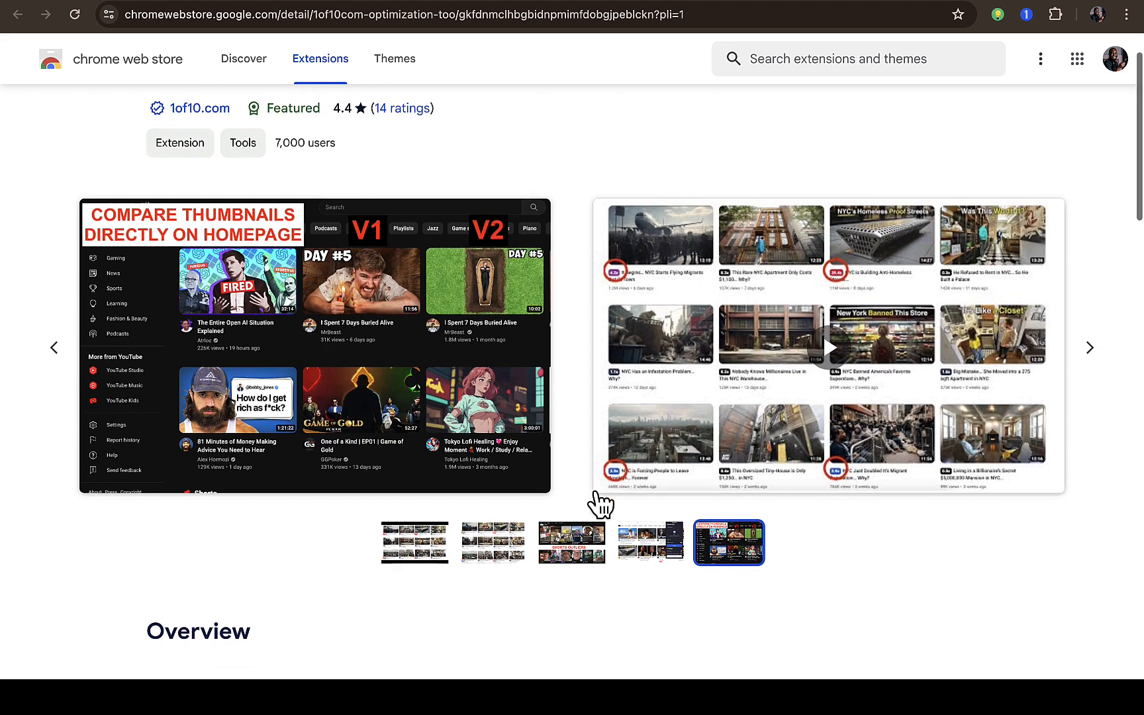
scroll(down, 3)
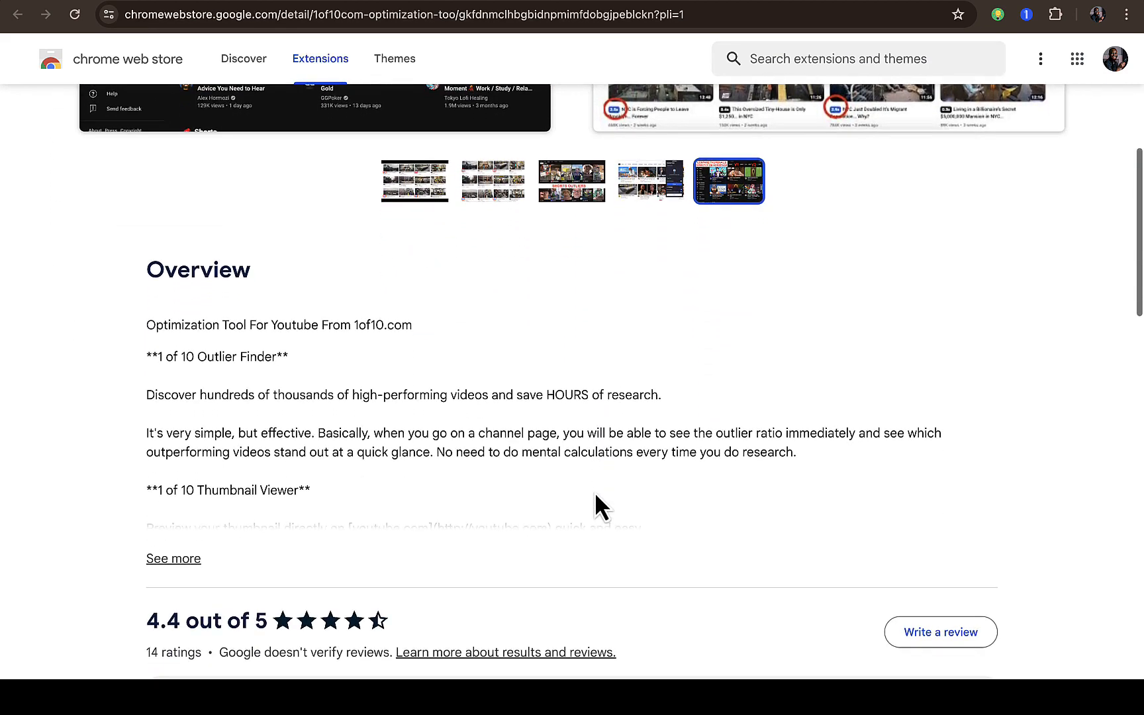
scroll(down, 3)
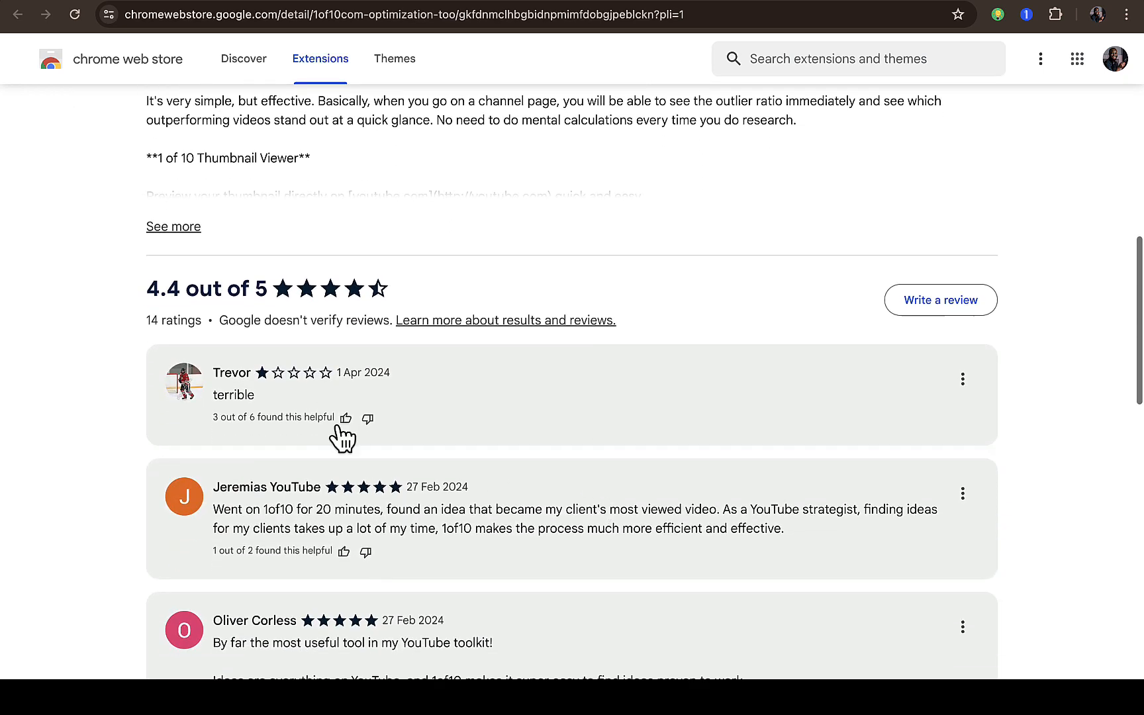
scroll(down, 3)
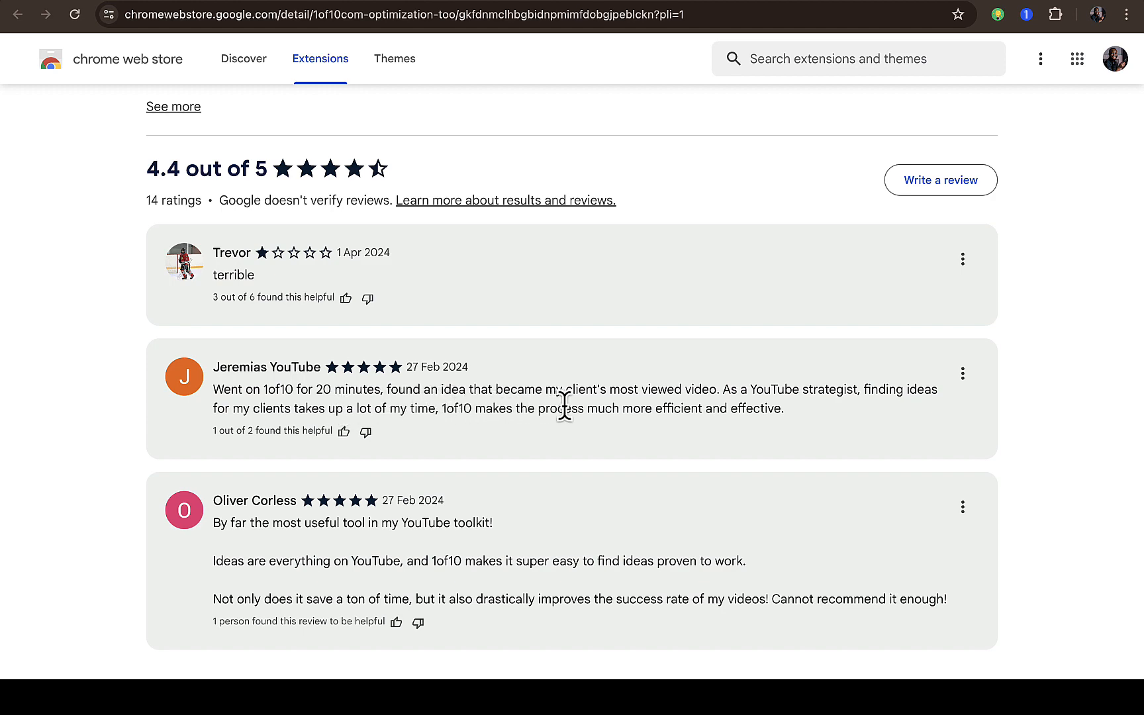
scroll(down, 3)
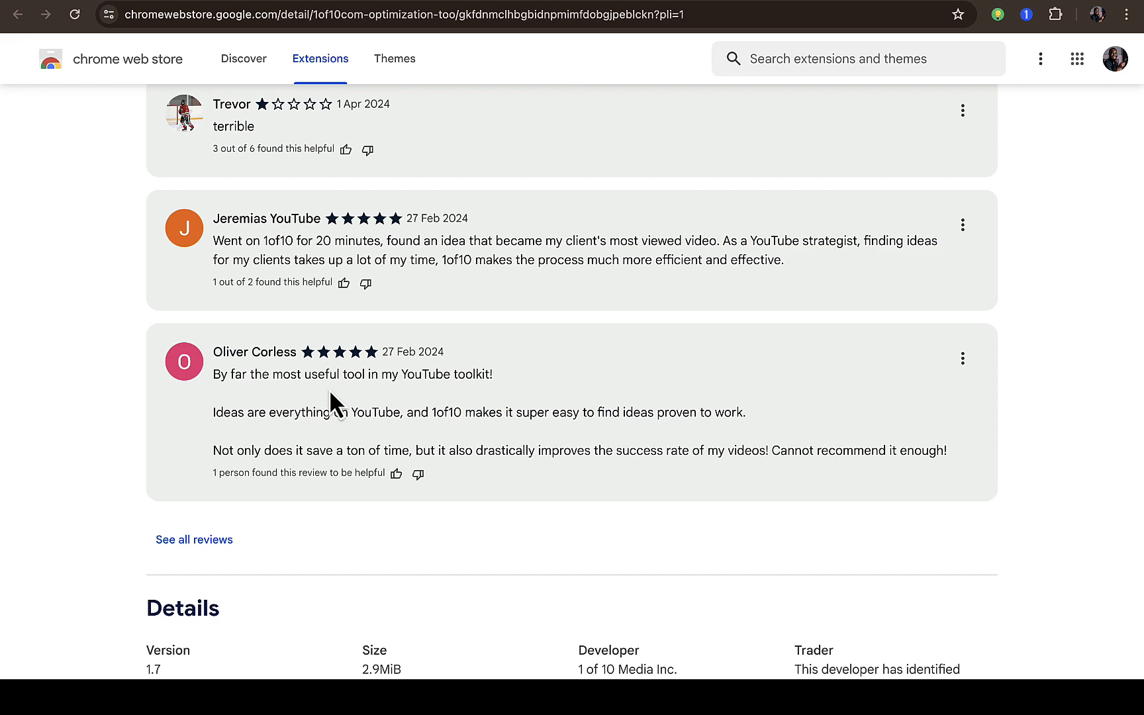
scroll(down, 3)
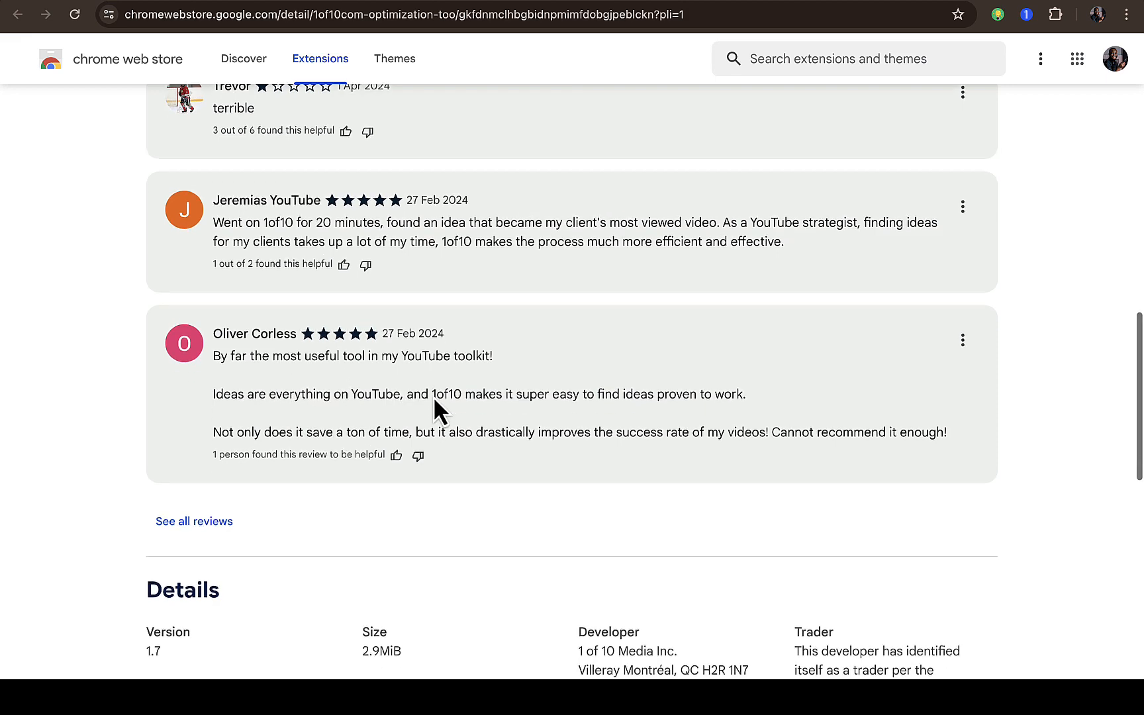
scroll(up, 3)
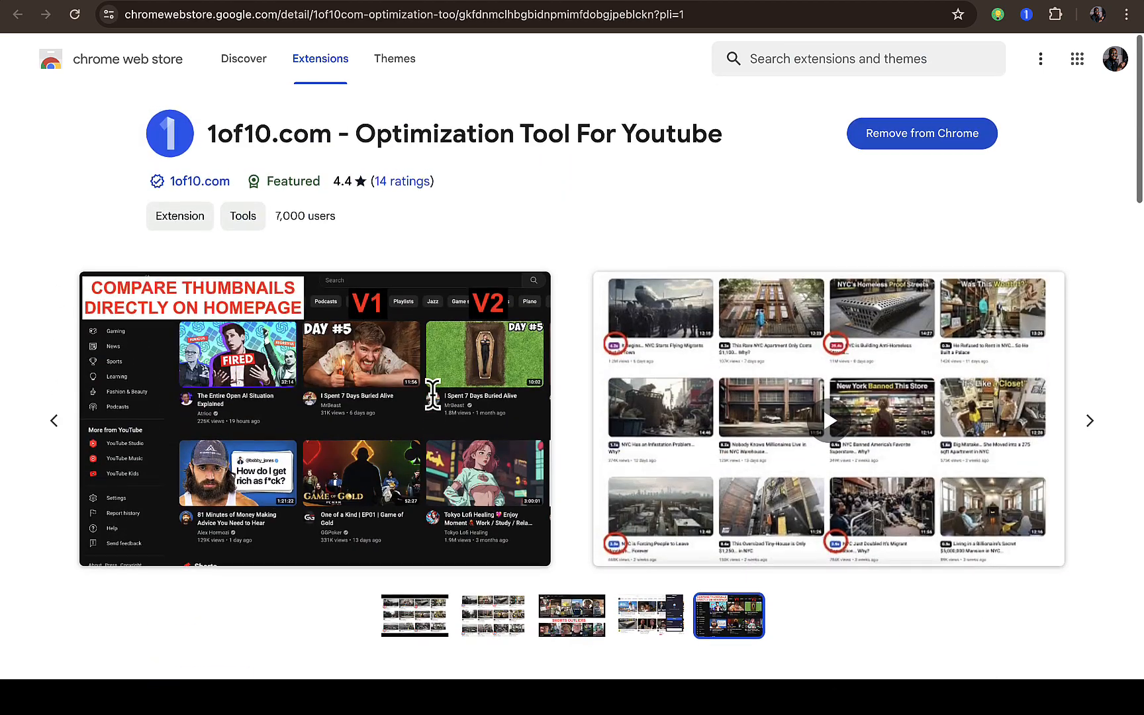
scroll(down, 3)
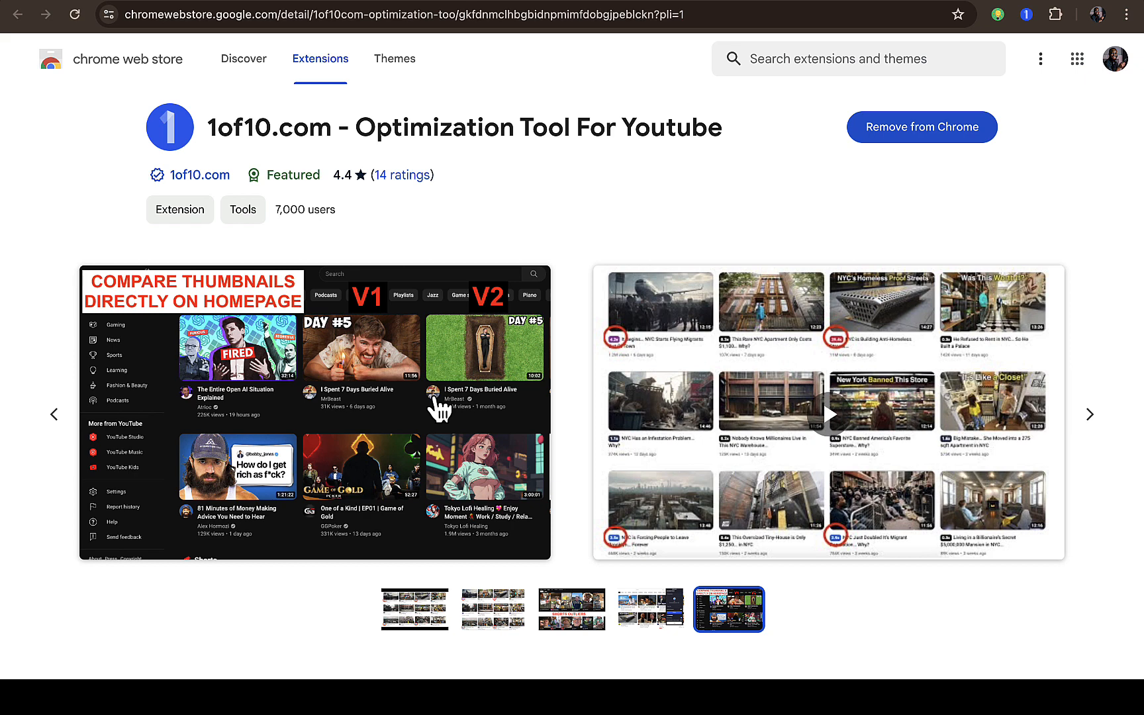